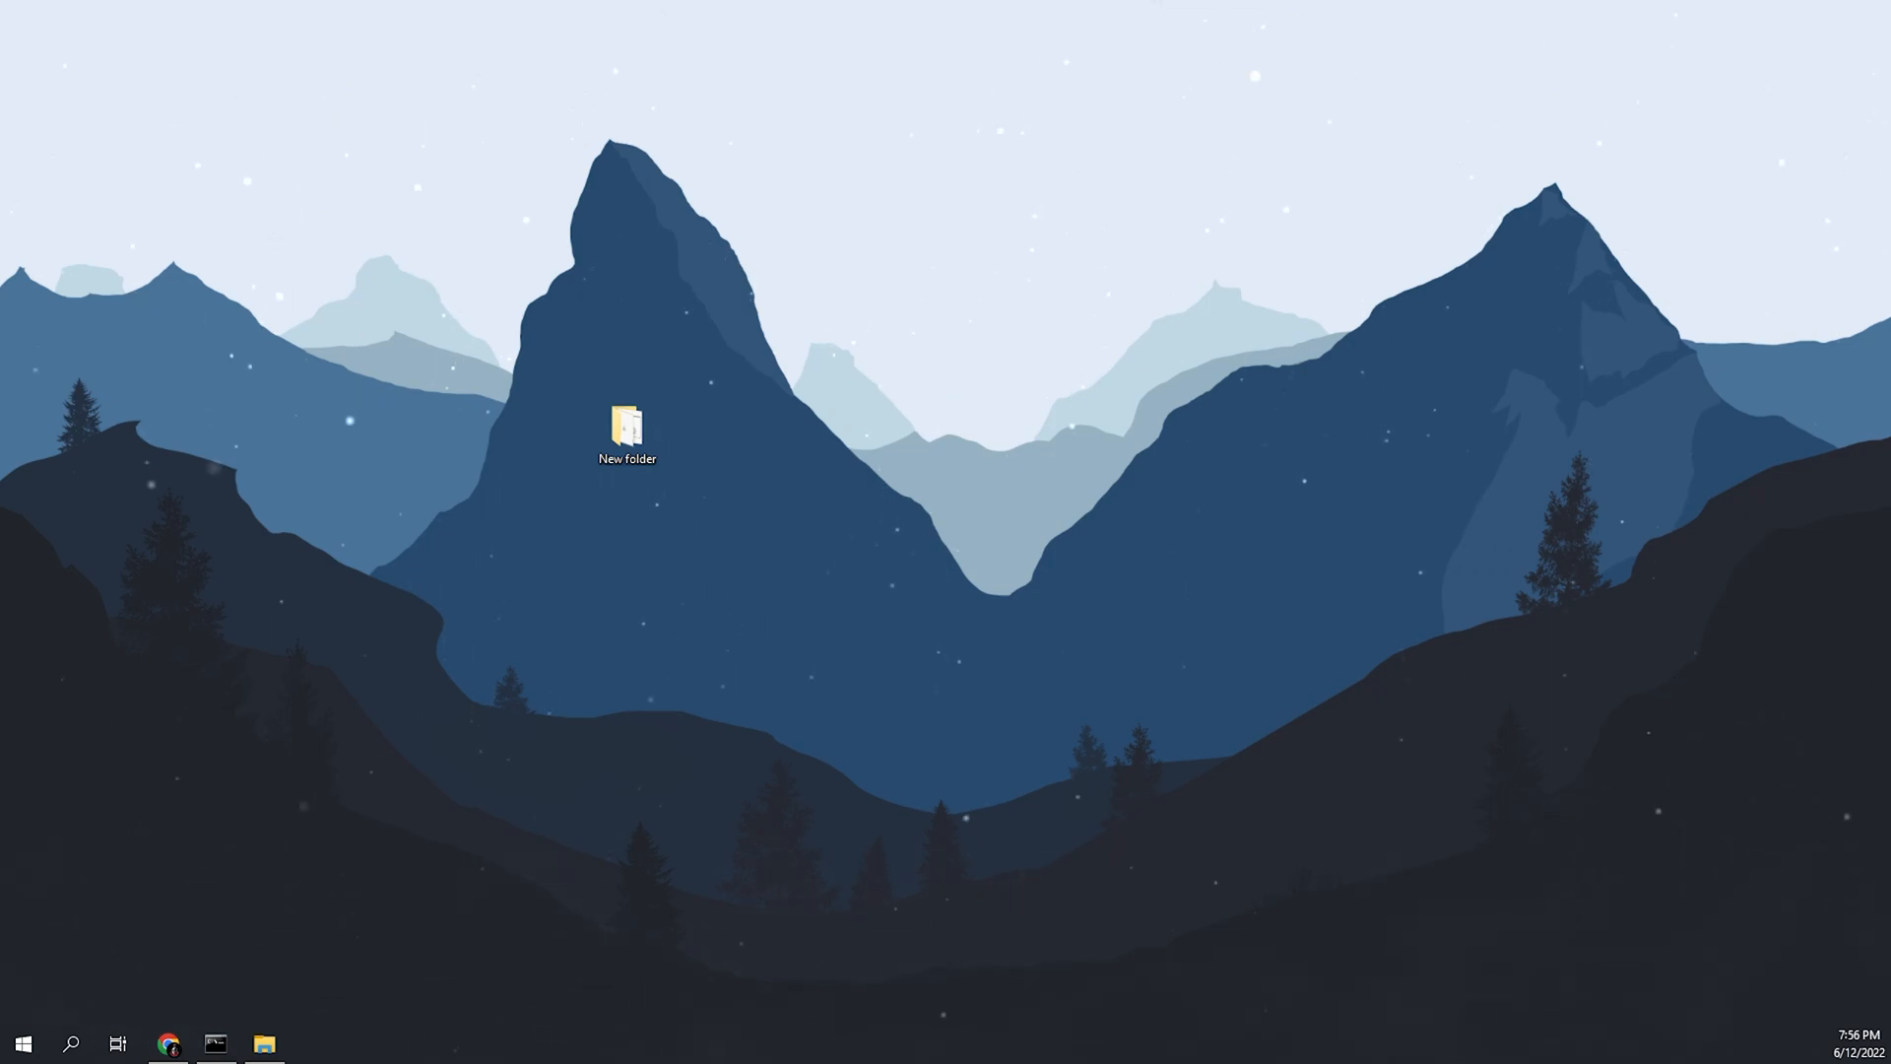
Step: Open the desktop 'New folder' holding jdk-16.0.2, run.bat and server.jar
left_click(627, 428)
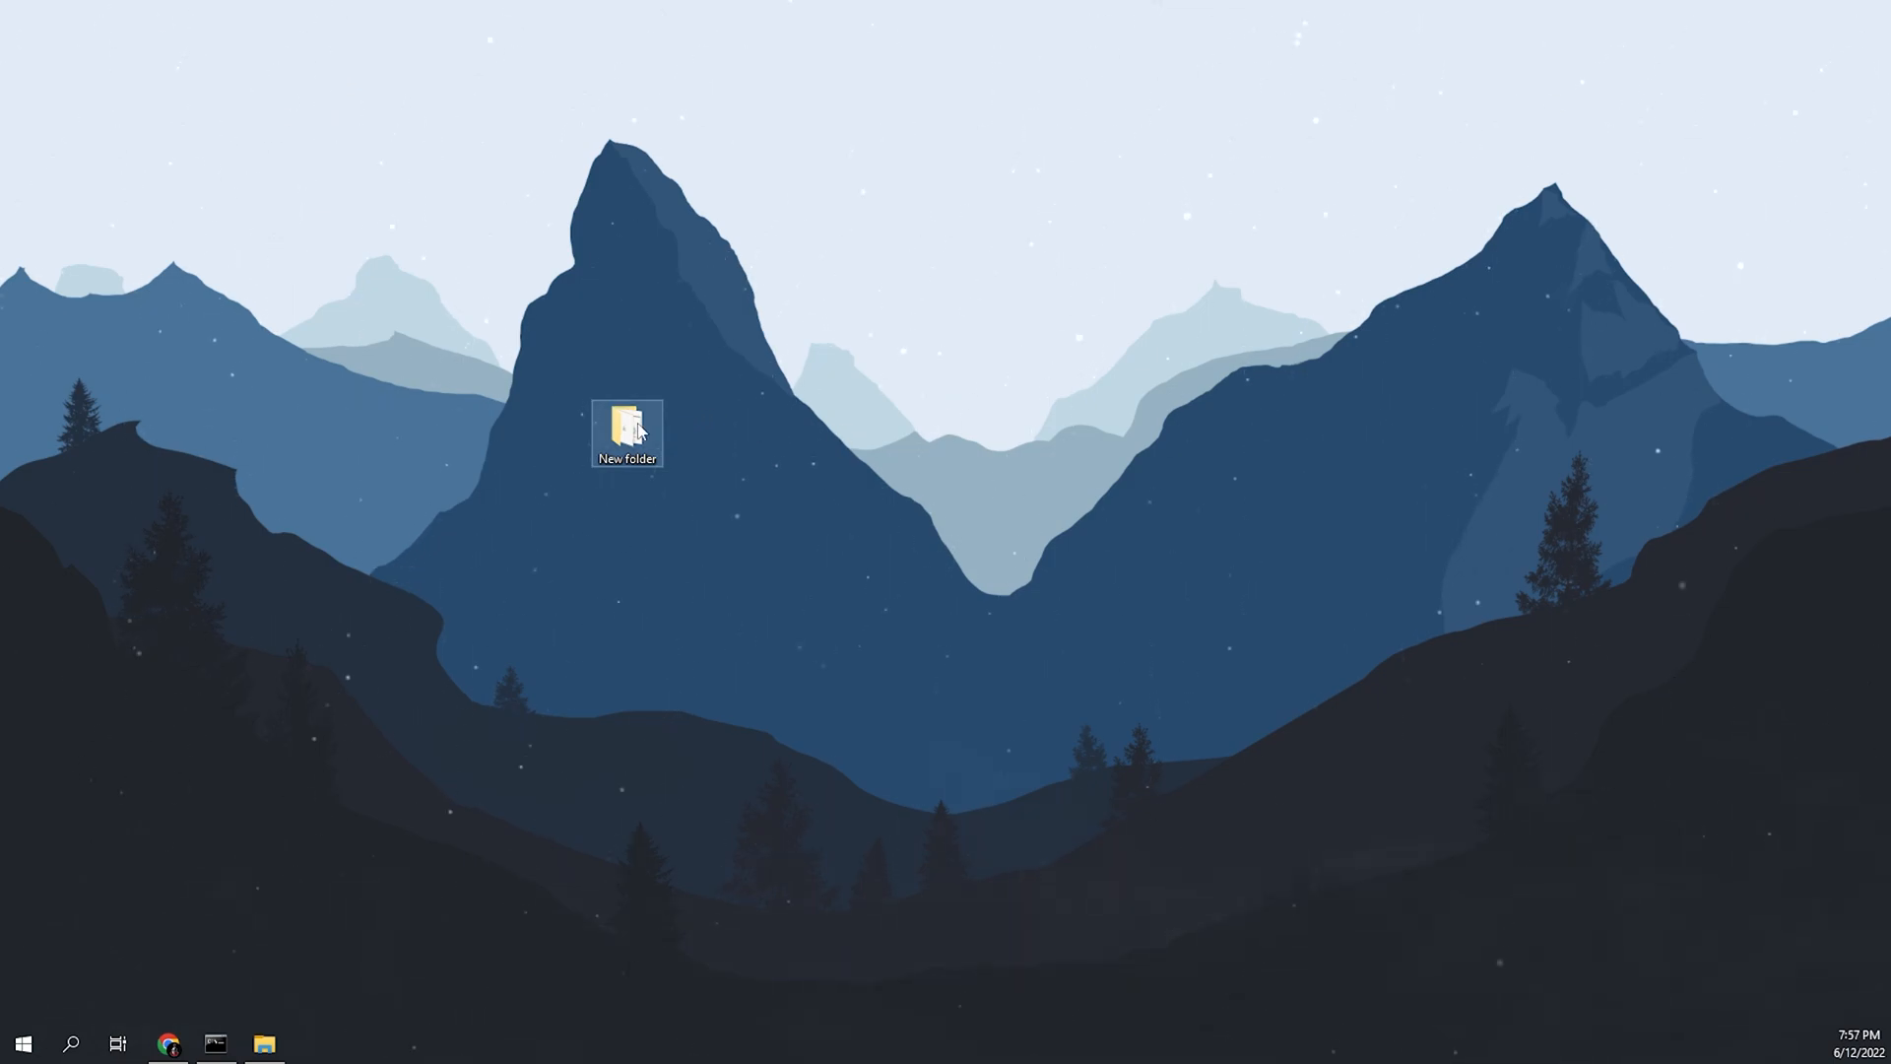
double_click(627, 429)
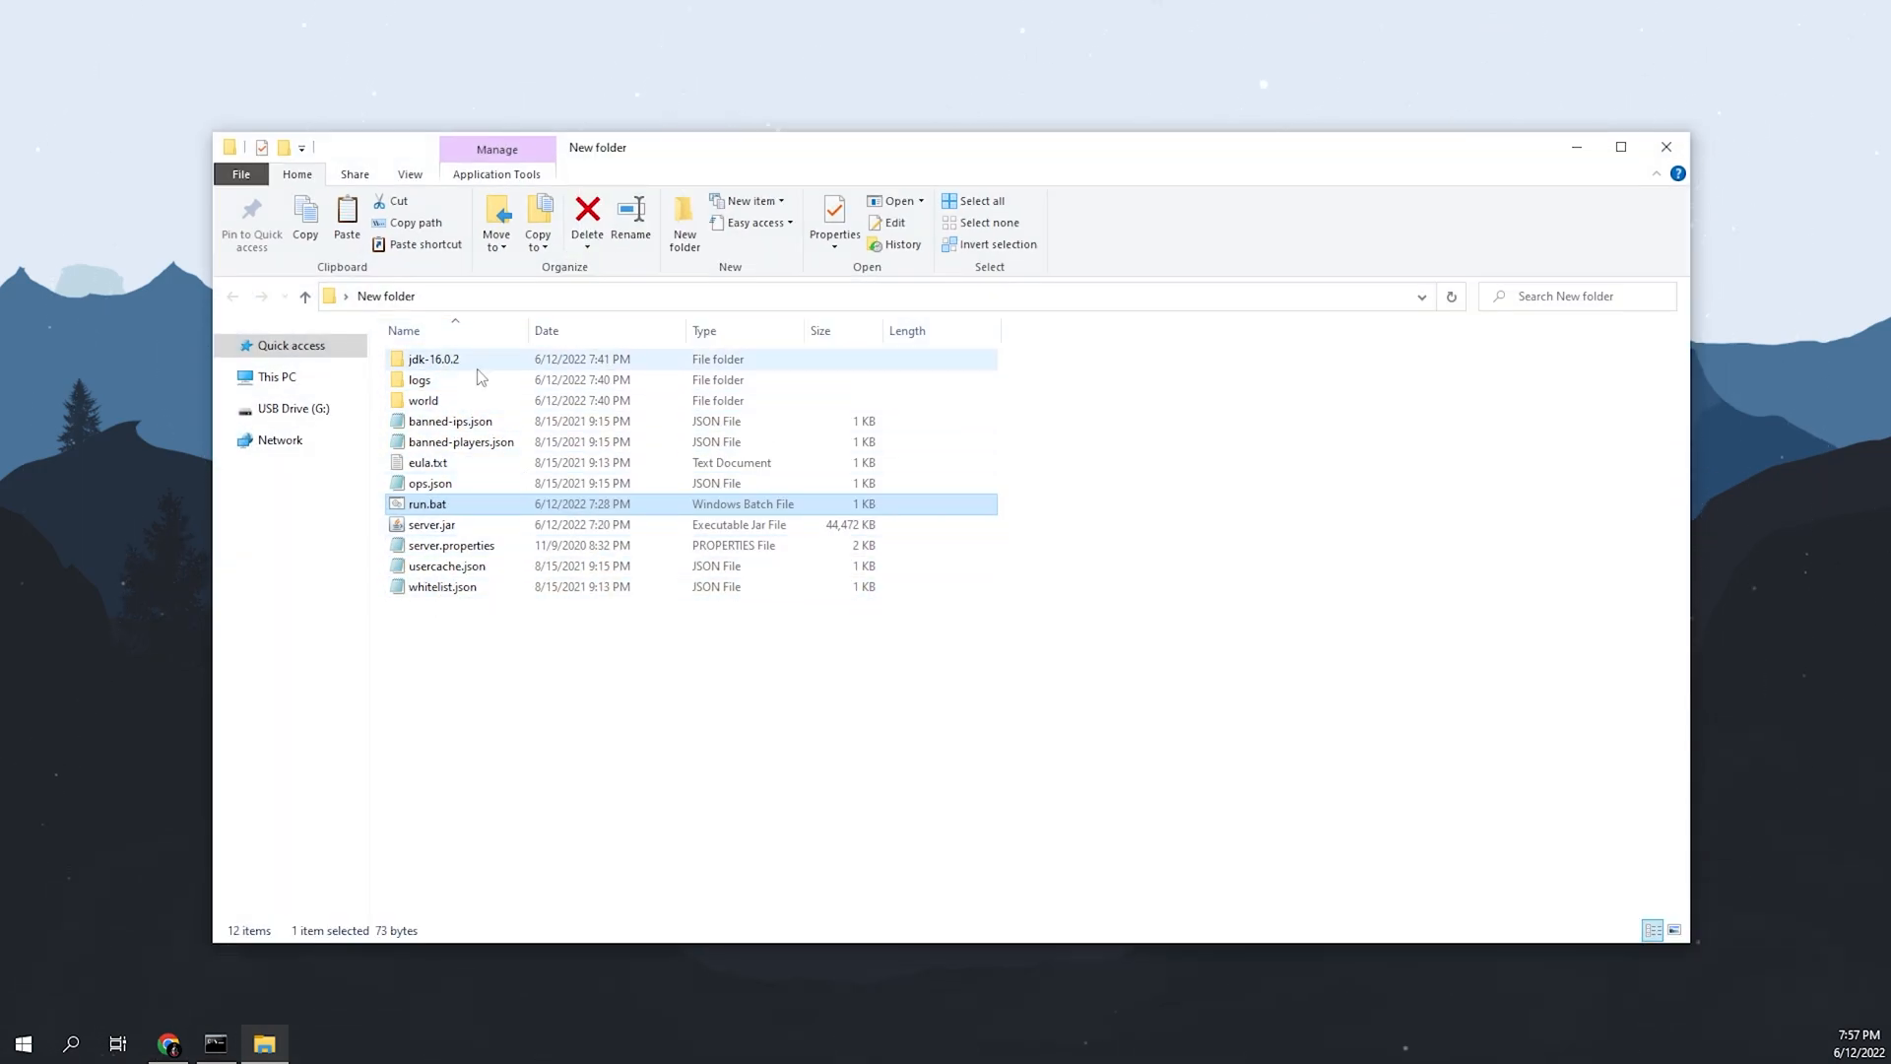
mouse_move(431, 359)
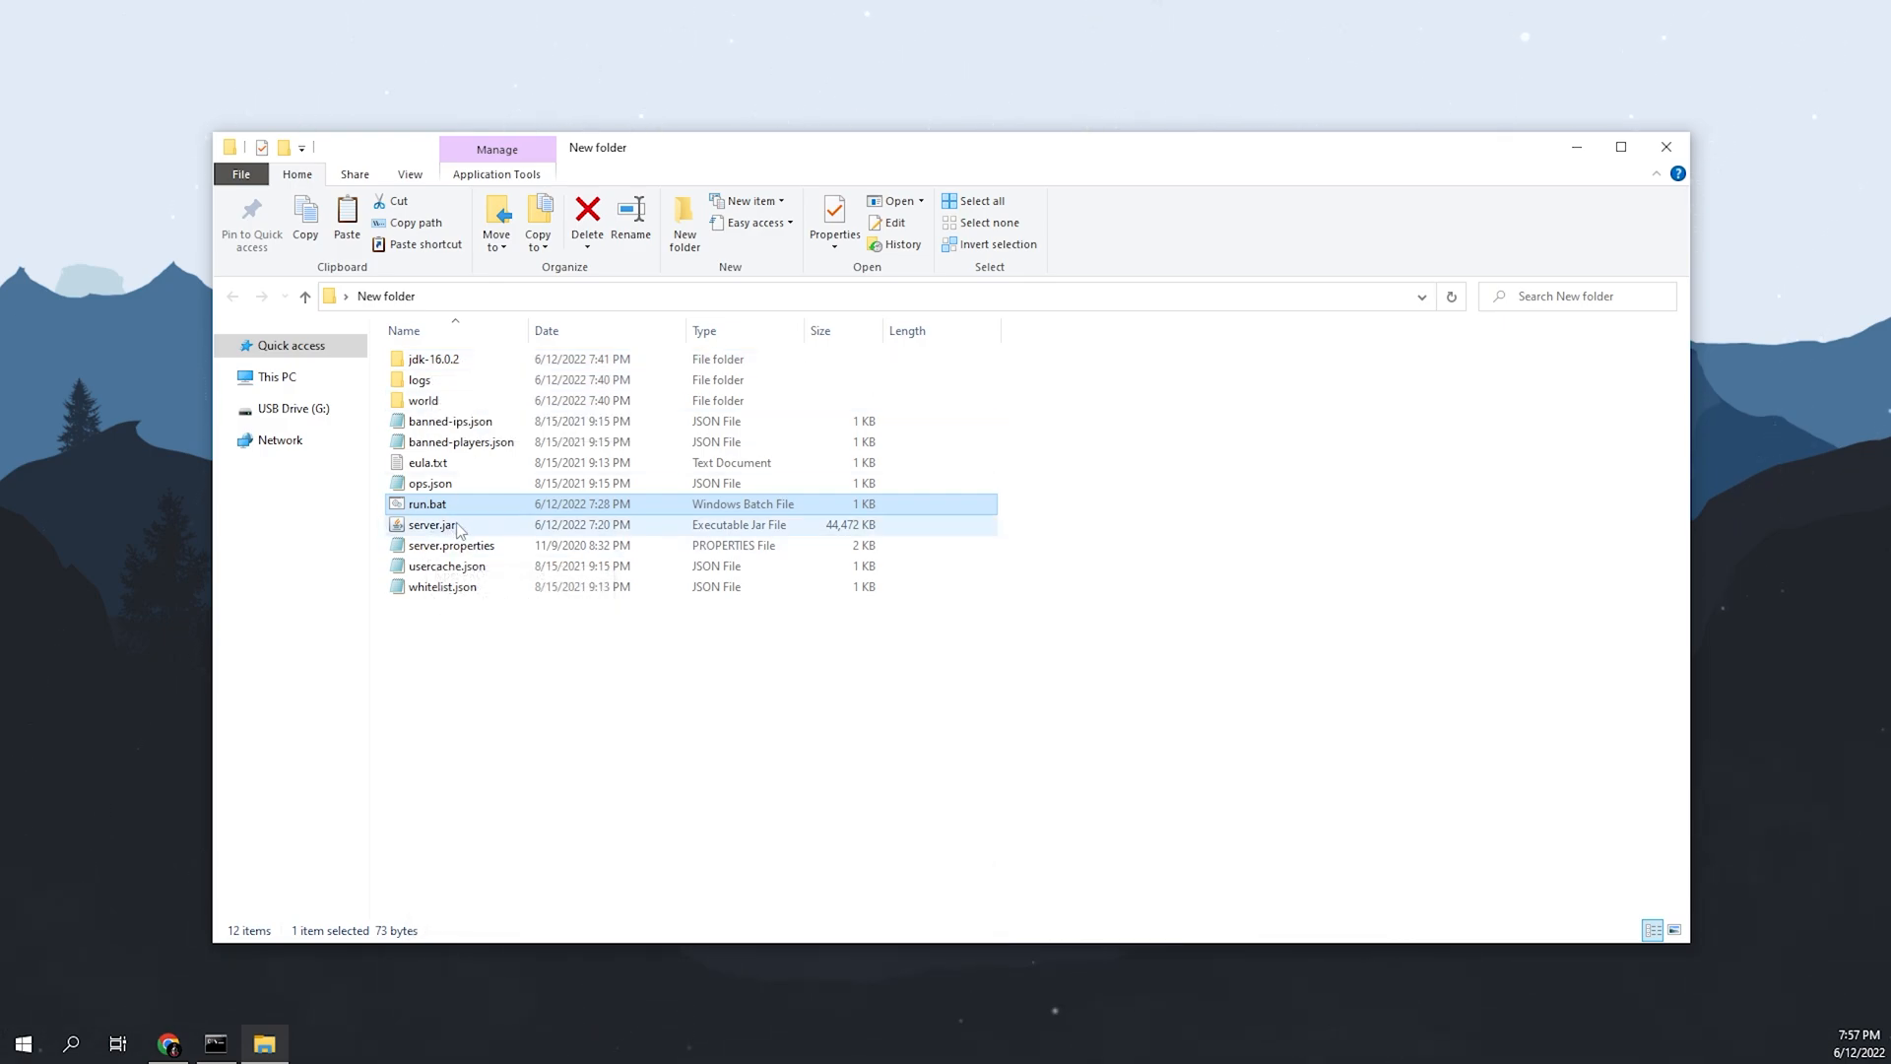
mouse_move(422, 358)
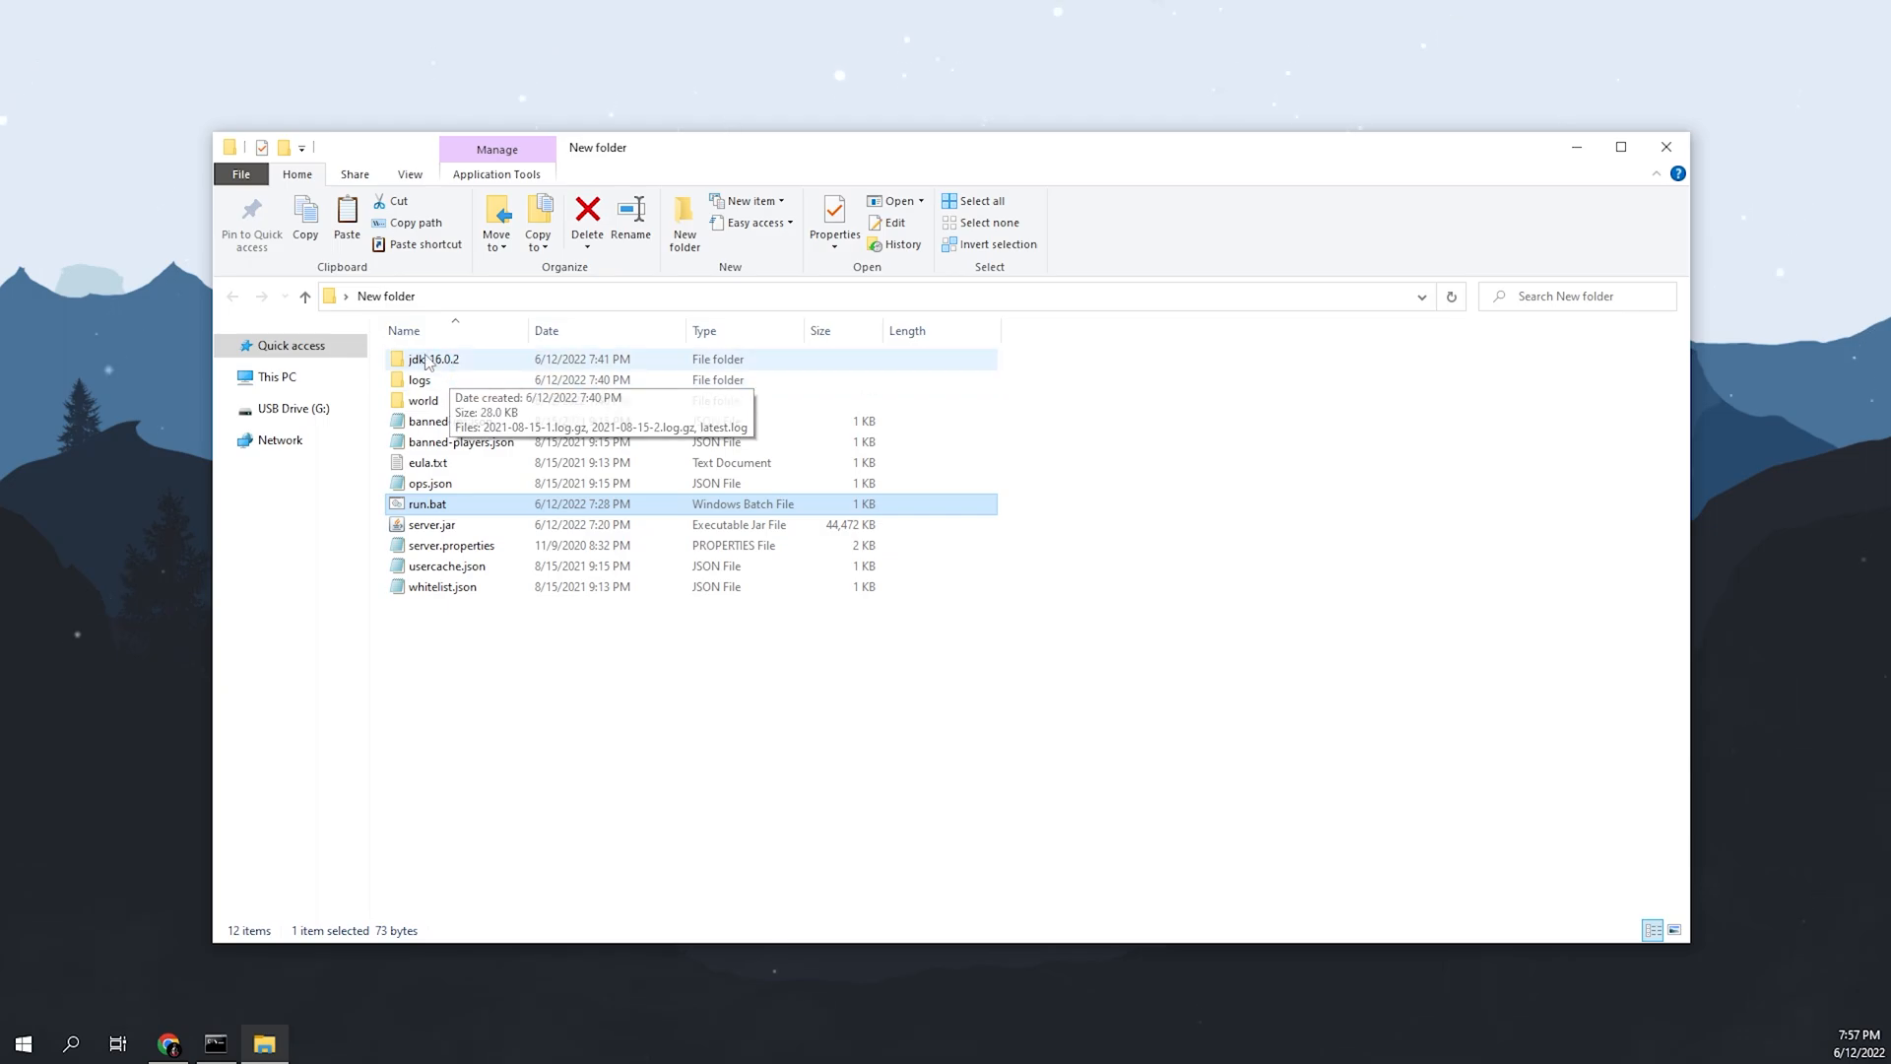
mouse_move(432, 358)
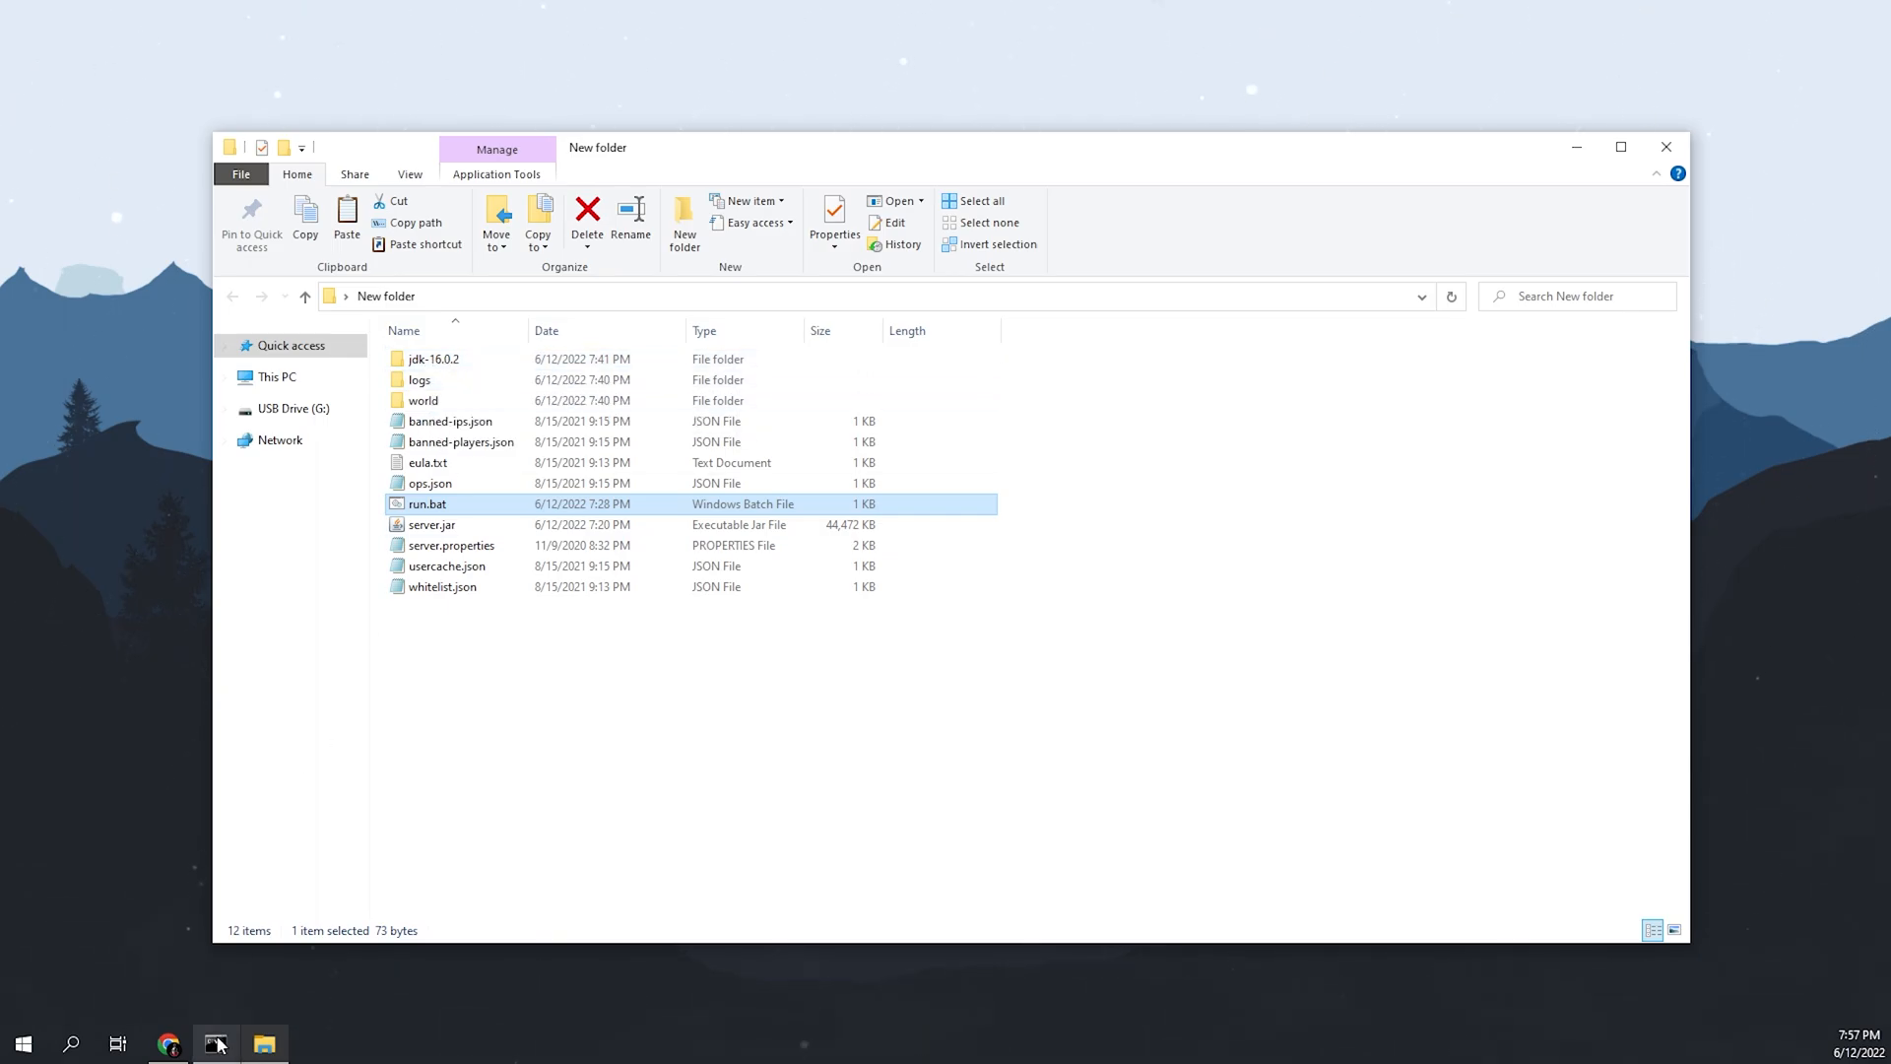
Step: Read the UnsupportedClassVersionError (class version 61 vs 60) and close Command Prompt
double_click(426, 504)
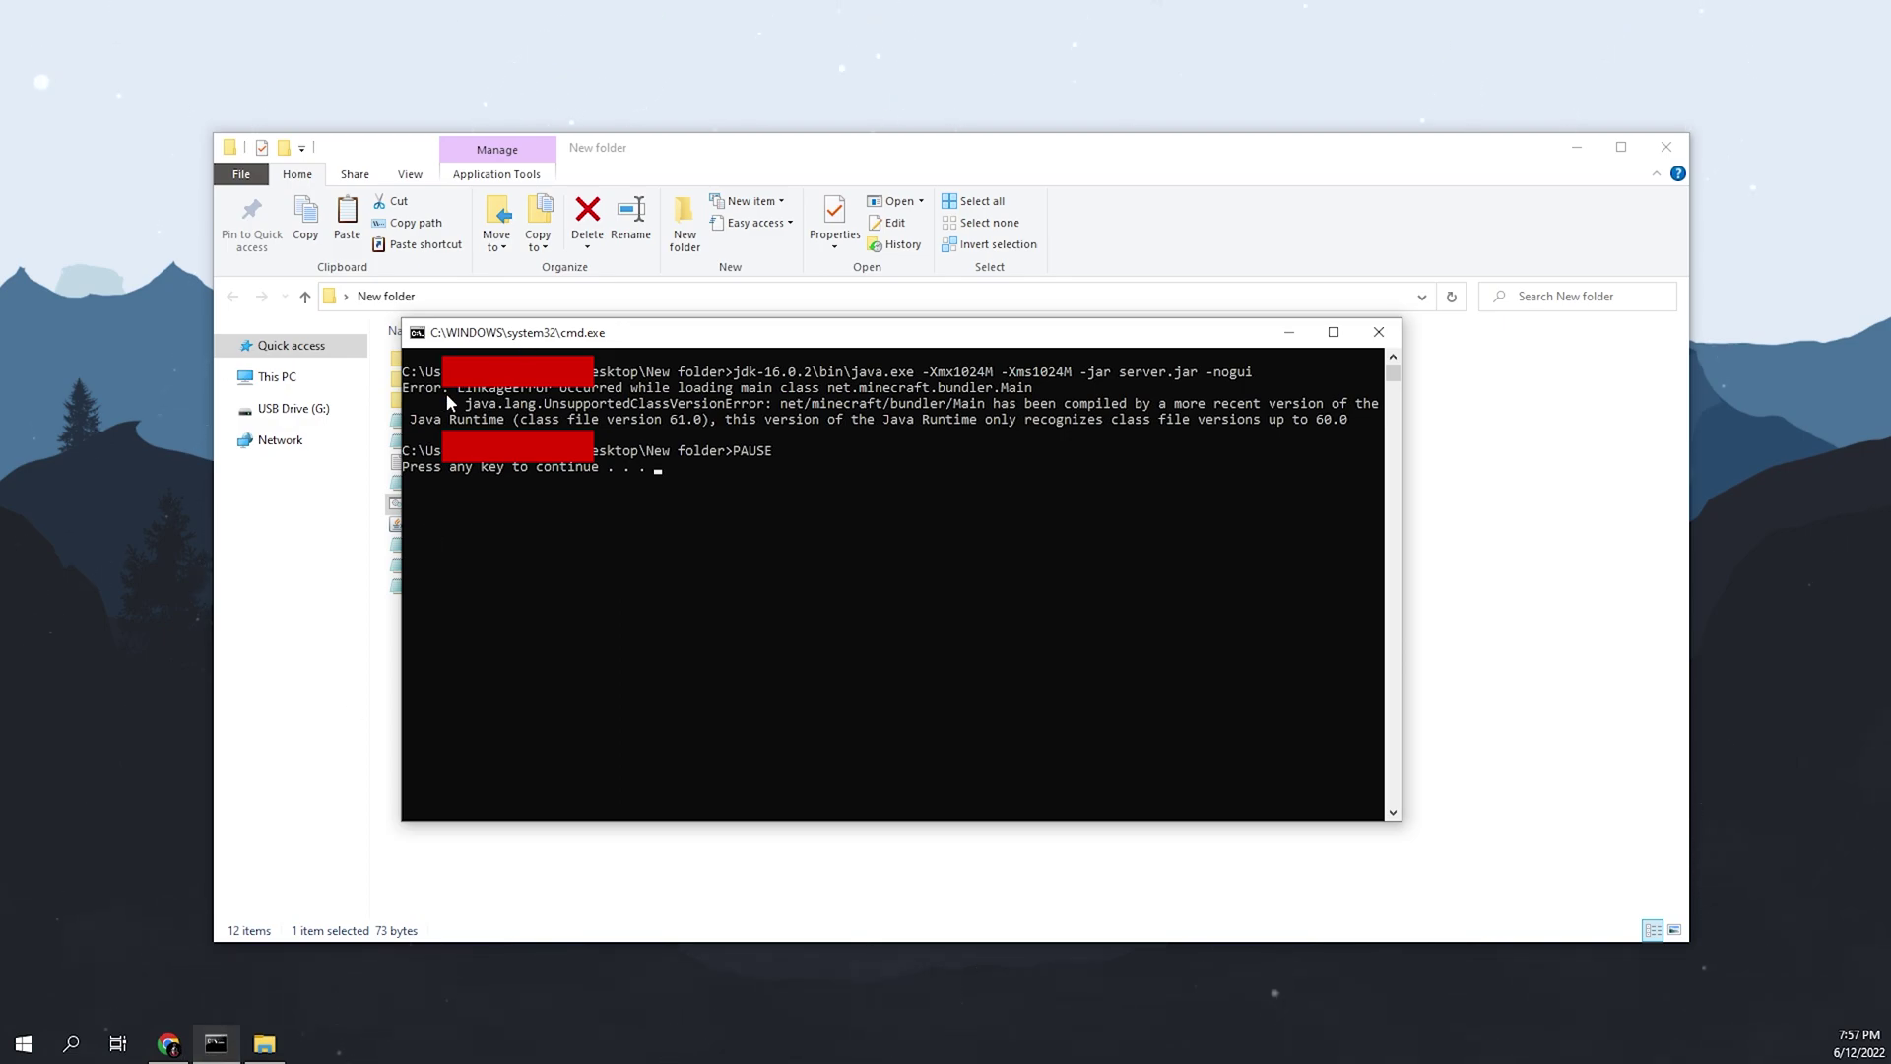
mouse_move(630, 398)
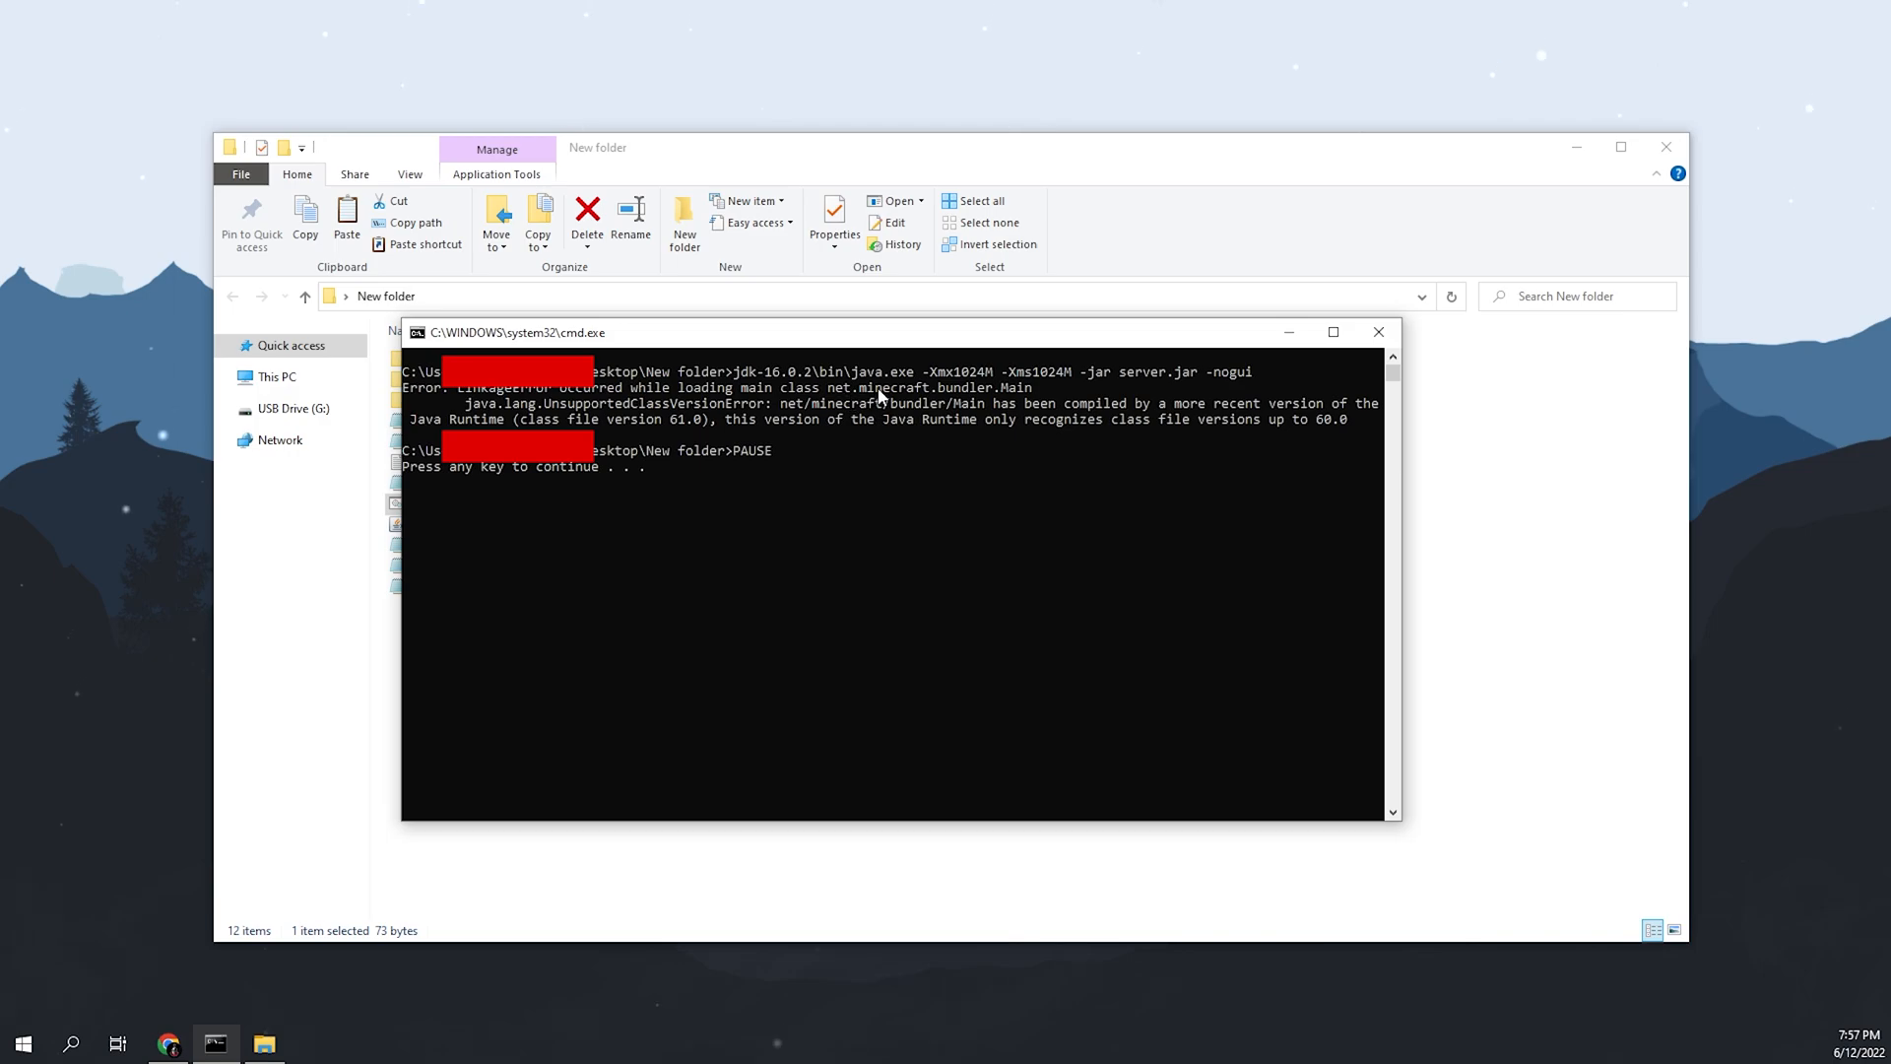
mouse_move(1007, 398)
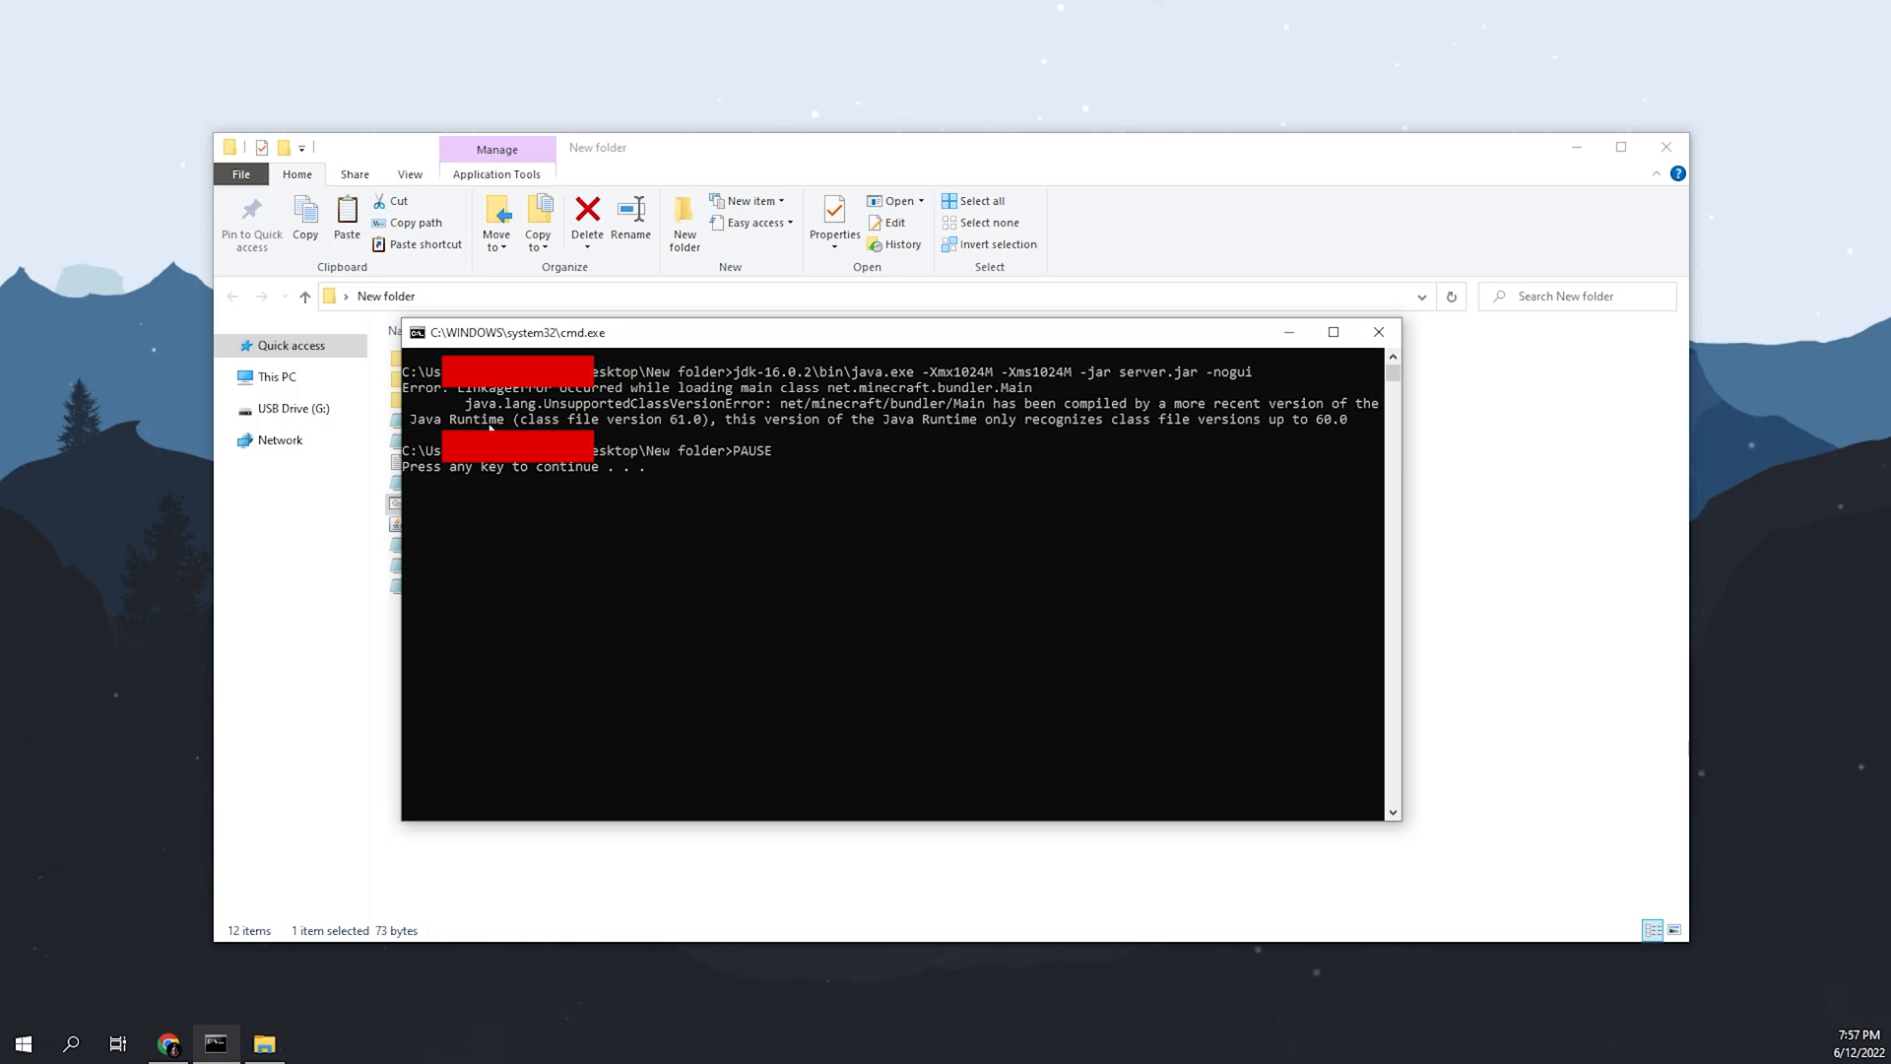
mouse_move(593, 436)
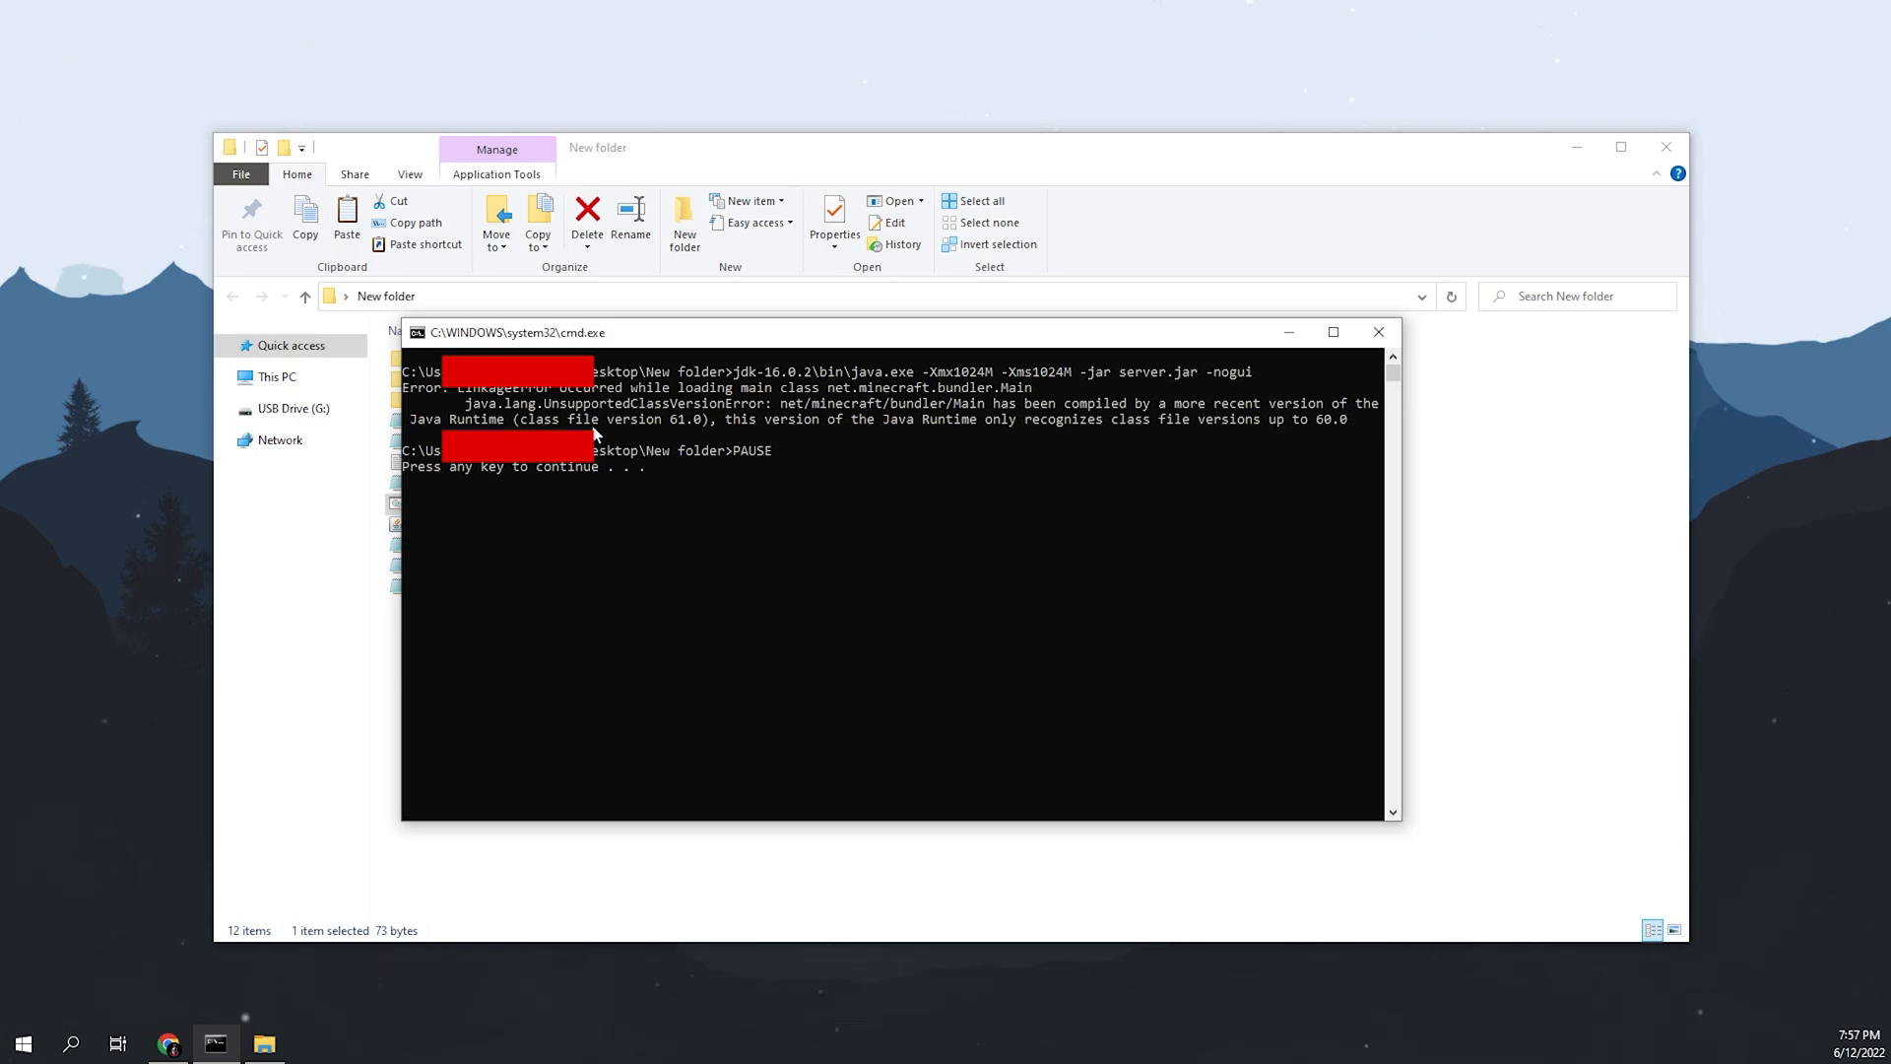
mouse_move(682, 419)
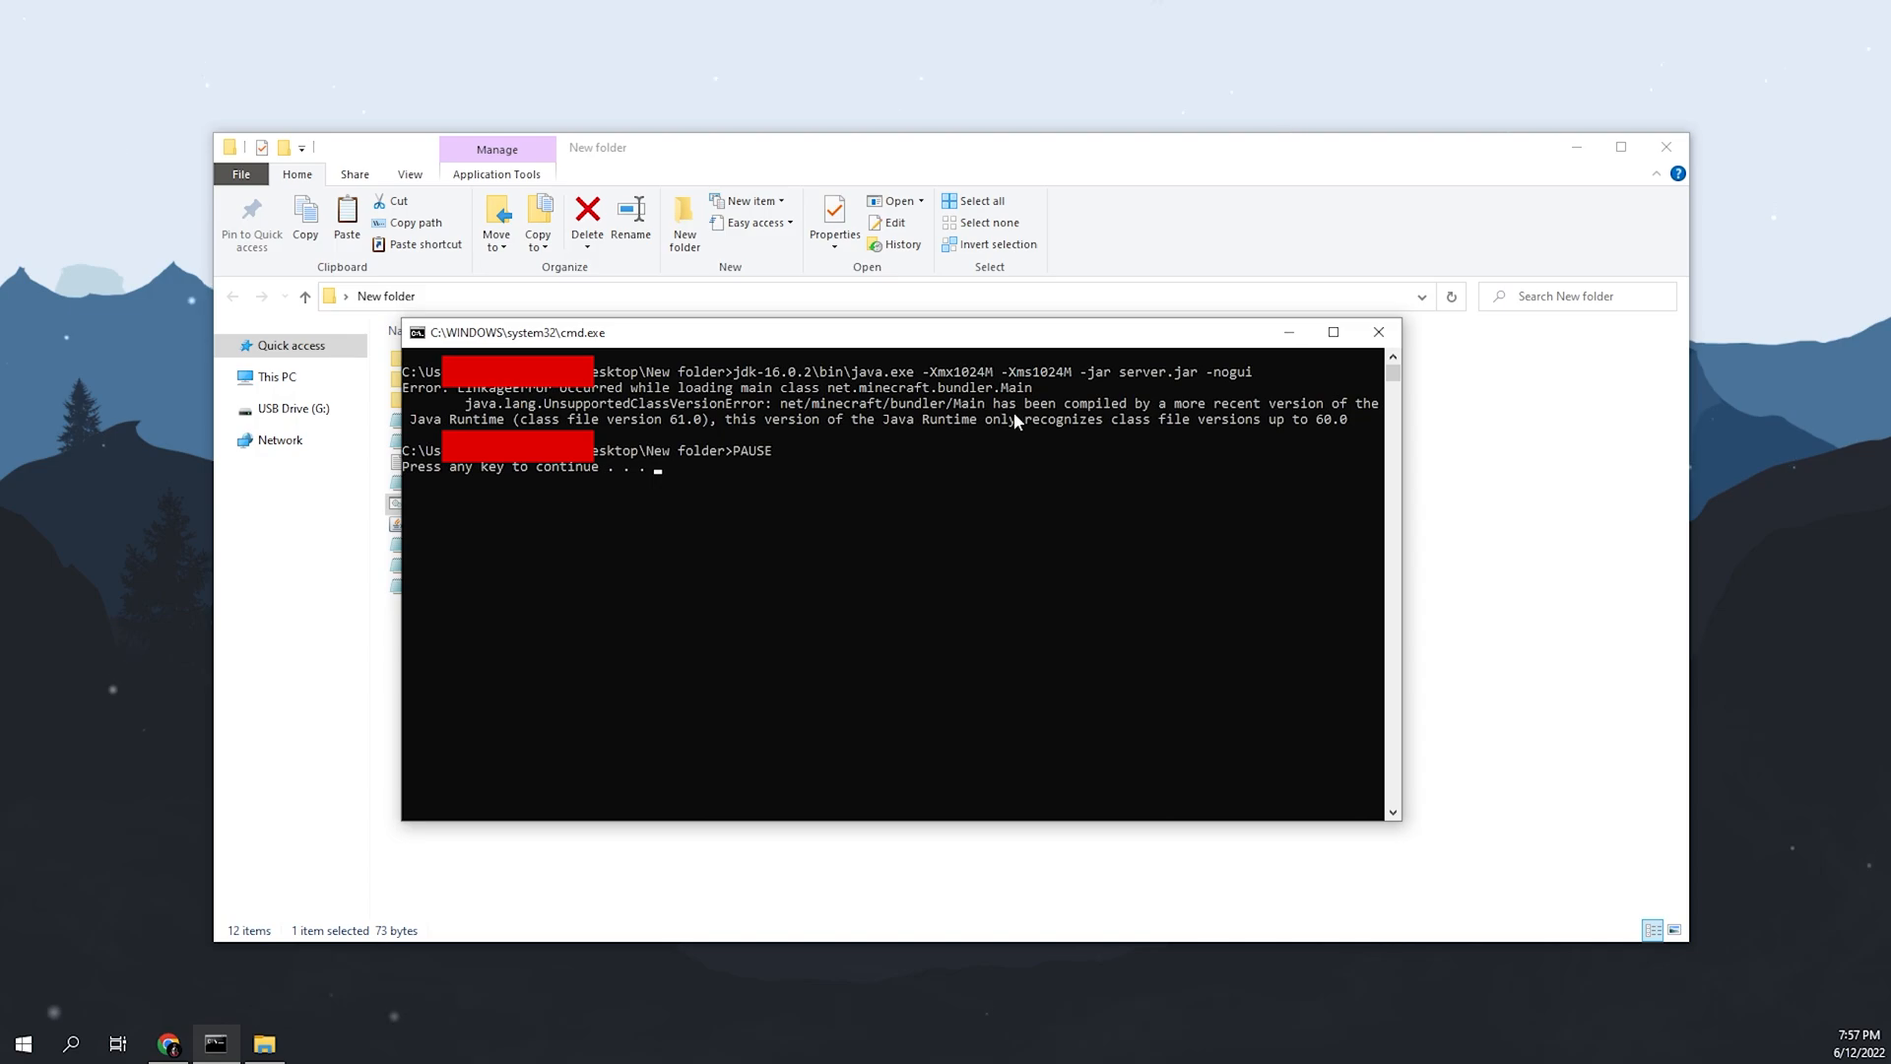
mouse_move(1343, 422)
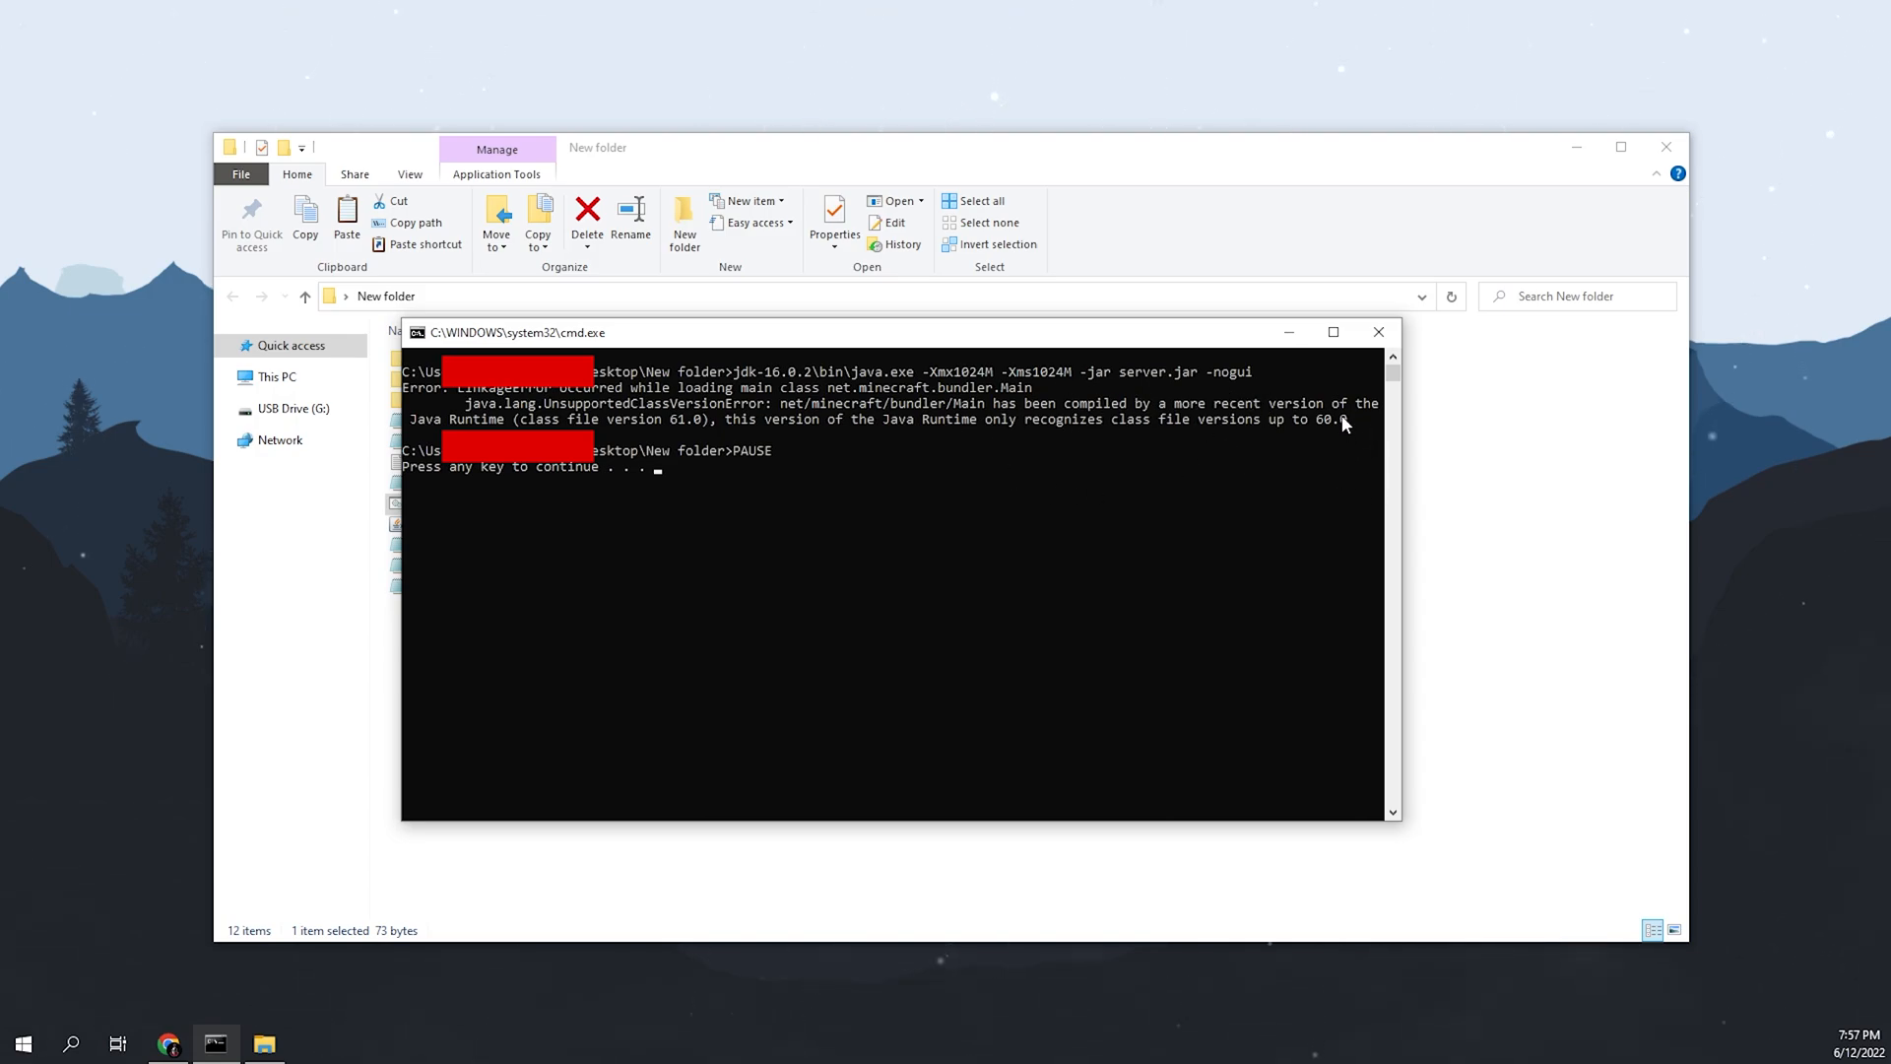
mouse_move(1339, 420)
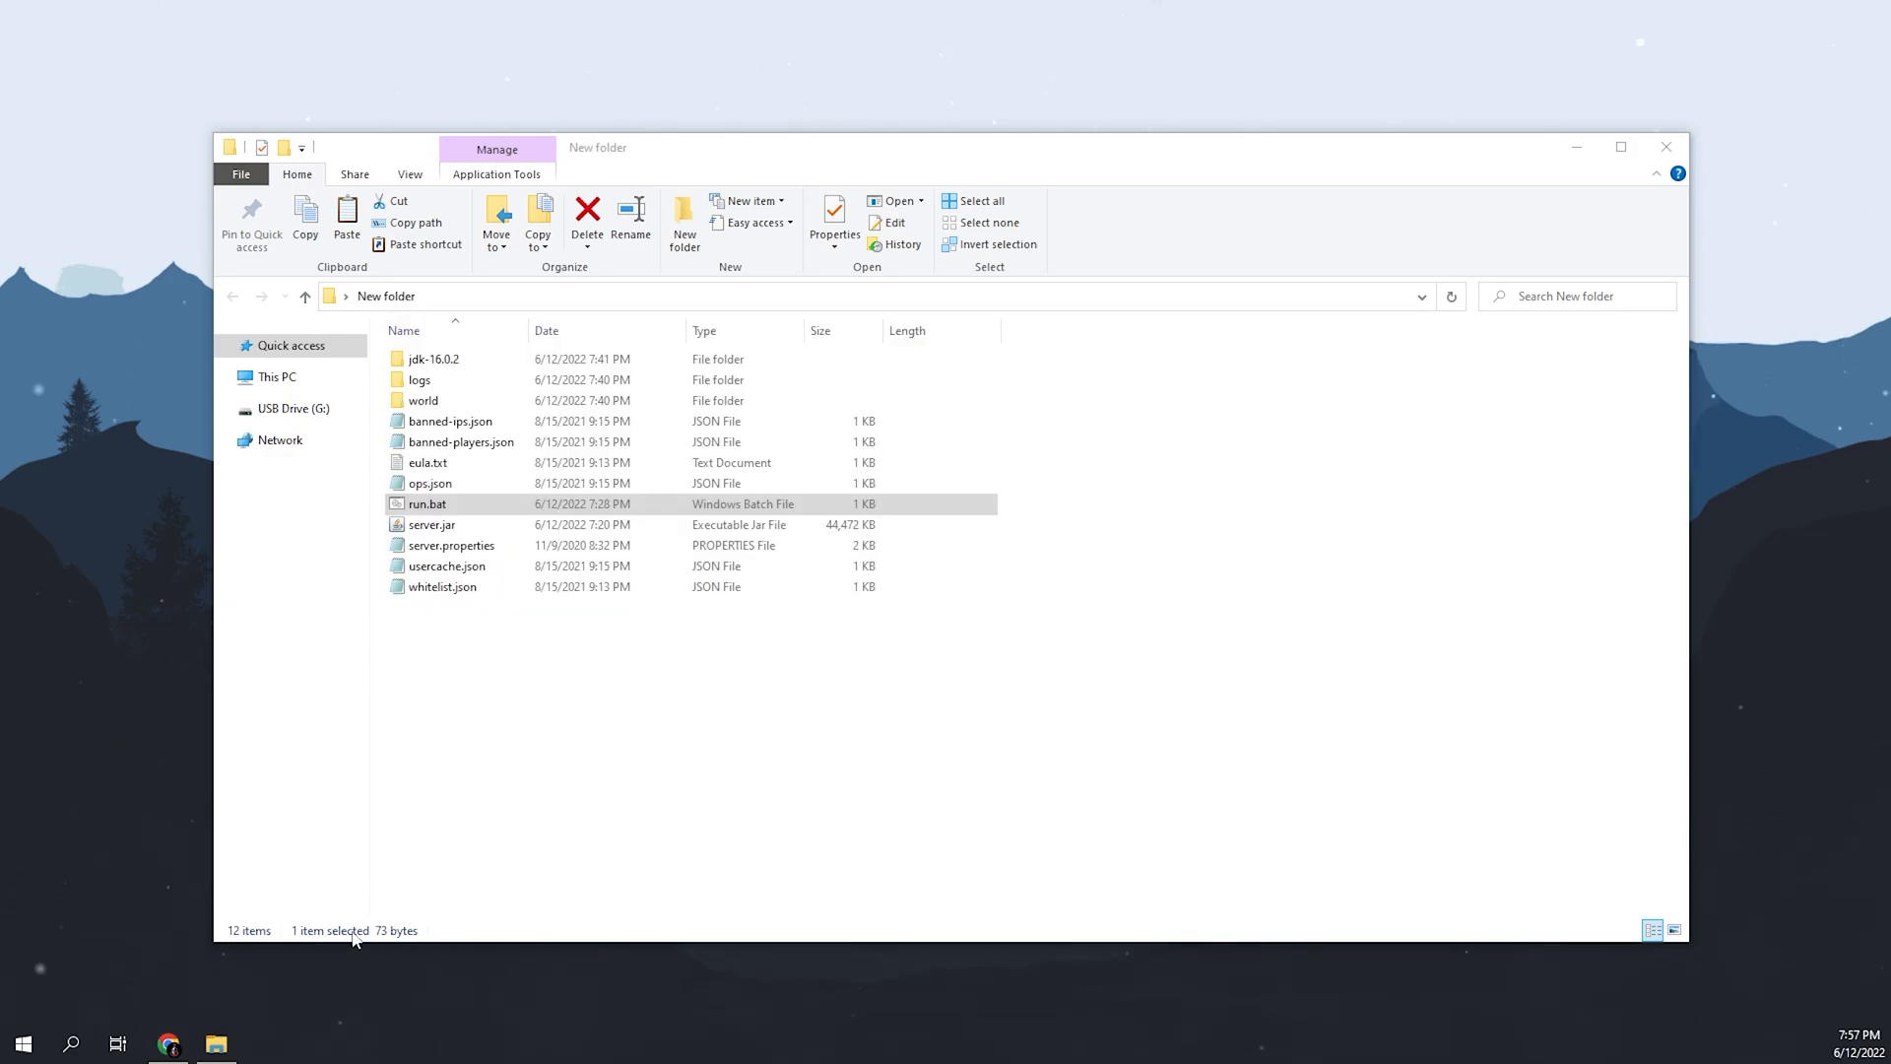
mouse_move(182, 1032)
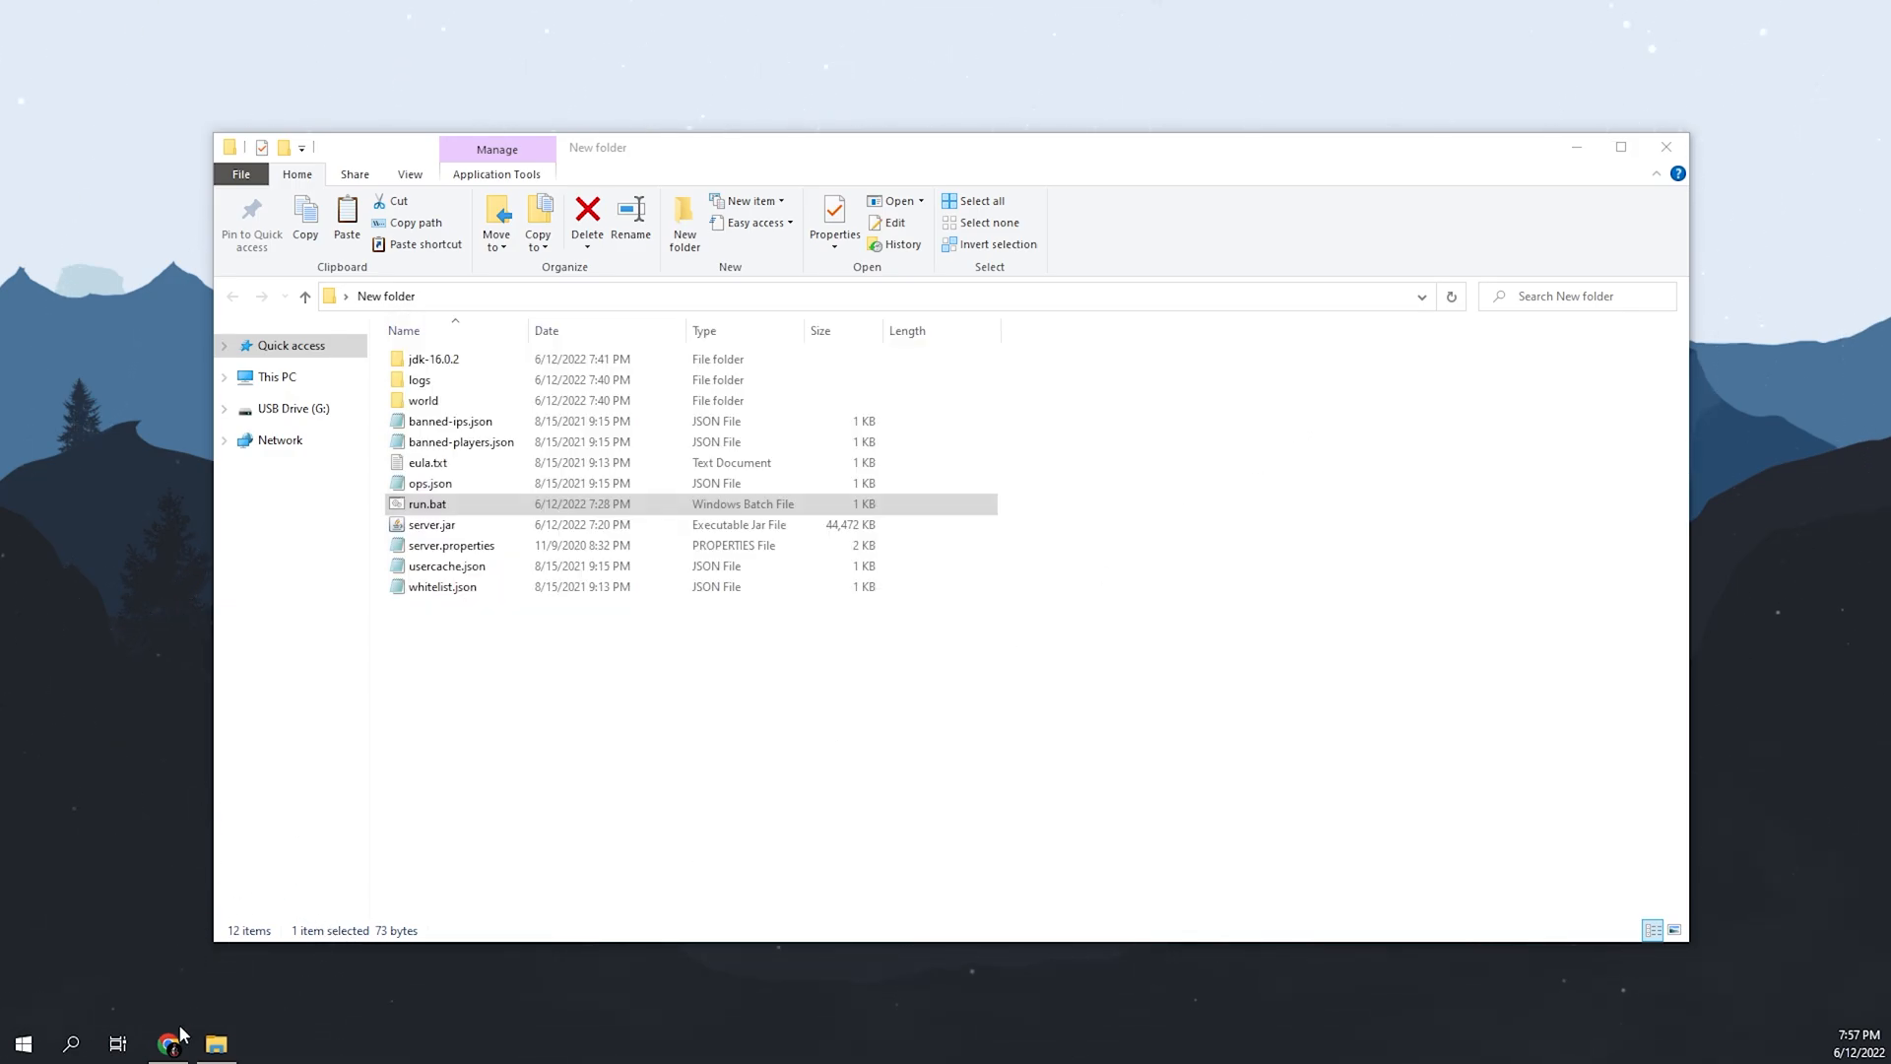
Step: Switch to Chrome's Oracle Java Downloads tab for JDK 18
left_click(169, 1043)
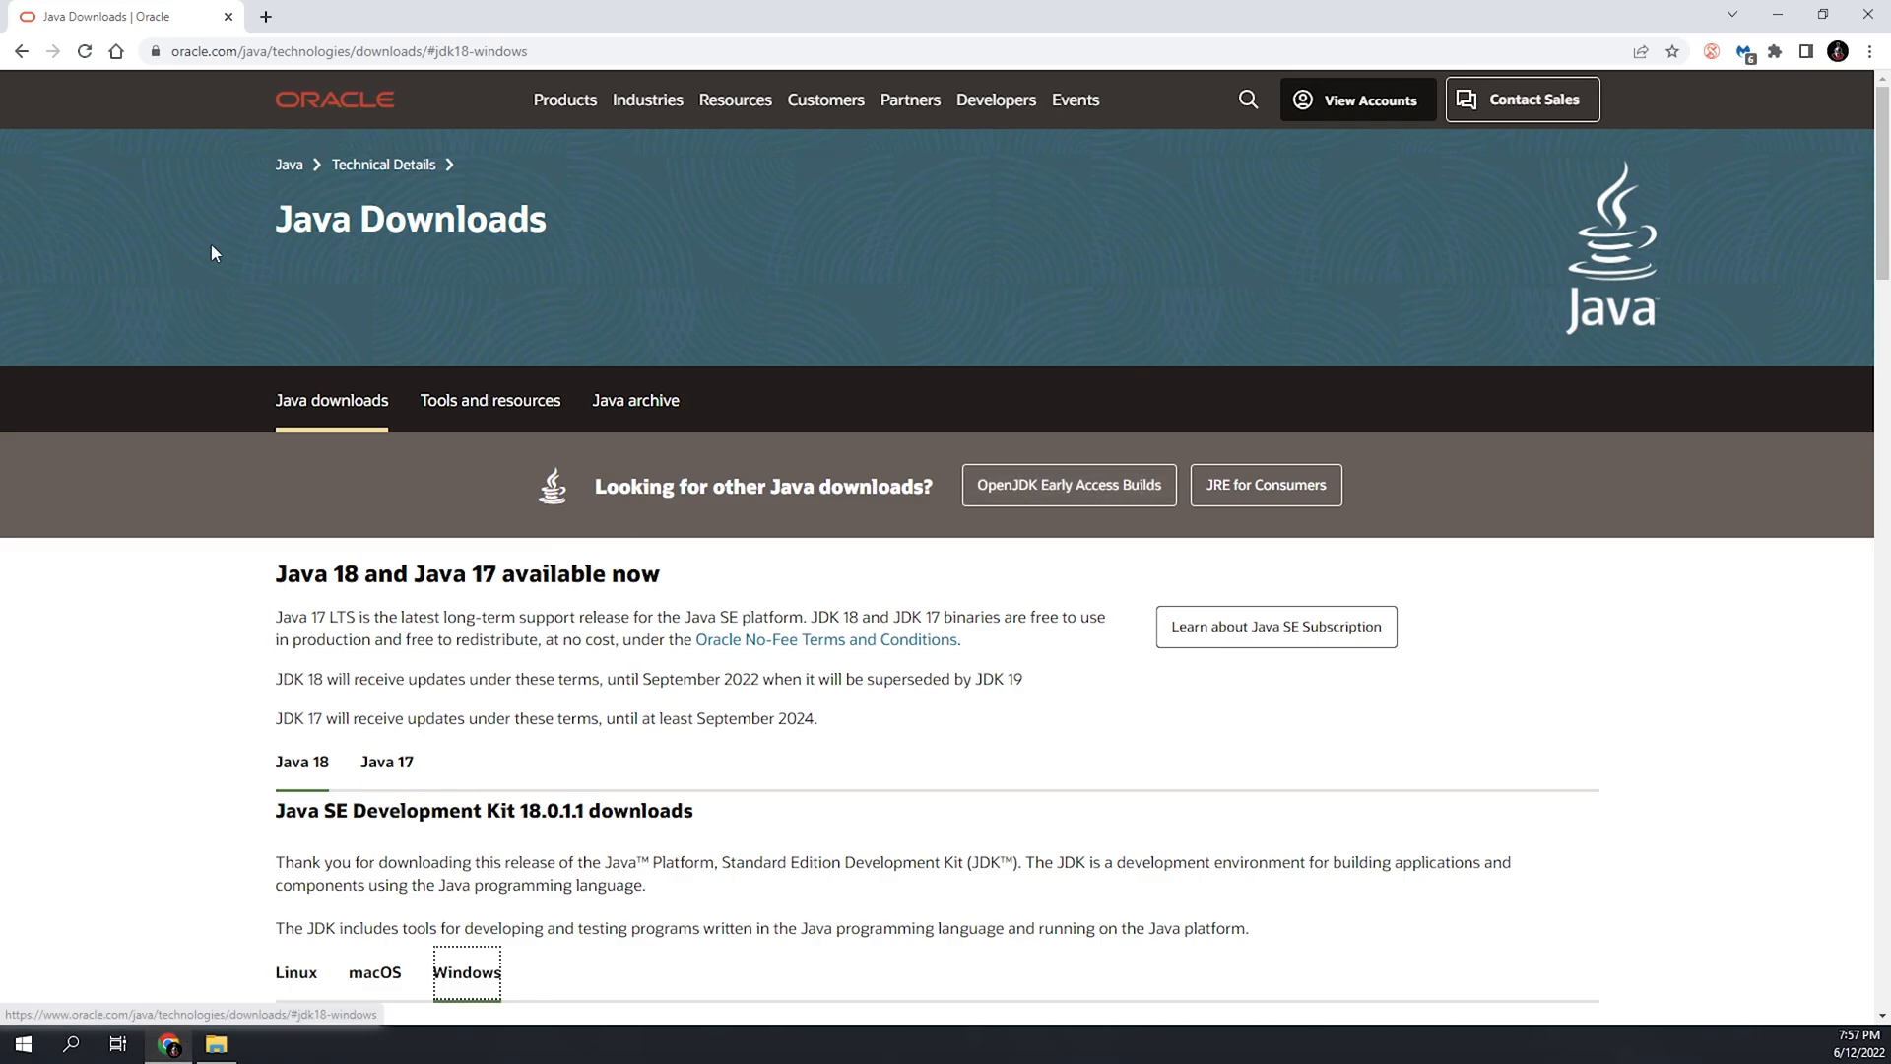
mouse_move(322, 99)
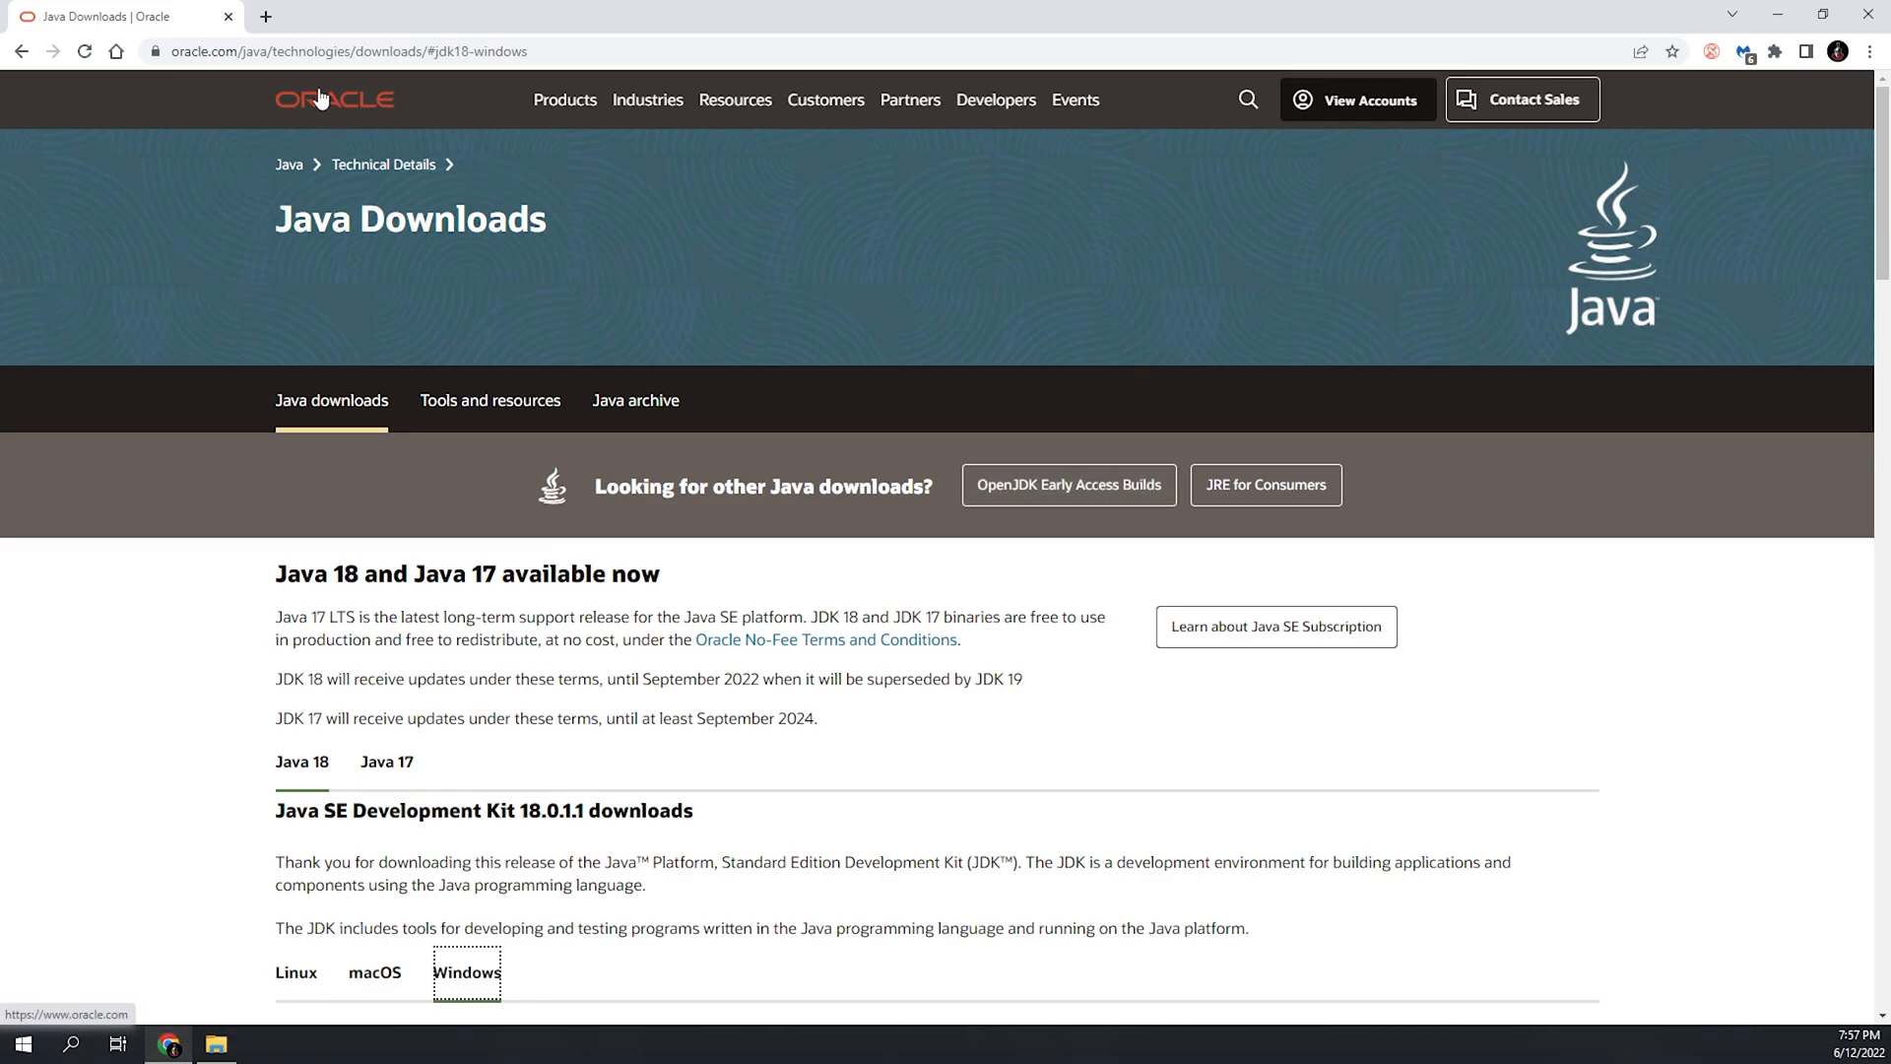
mouse_move(311, 305)
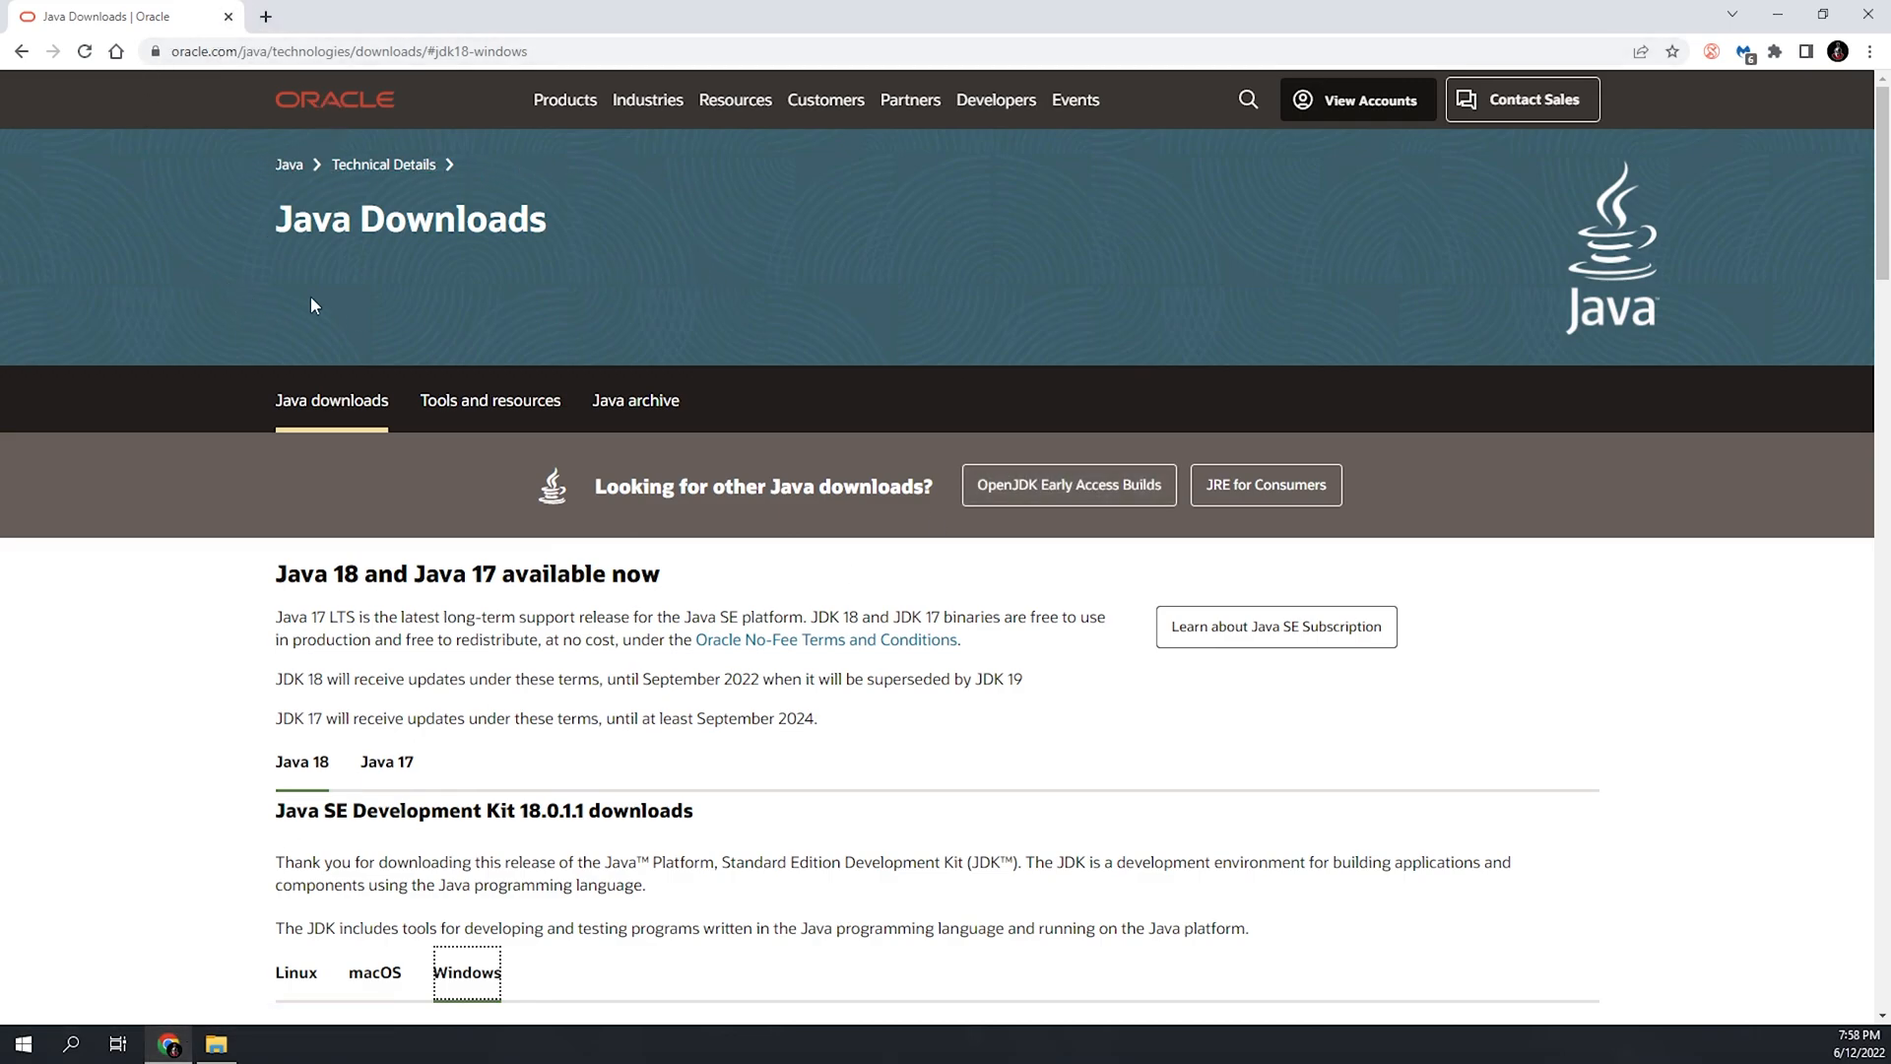
mouse_move(79, 101)
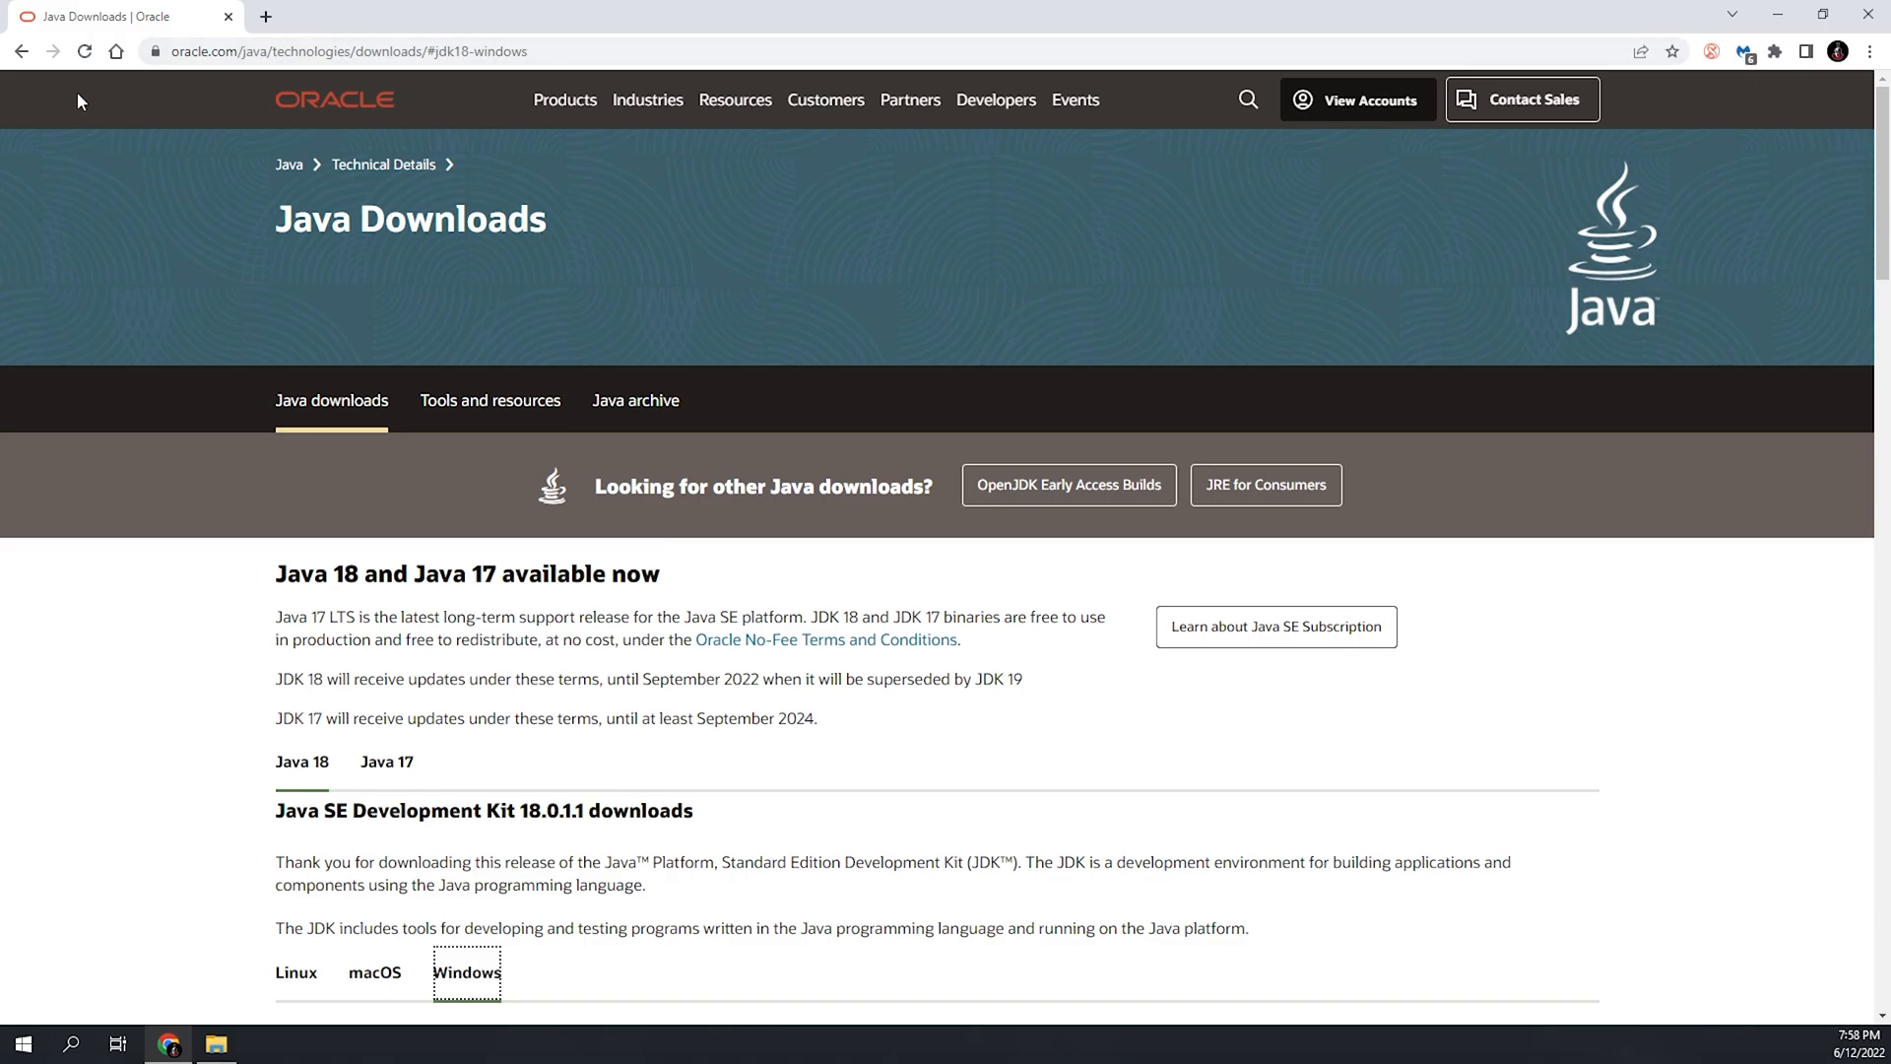
mouse_move(254, 445)
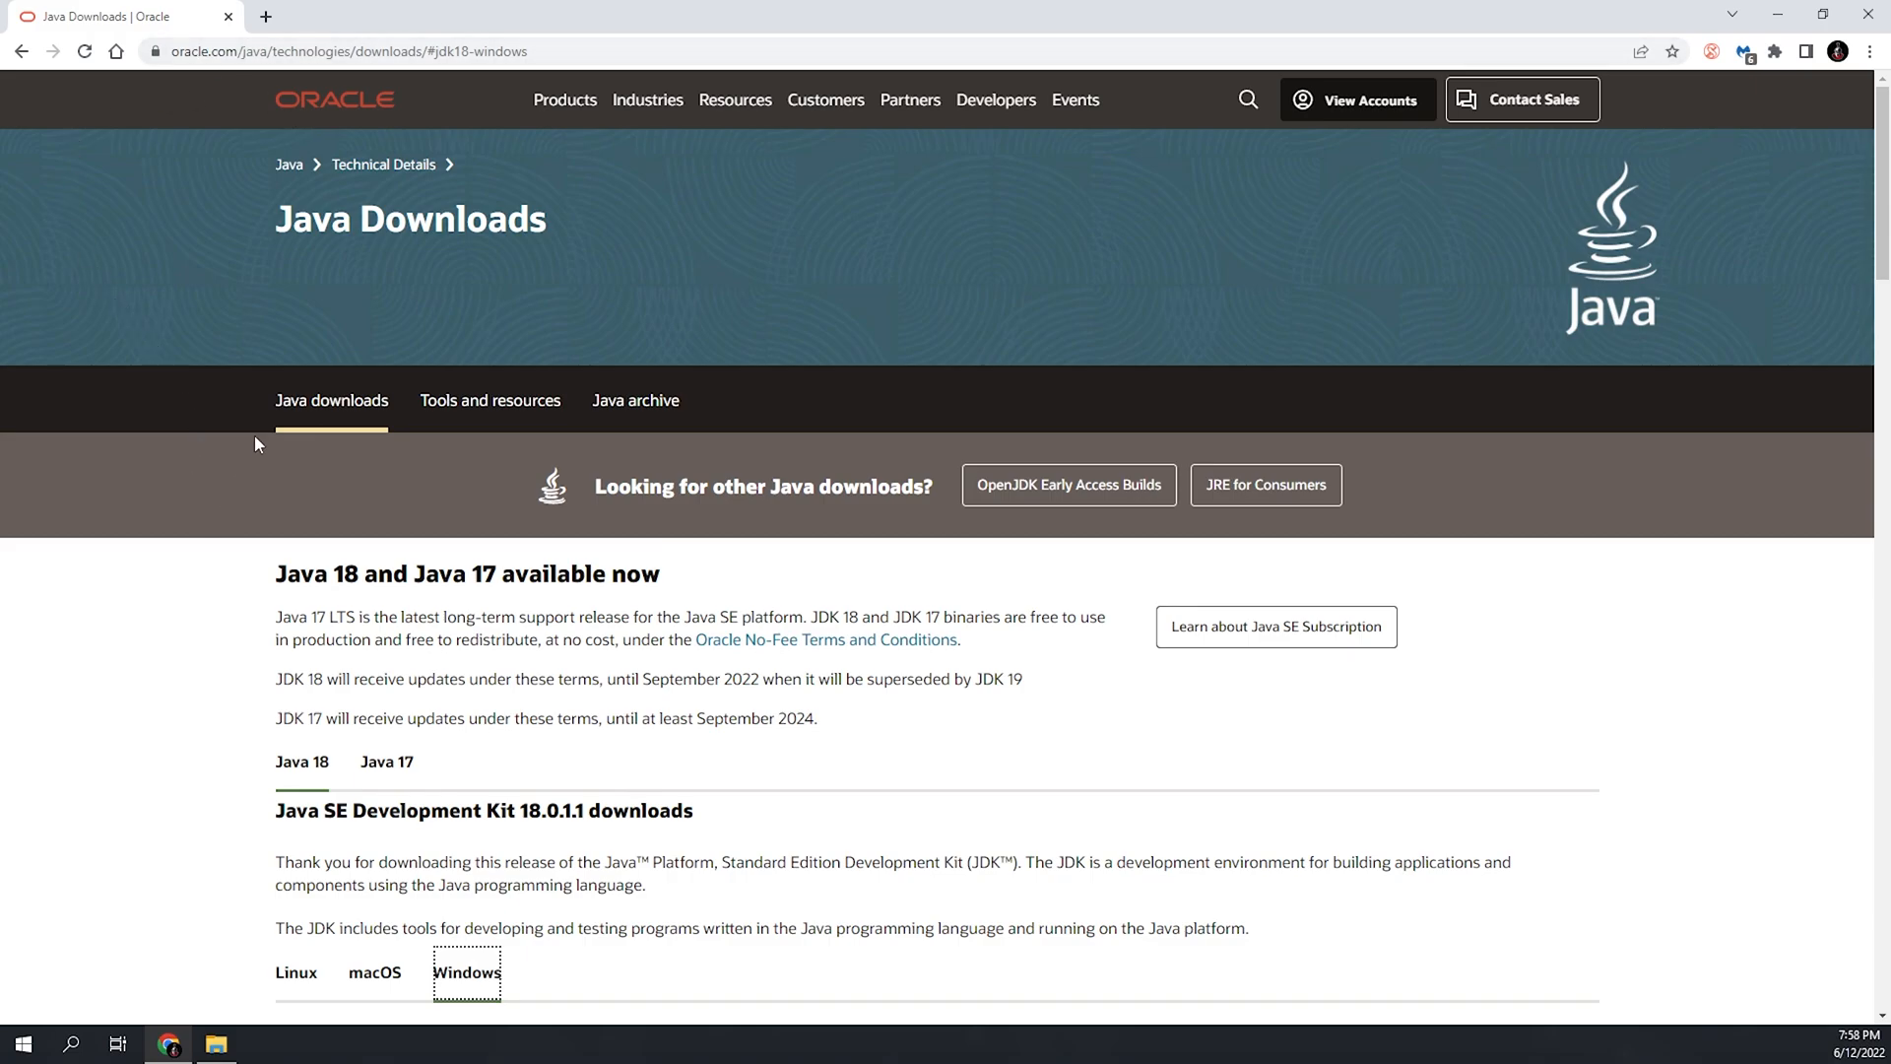
mouse_move(243, 448)
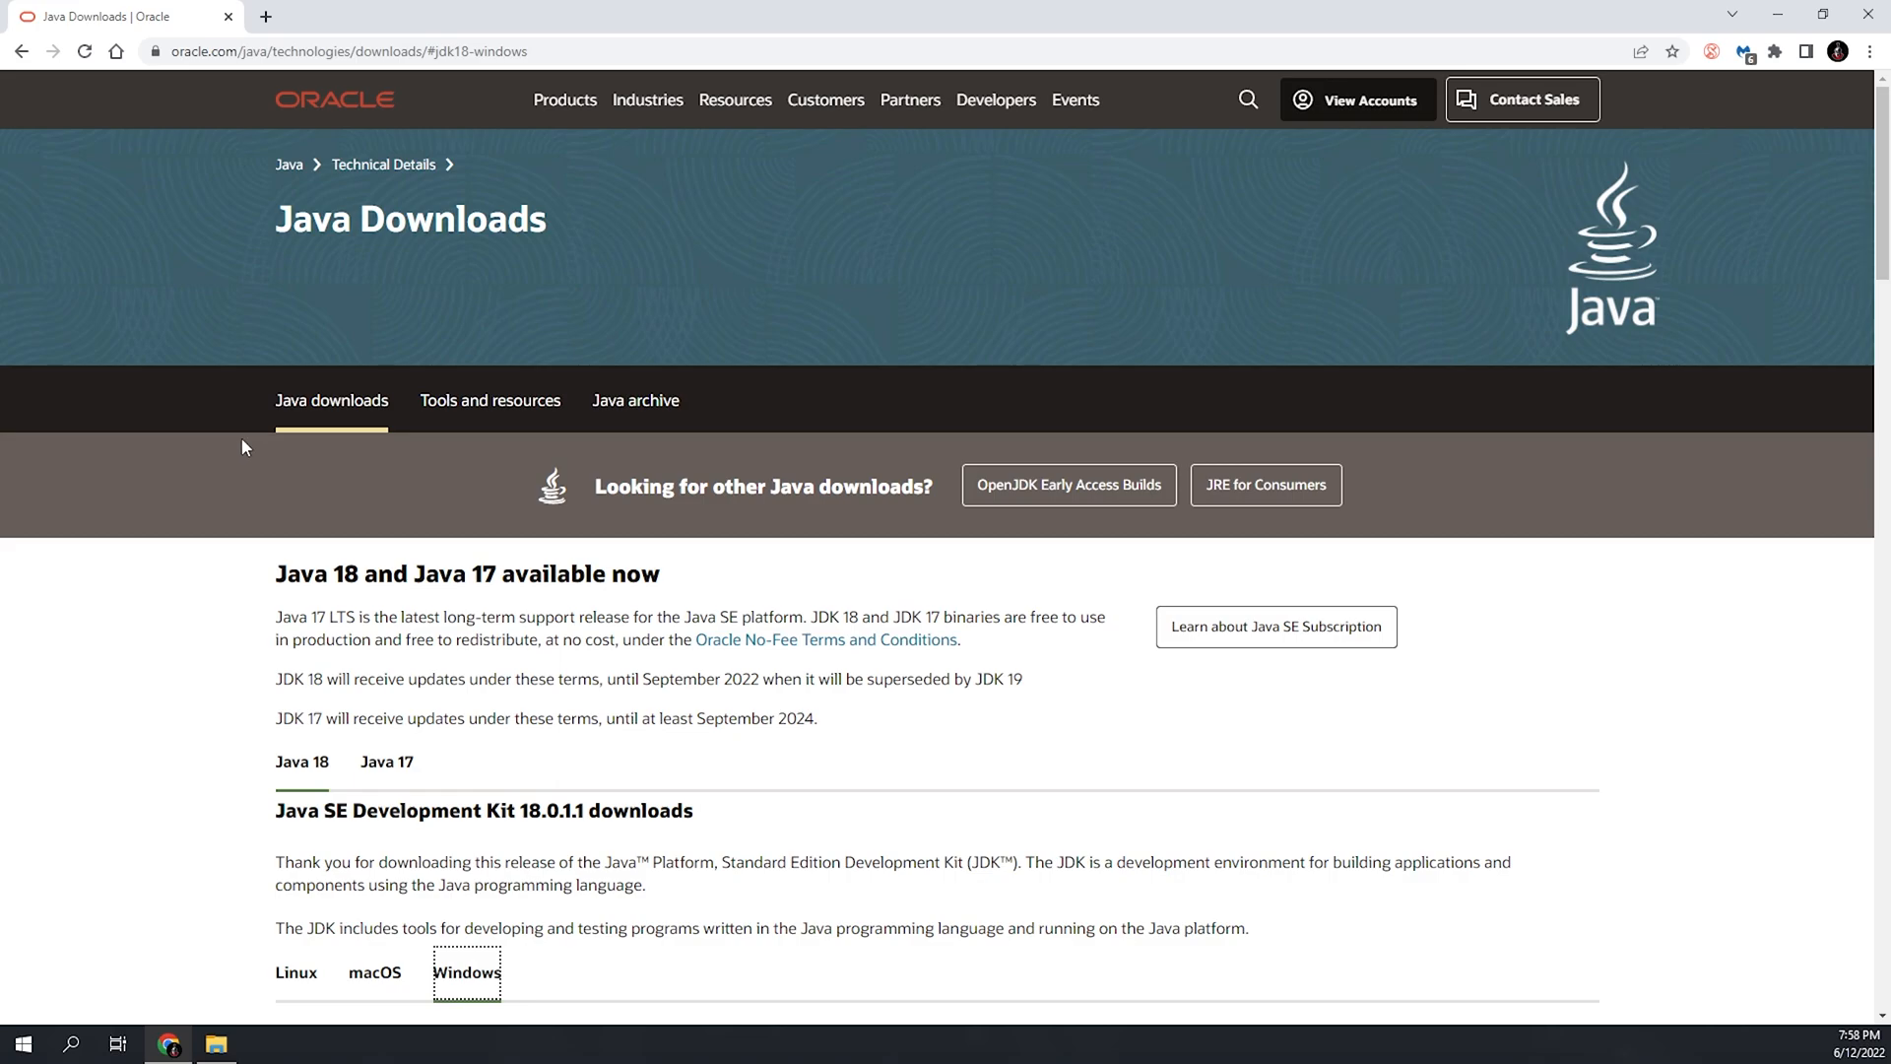
Step: Scroll down to the JDK 18.0.1.1 Windows download table
scroll("down", 3)
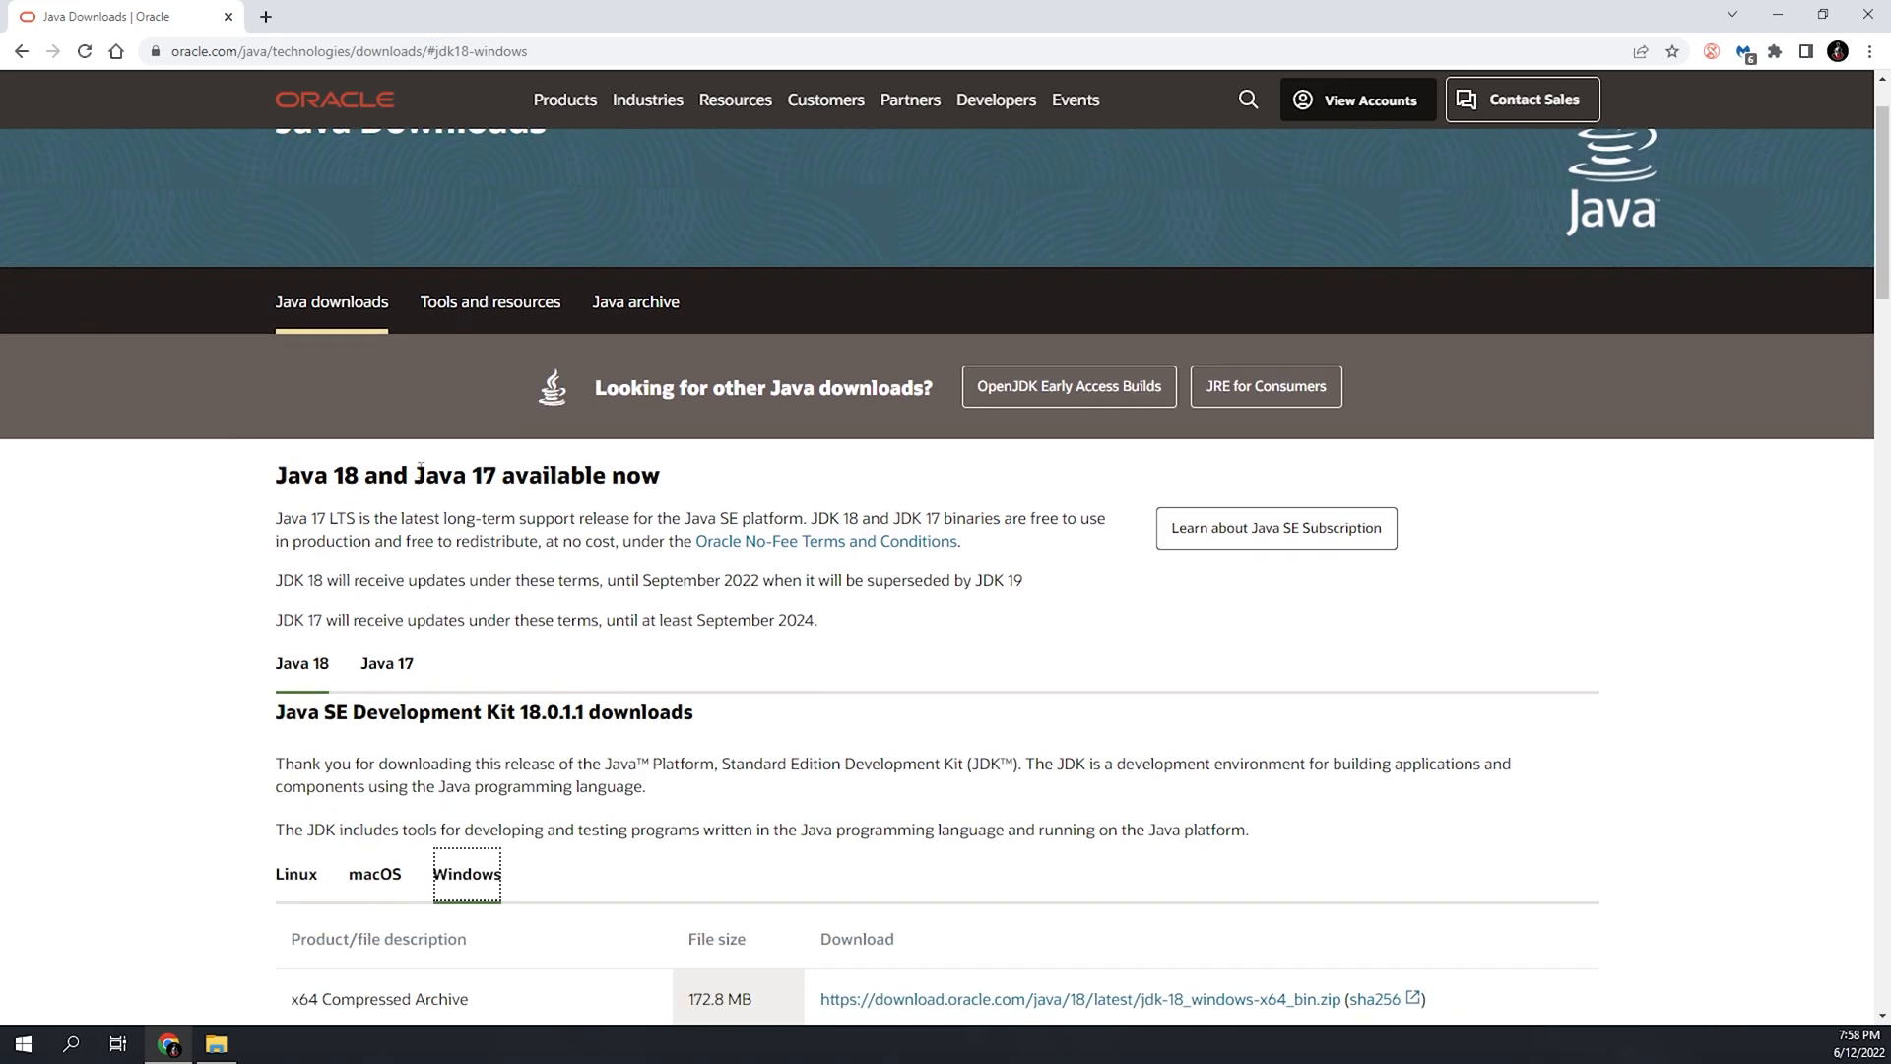
mouse_move(452, 471)
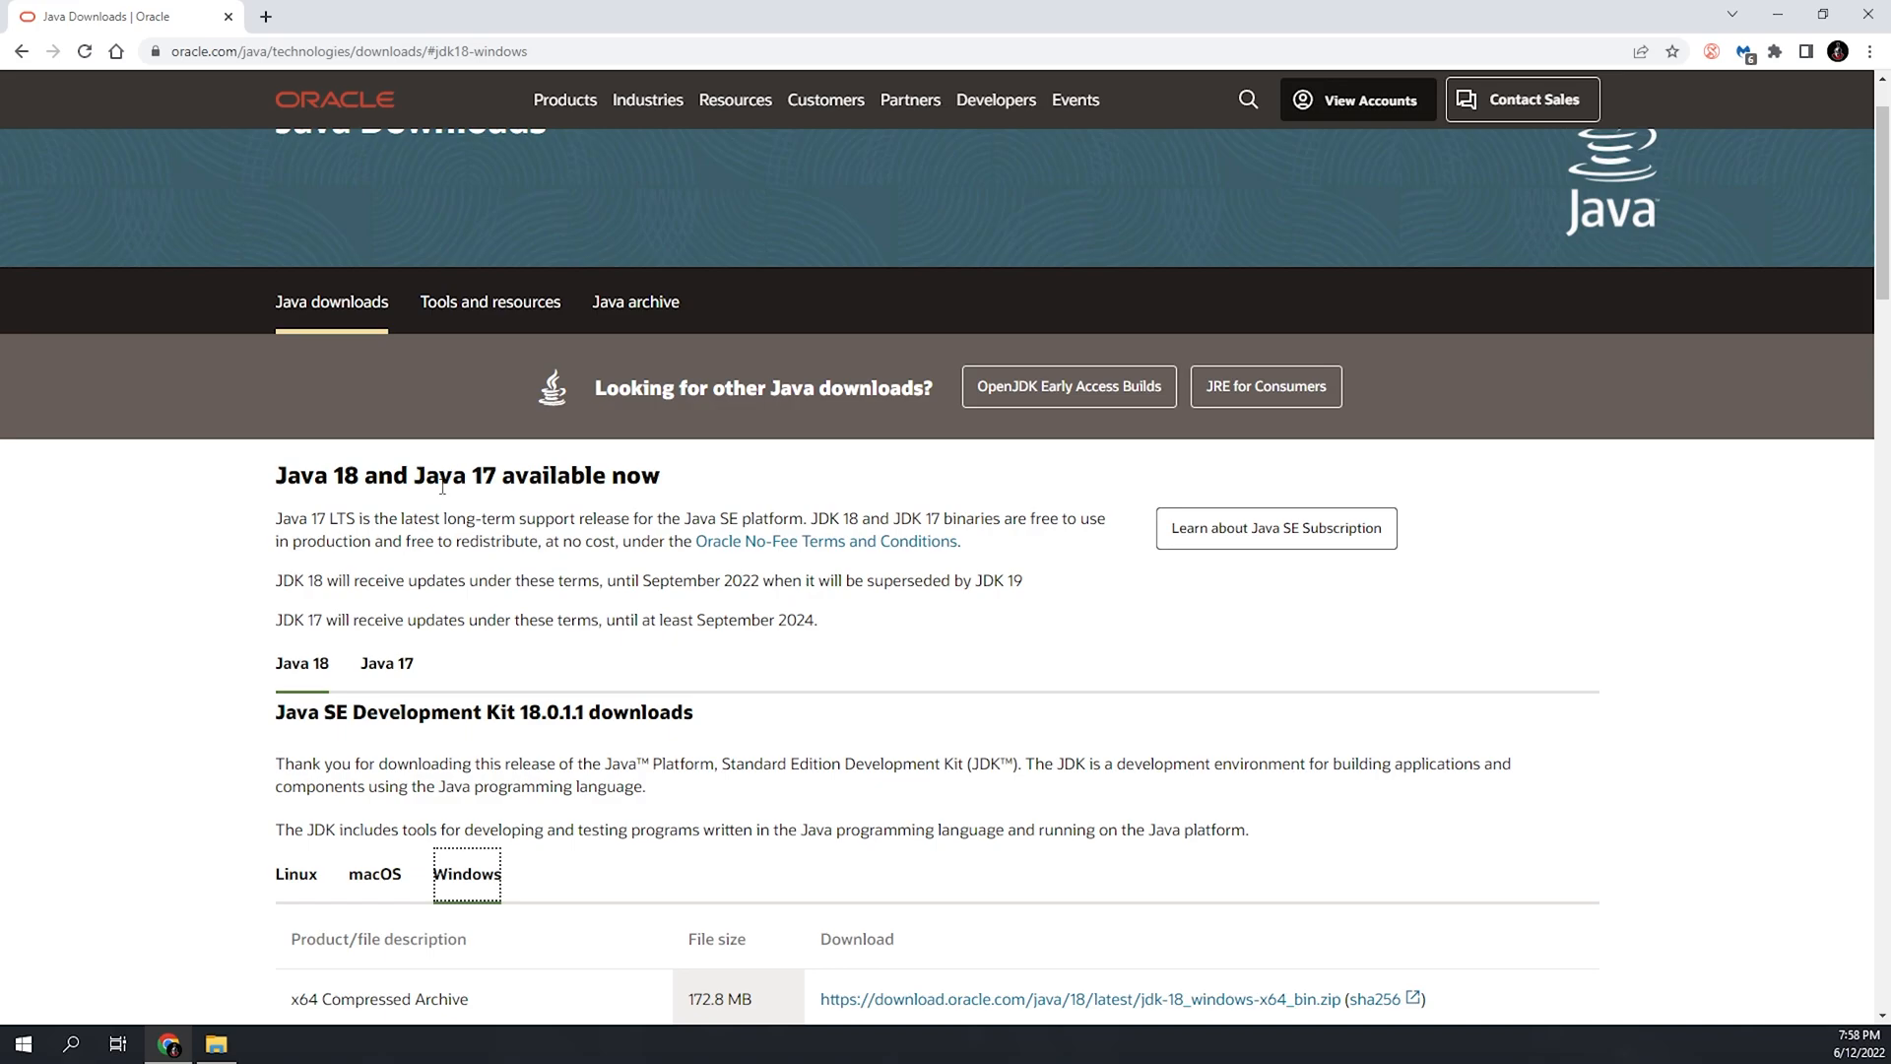
scroll("down", 3)
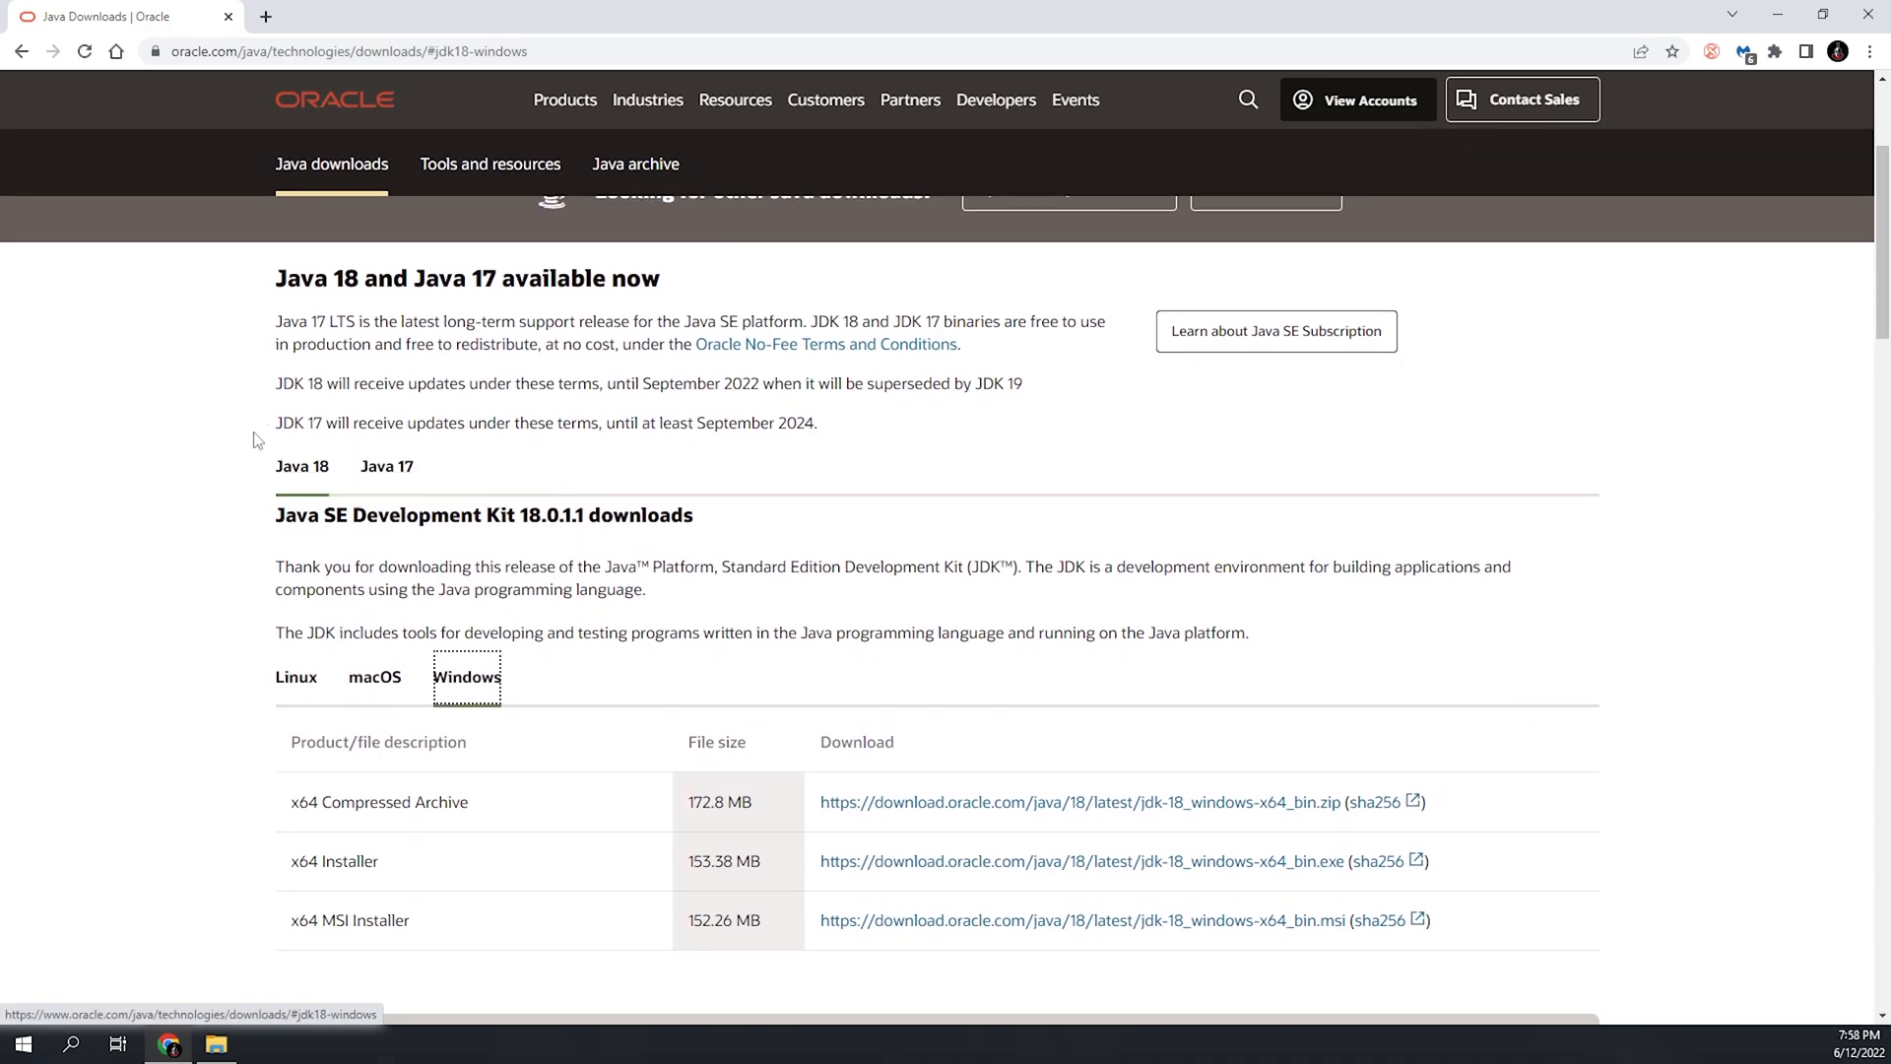
scroll("down", 3)
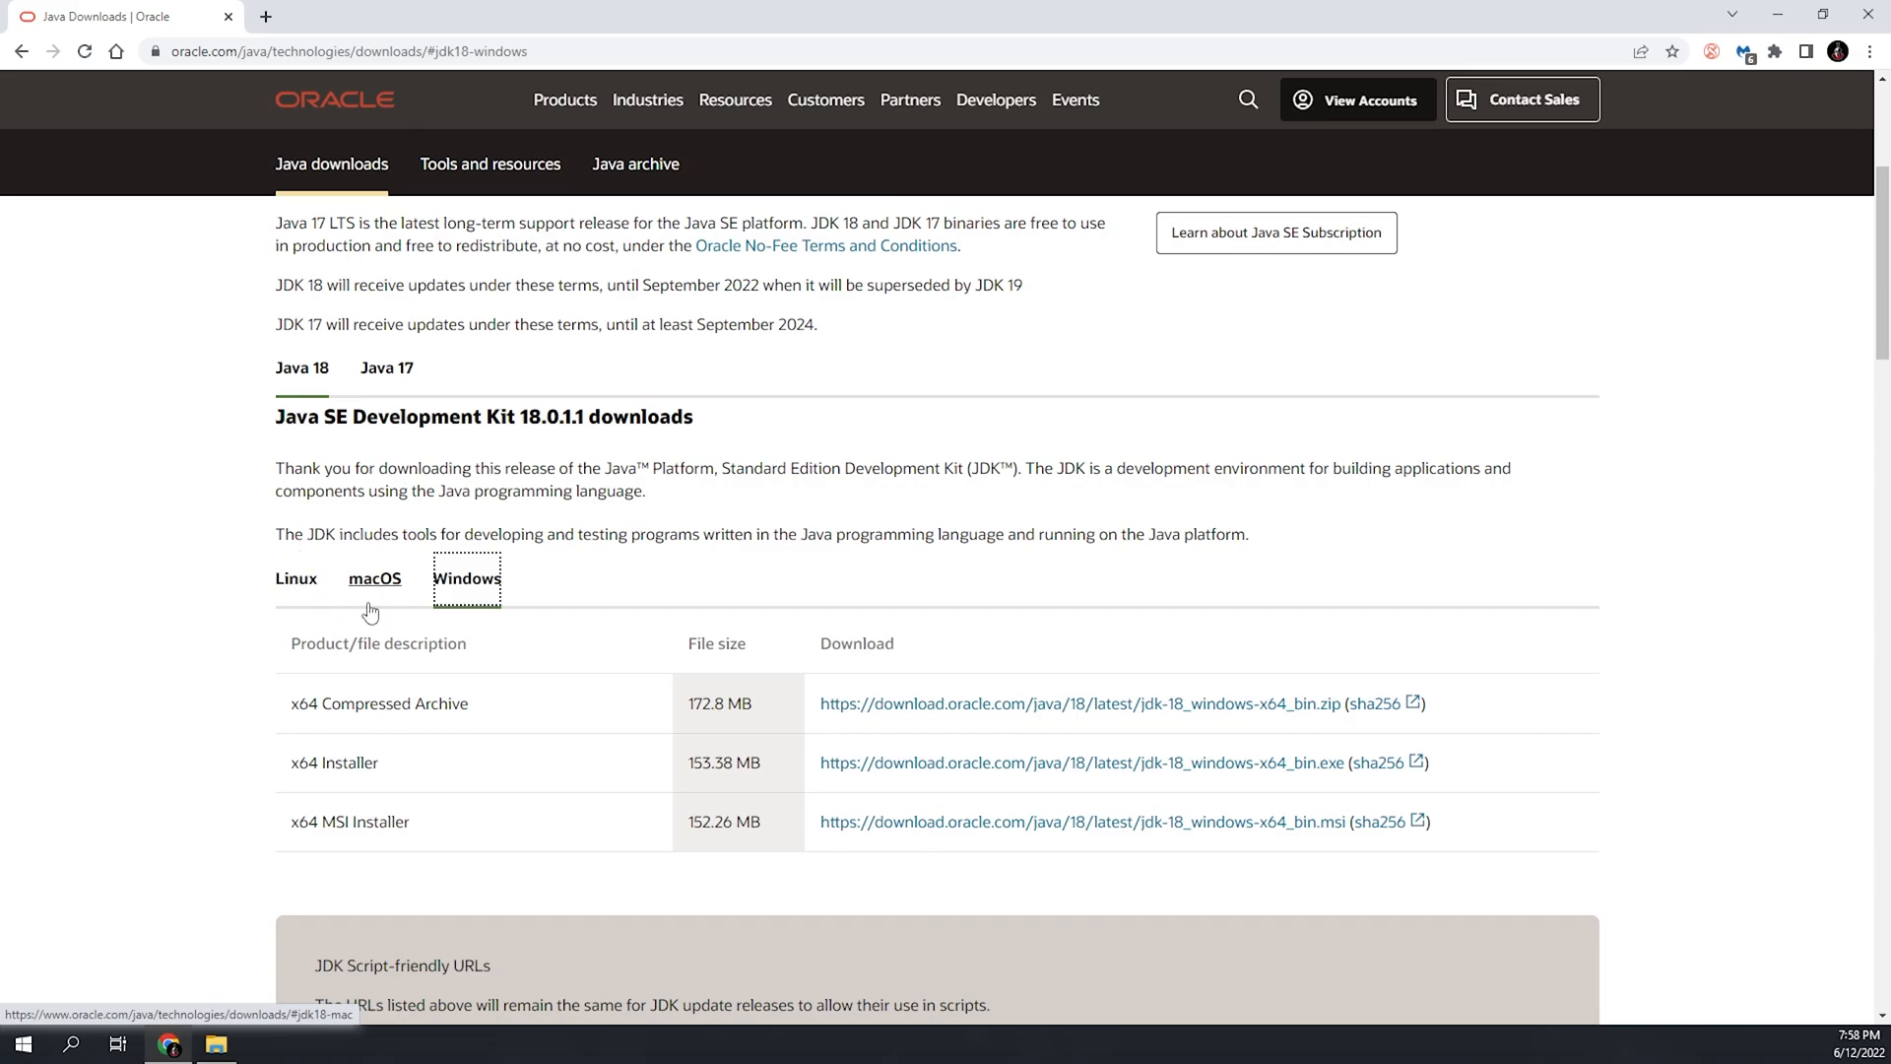
left_click(294, 578)
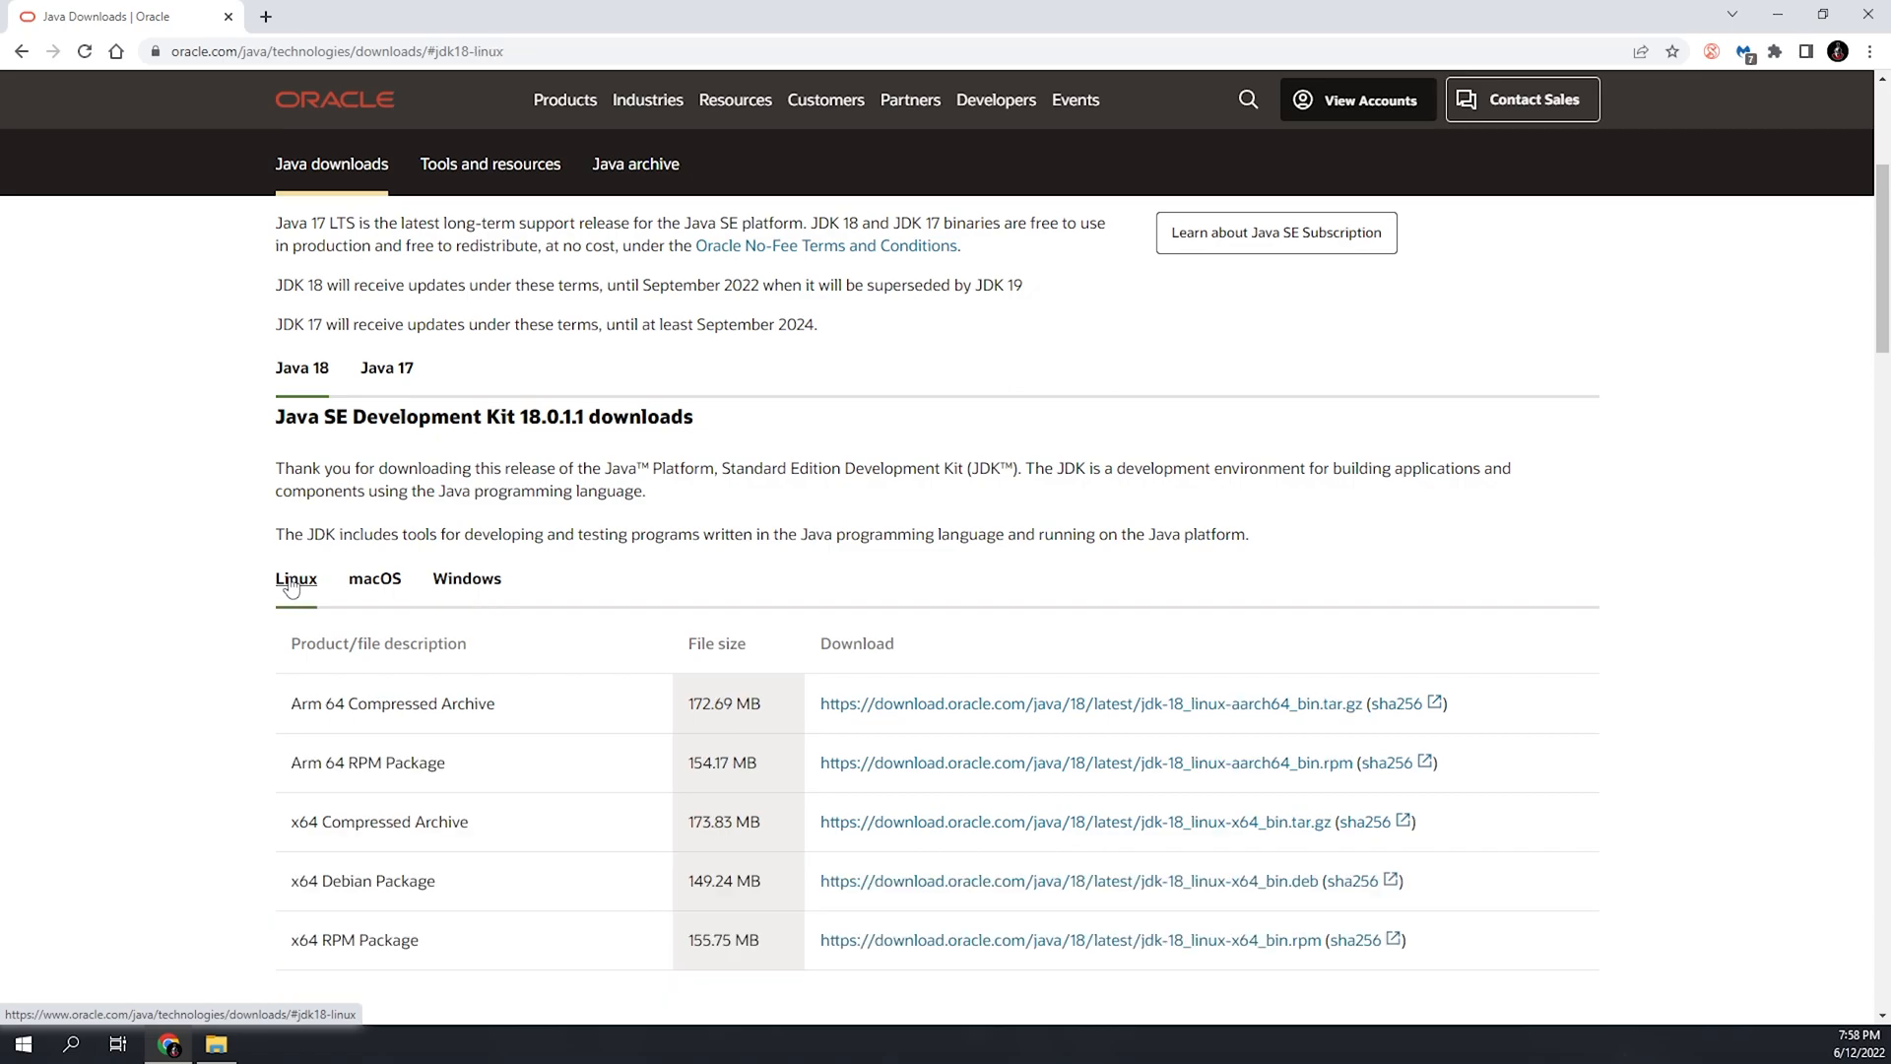
left_click(466, 578)
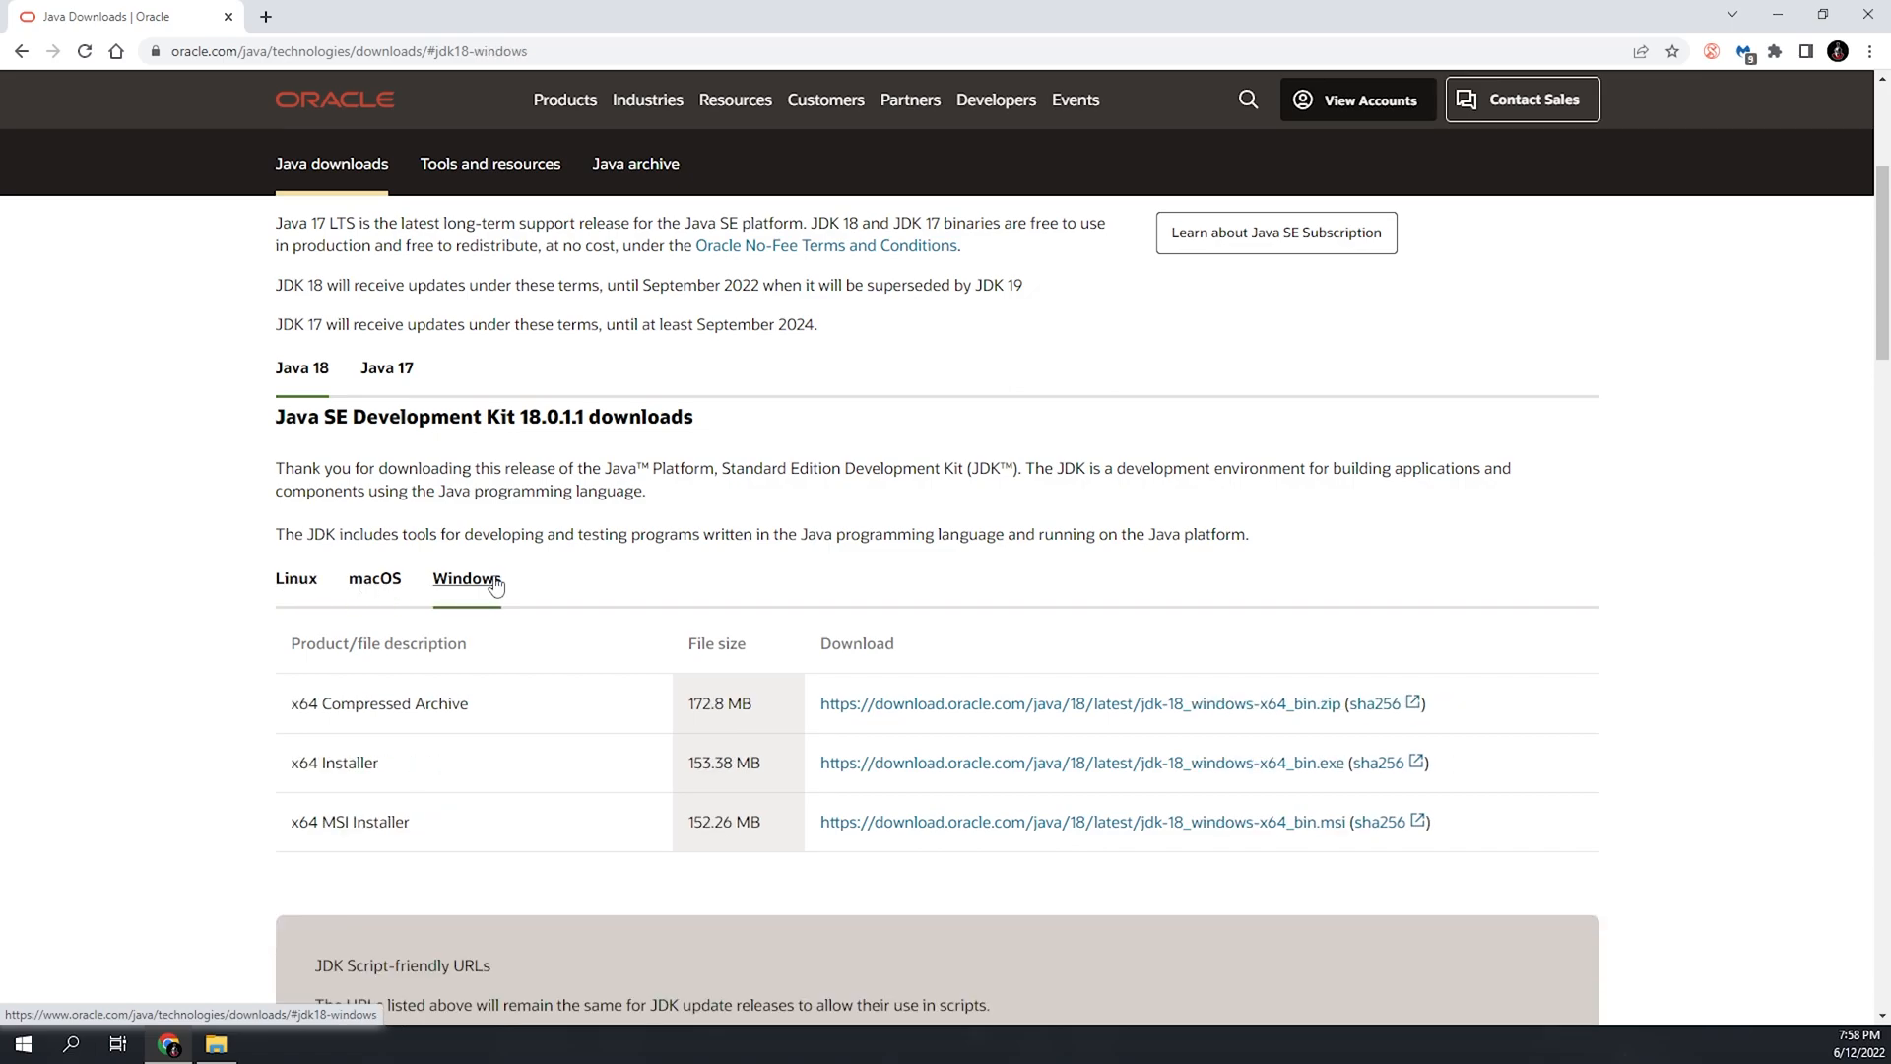
mouse_move(464, 586)
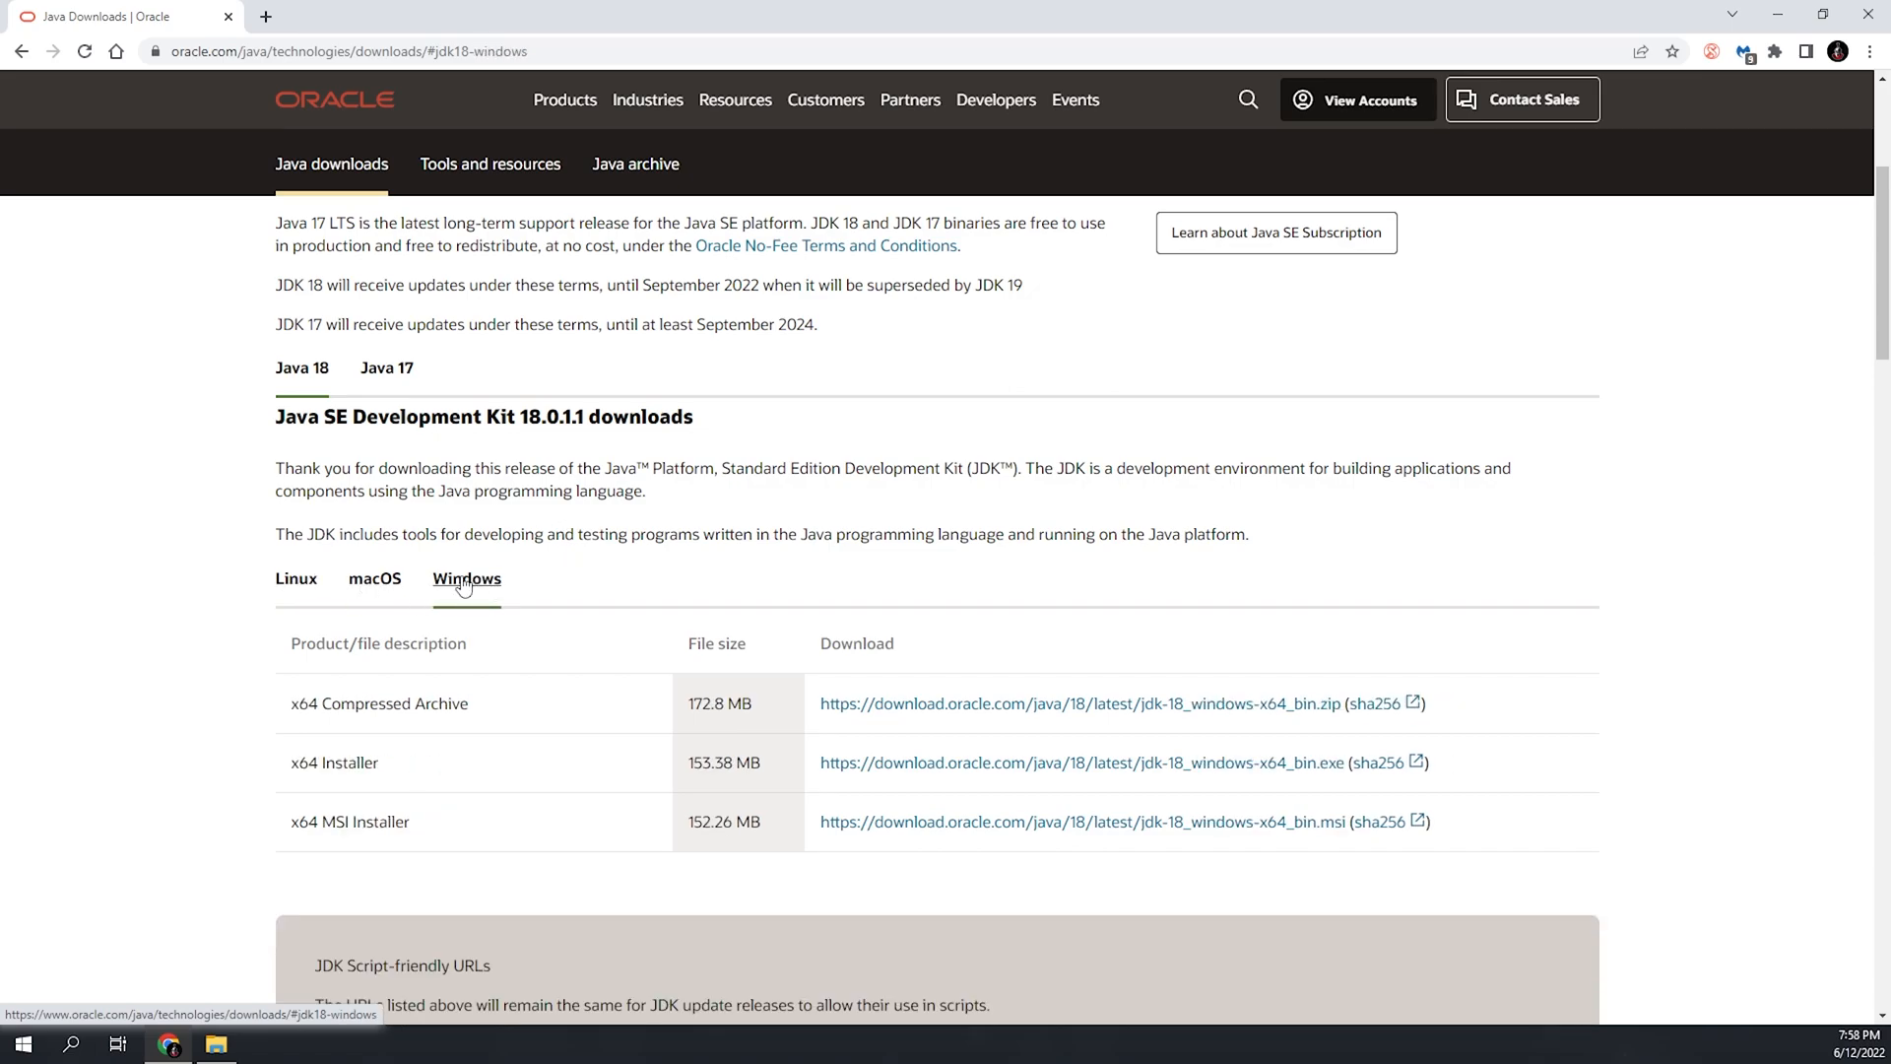
mouse_move(457, 709)
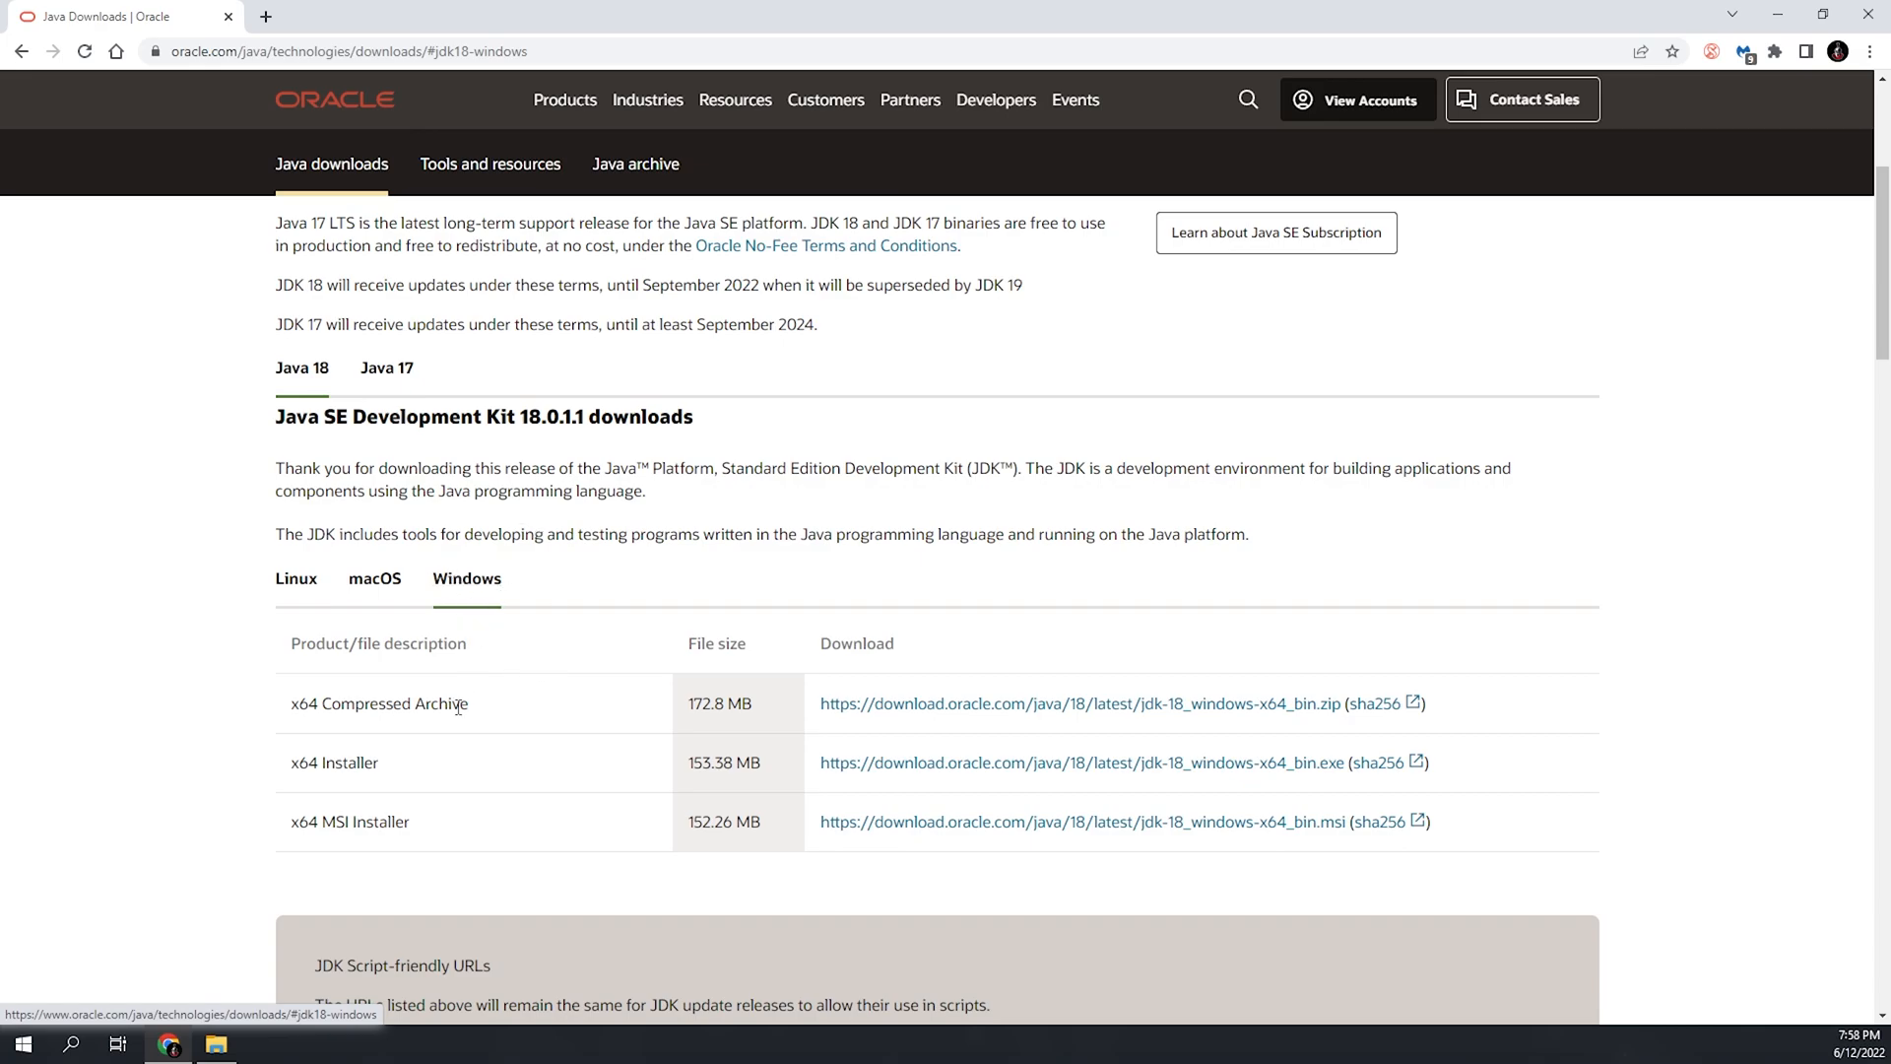
mouse_move(343, 749)
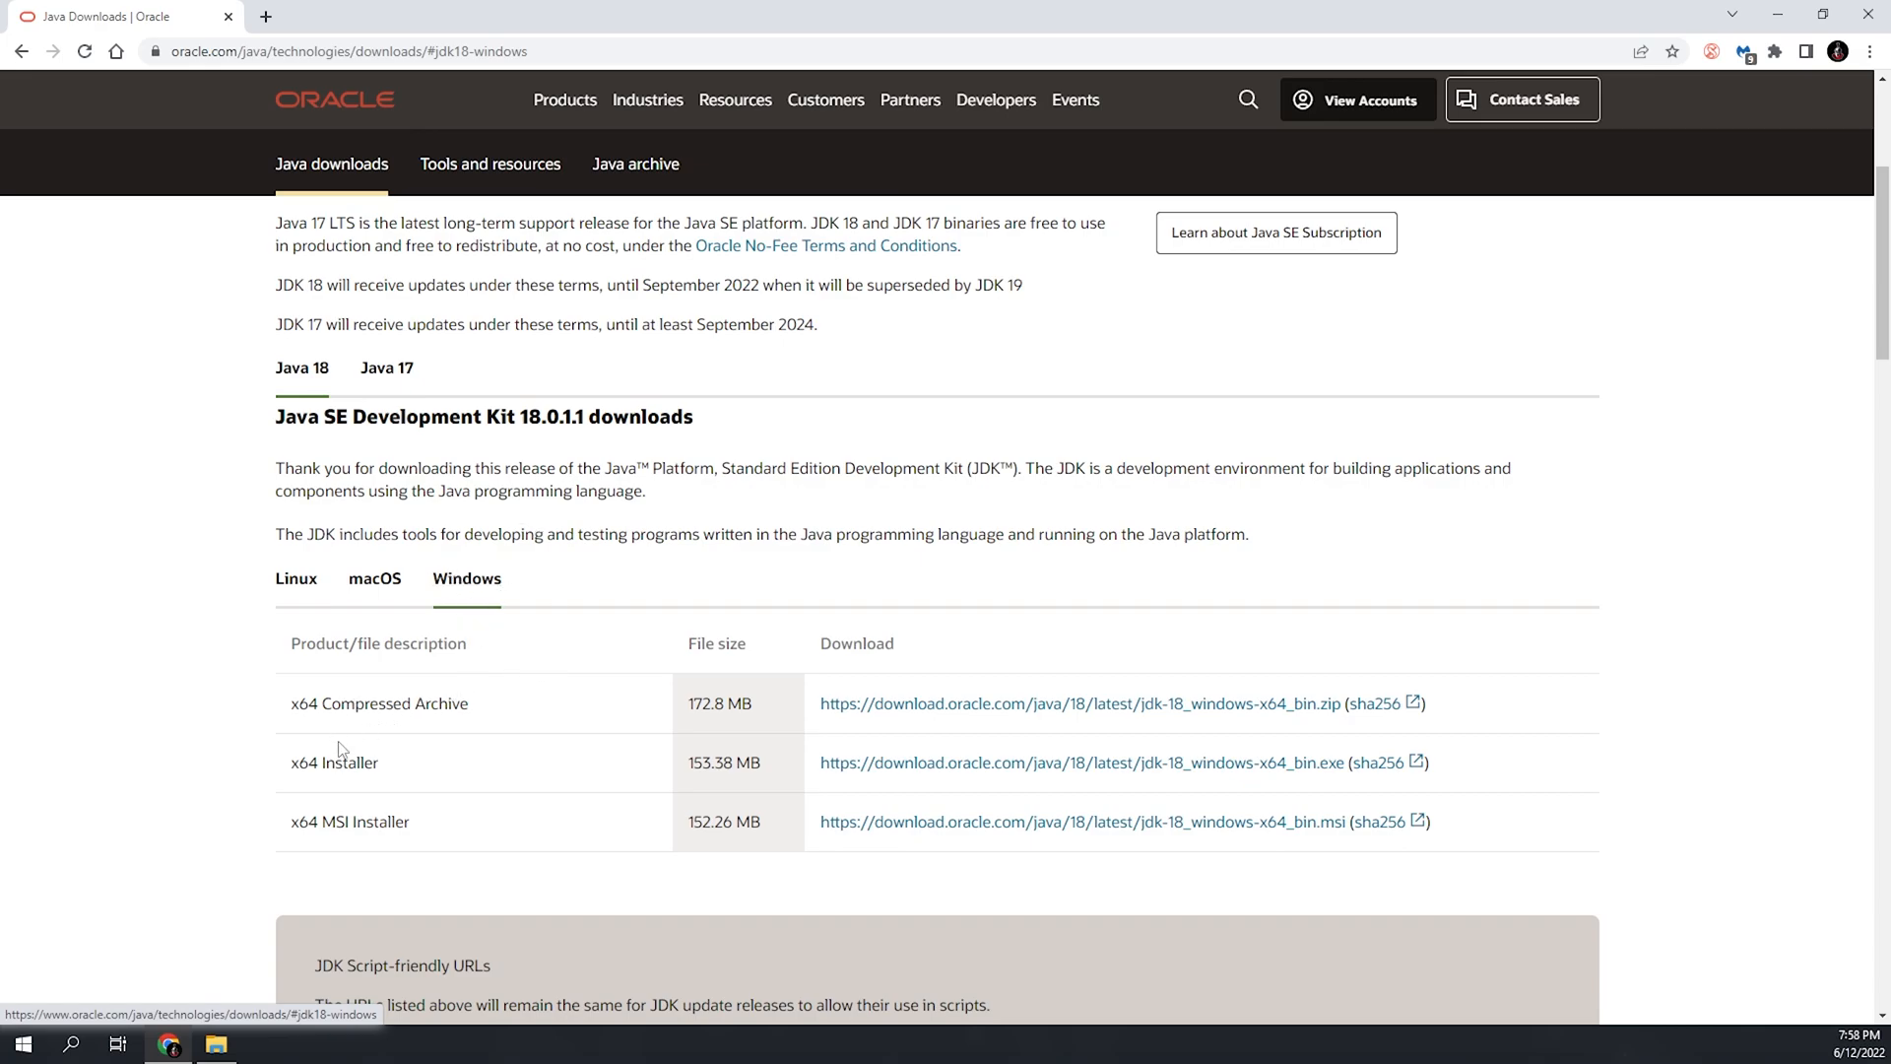
mouse_move(387, 667)
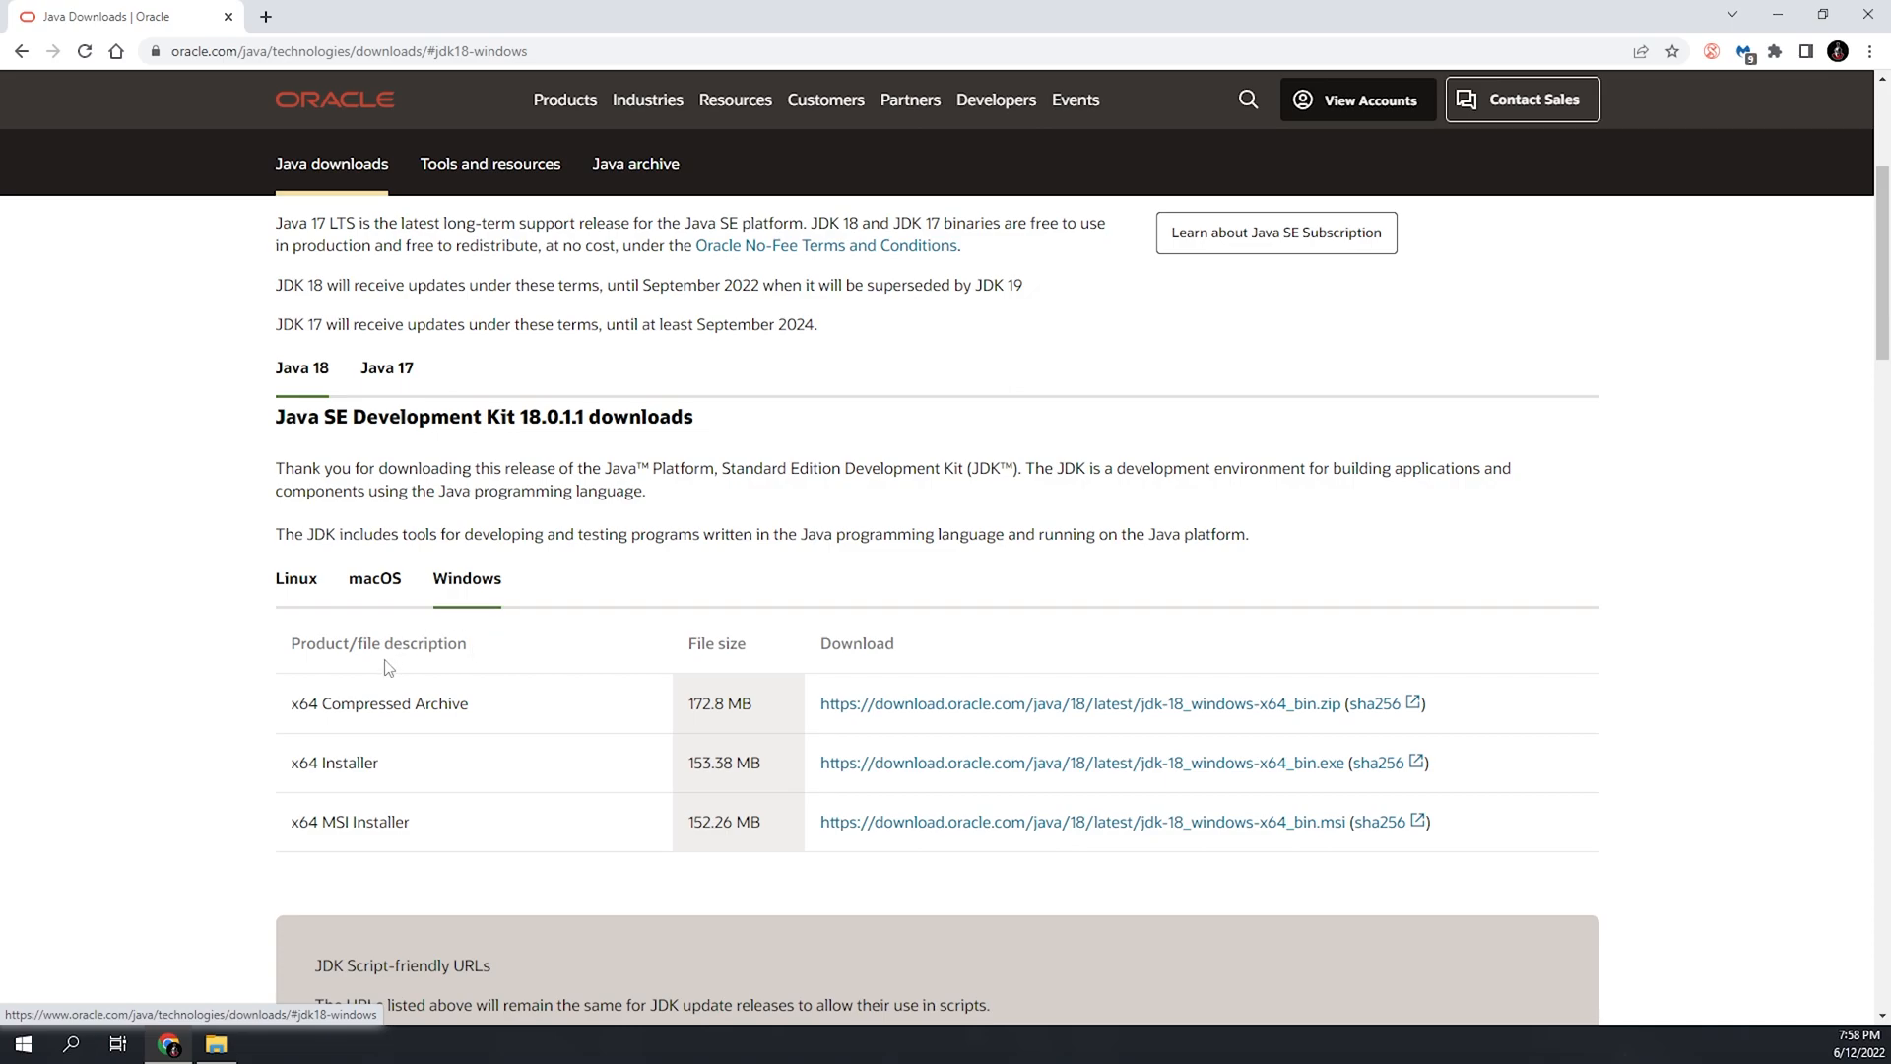
mouse_move(788, 786)
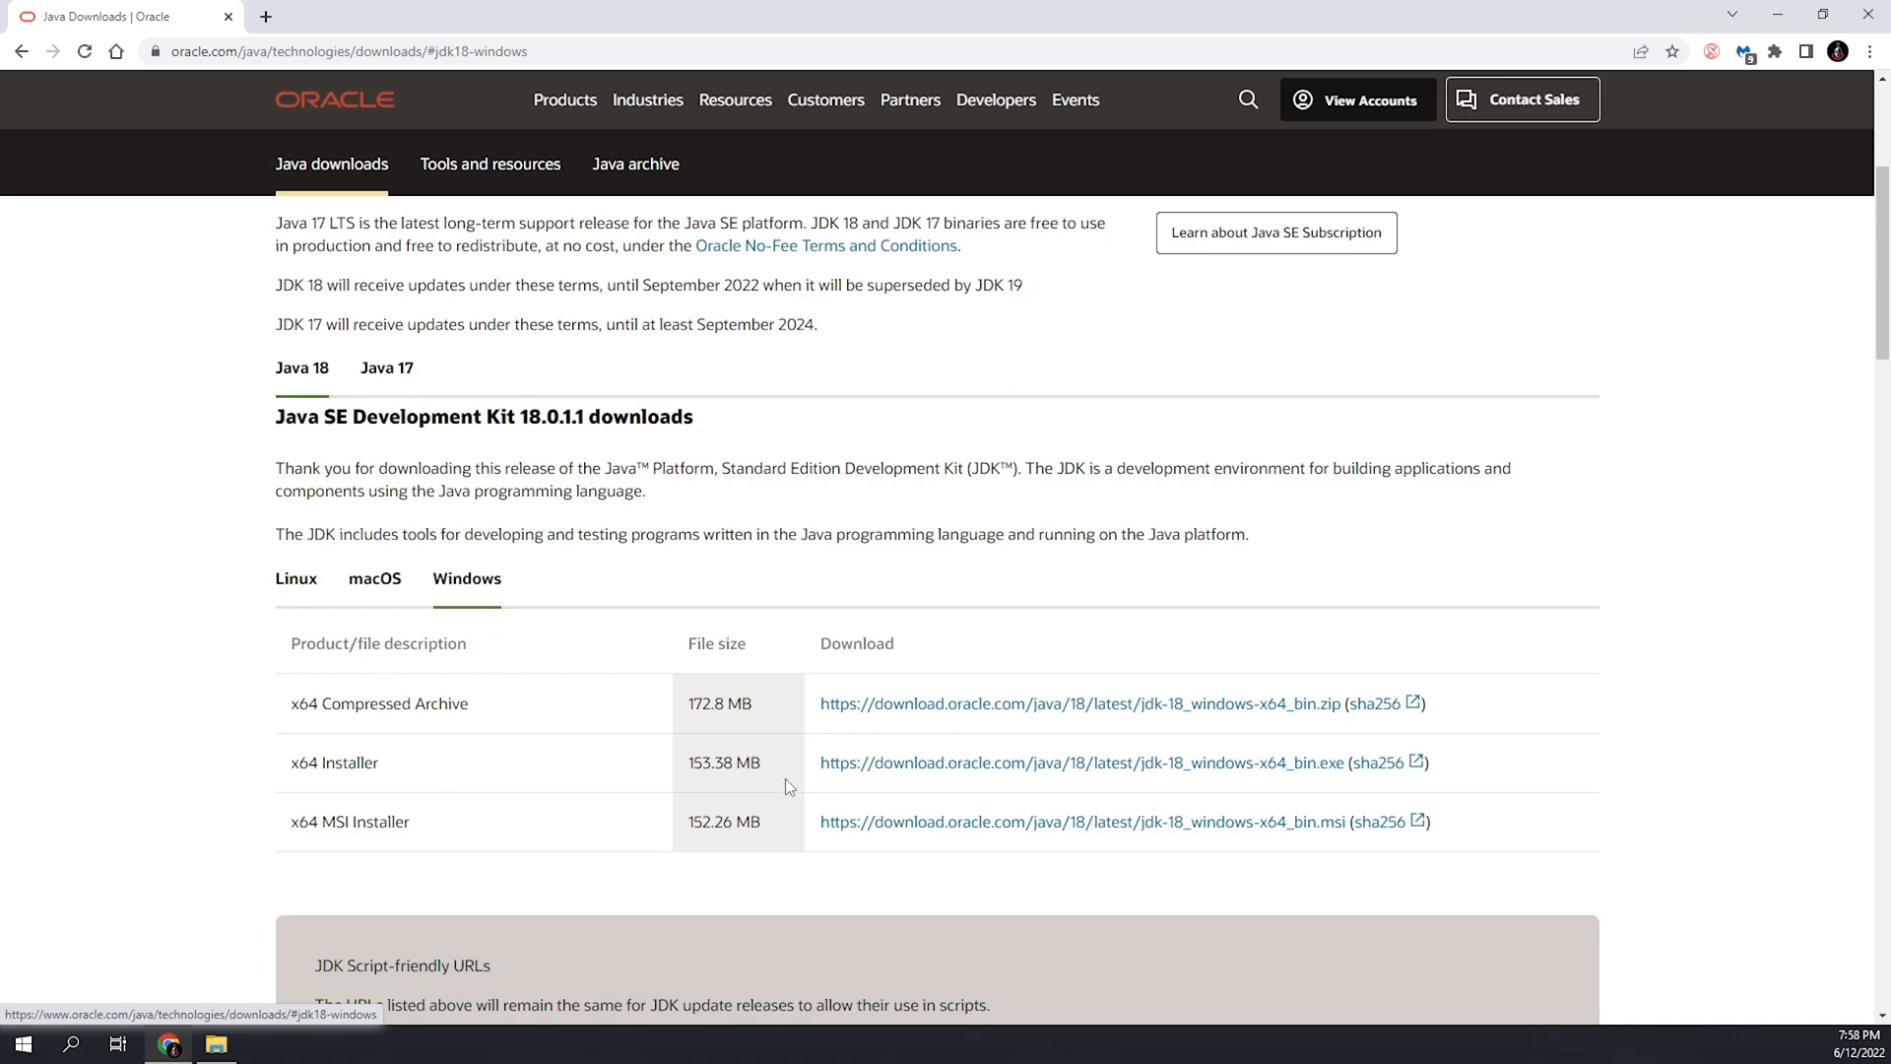
Step: Download the jdk-18_windows-x64_bin.exe x64 installer and launch it
left_click(1081, 761)
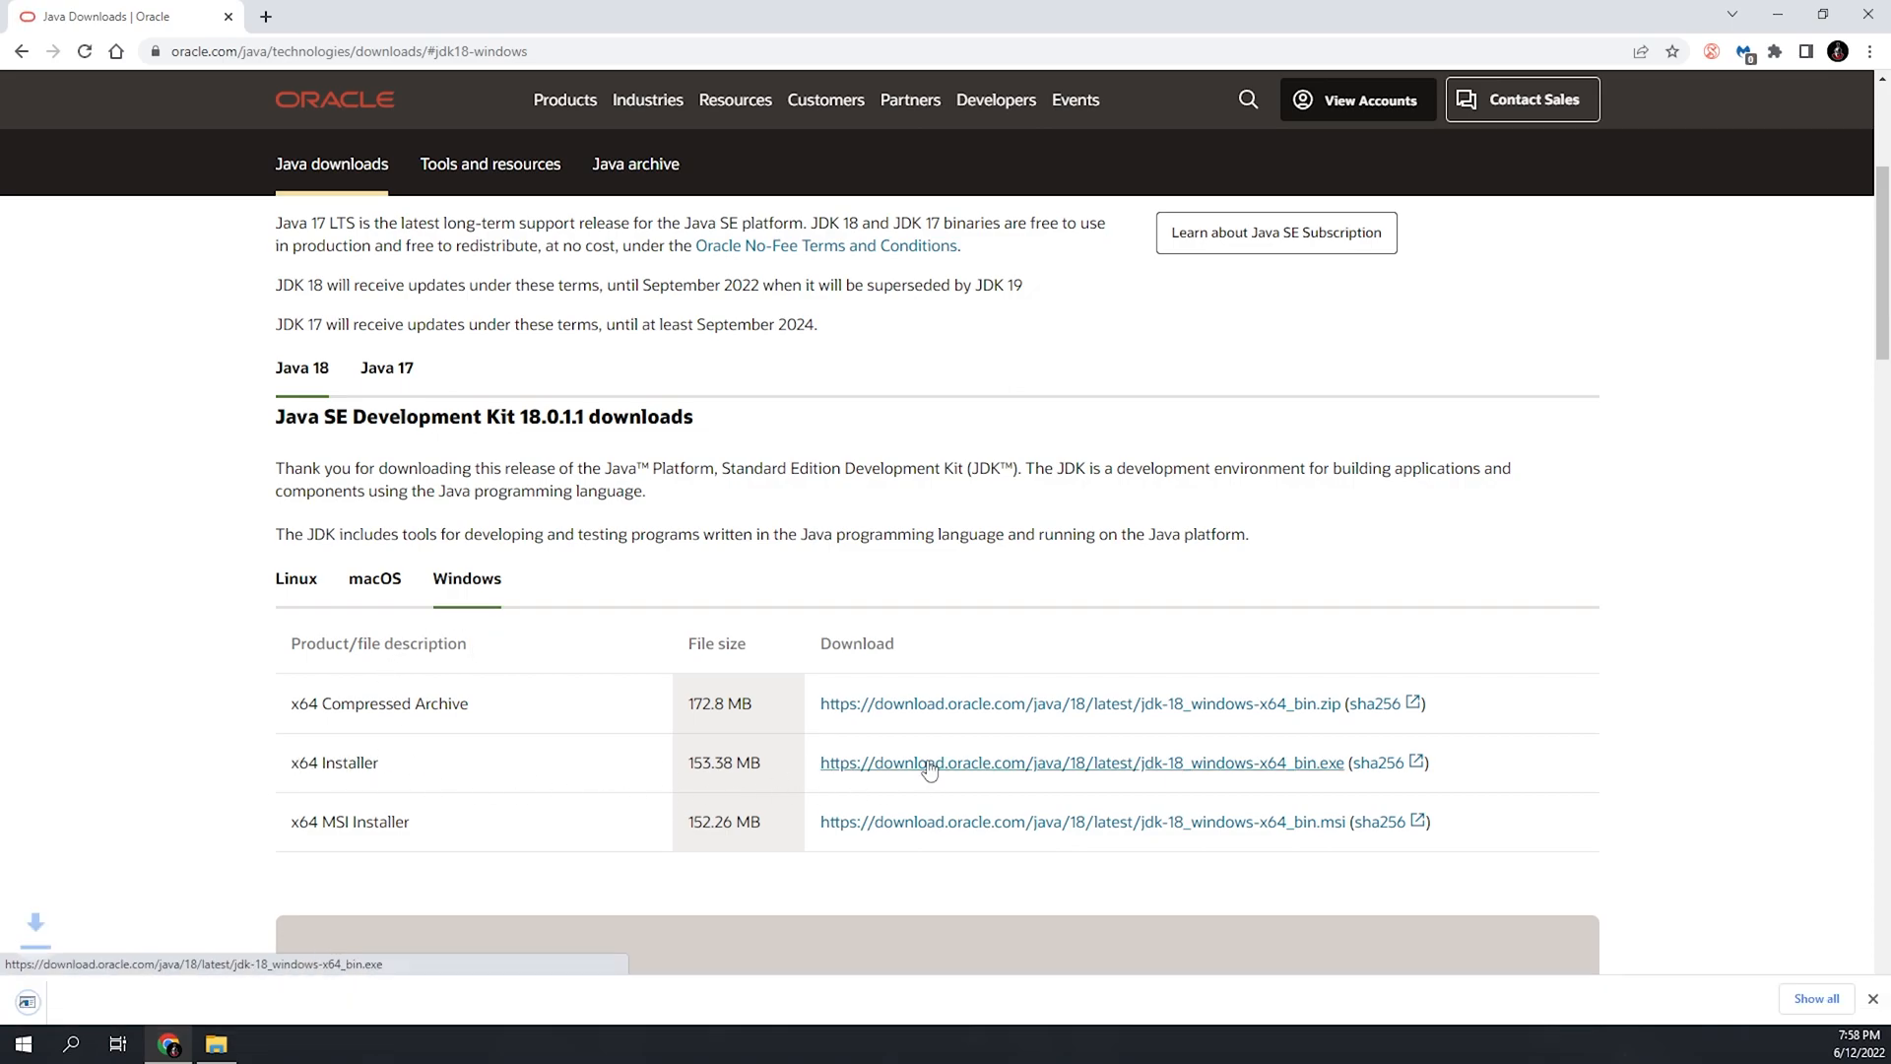
left_click(1079, 763)
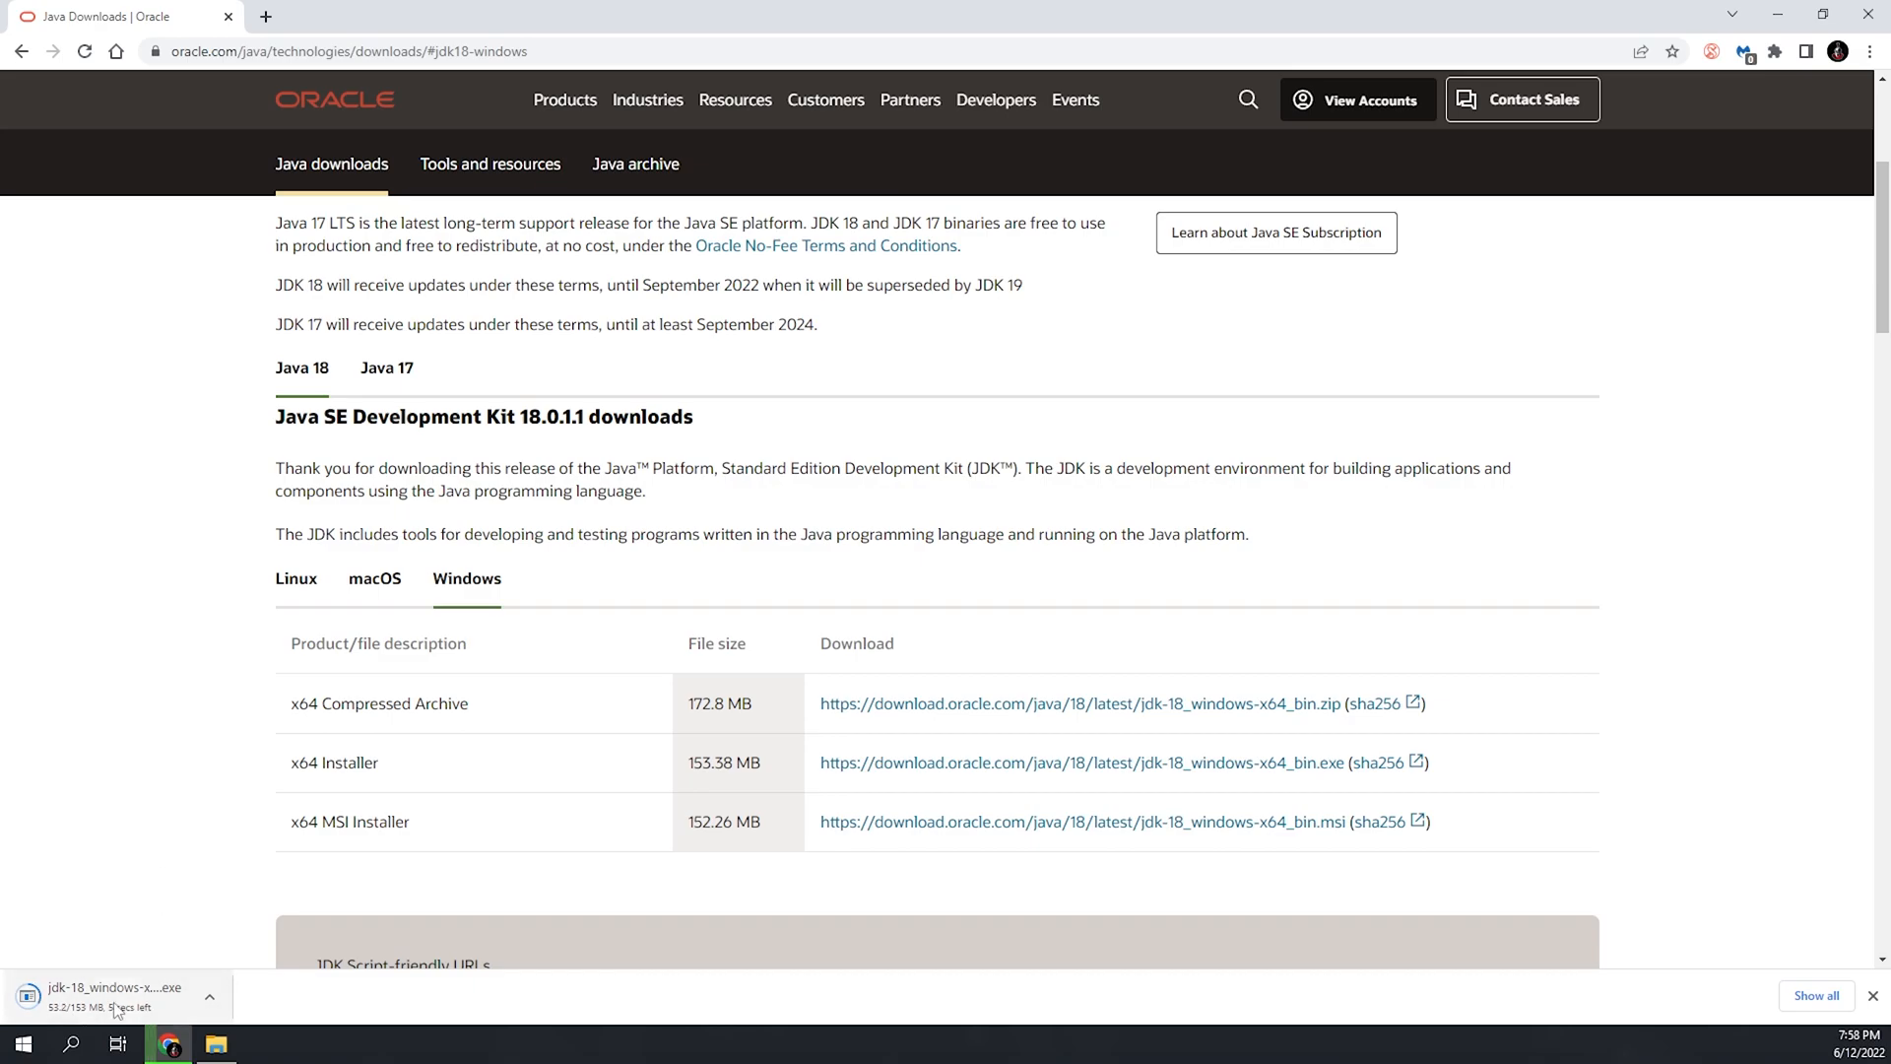
mouse_move(109, 768)
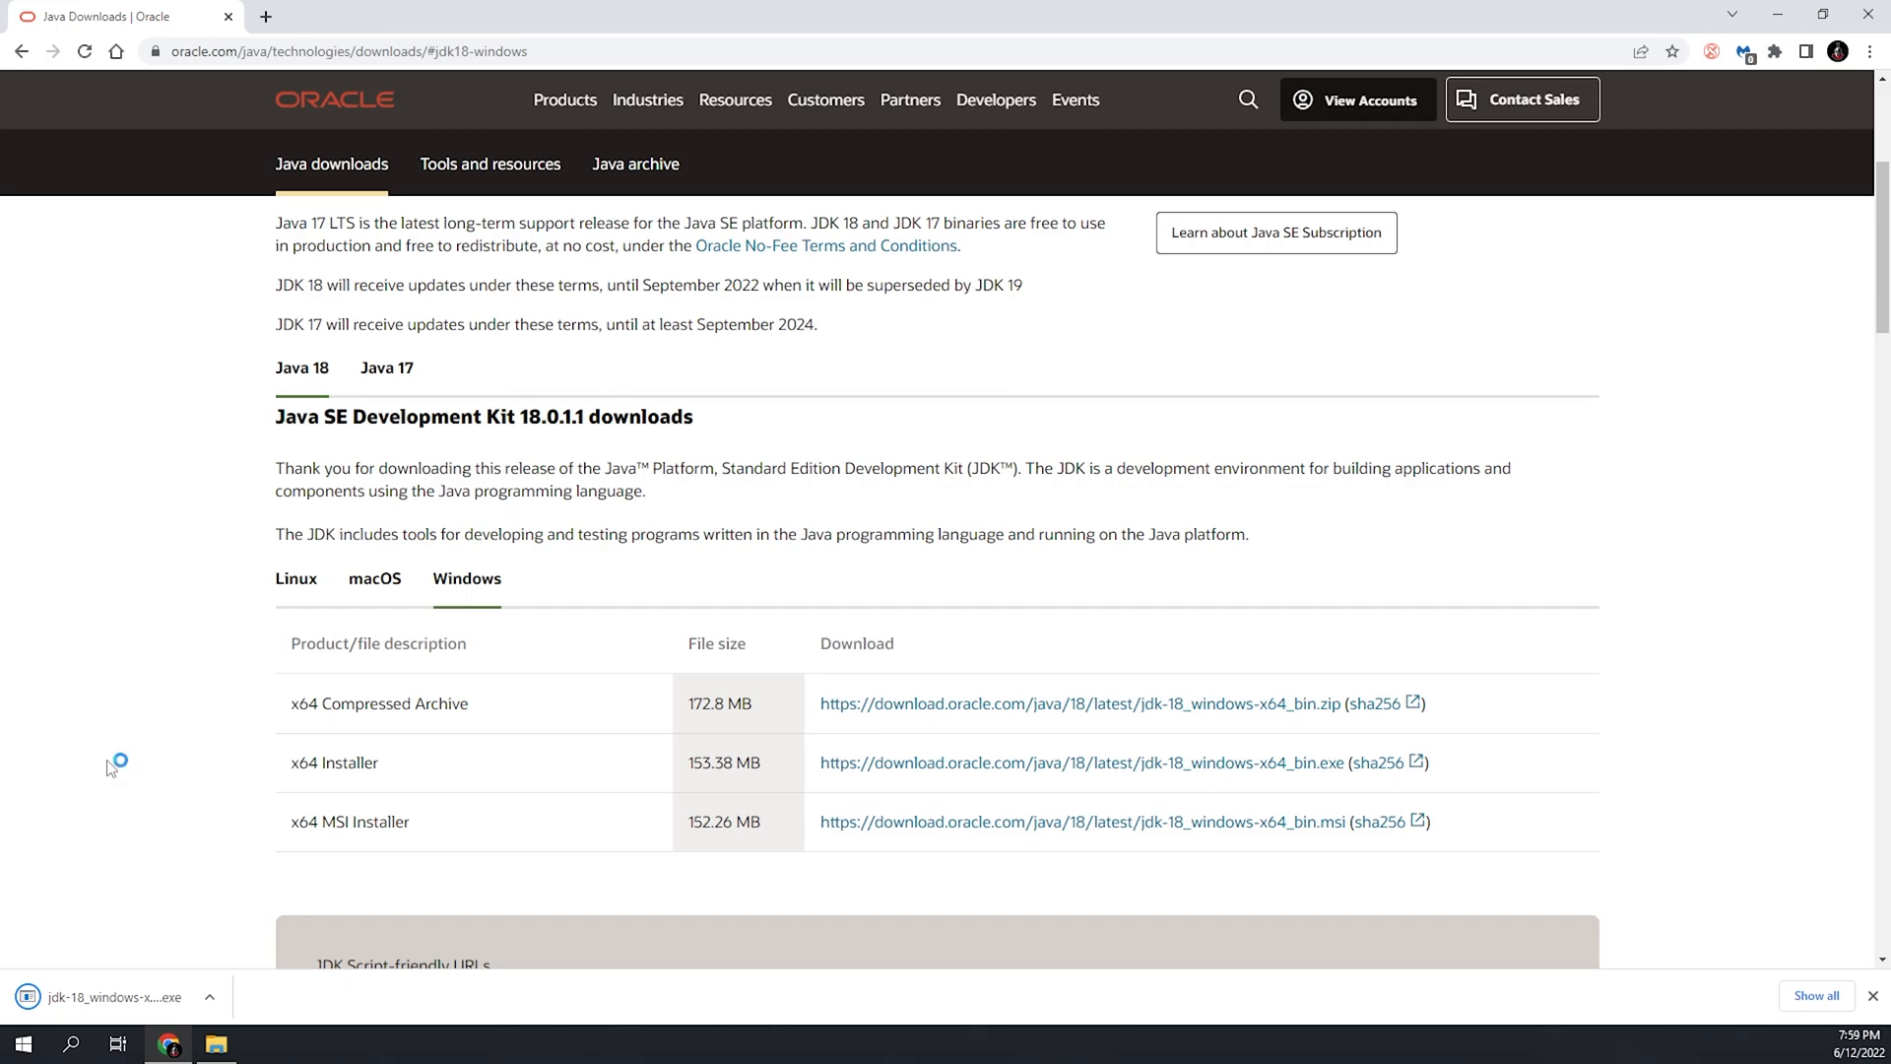
mouse_move(108, 768)
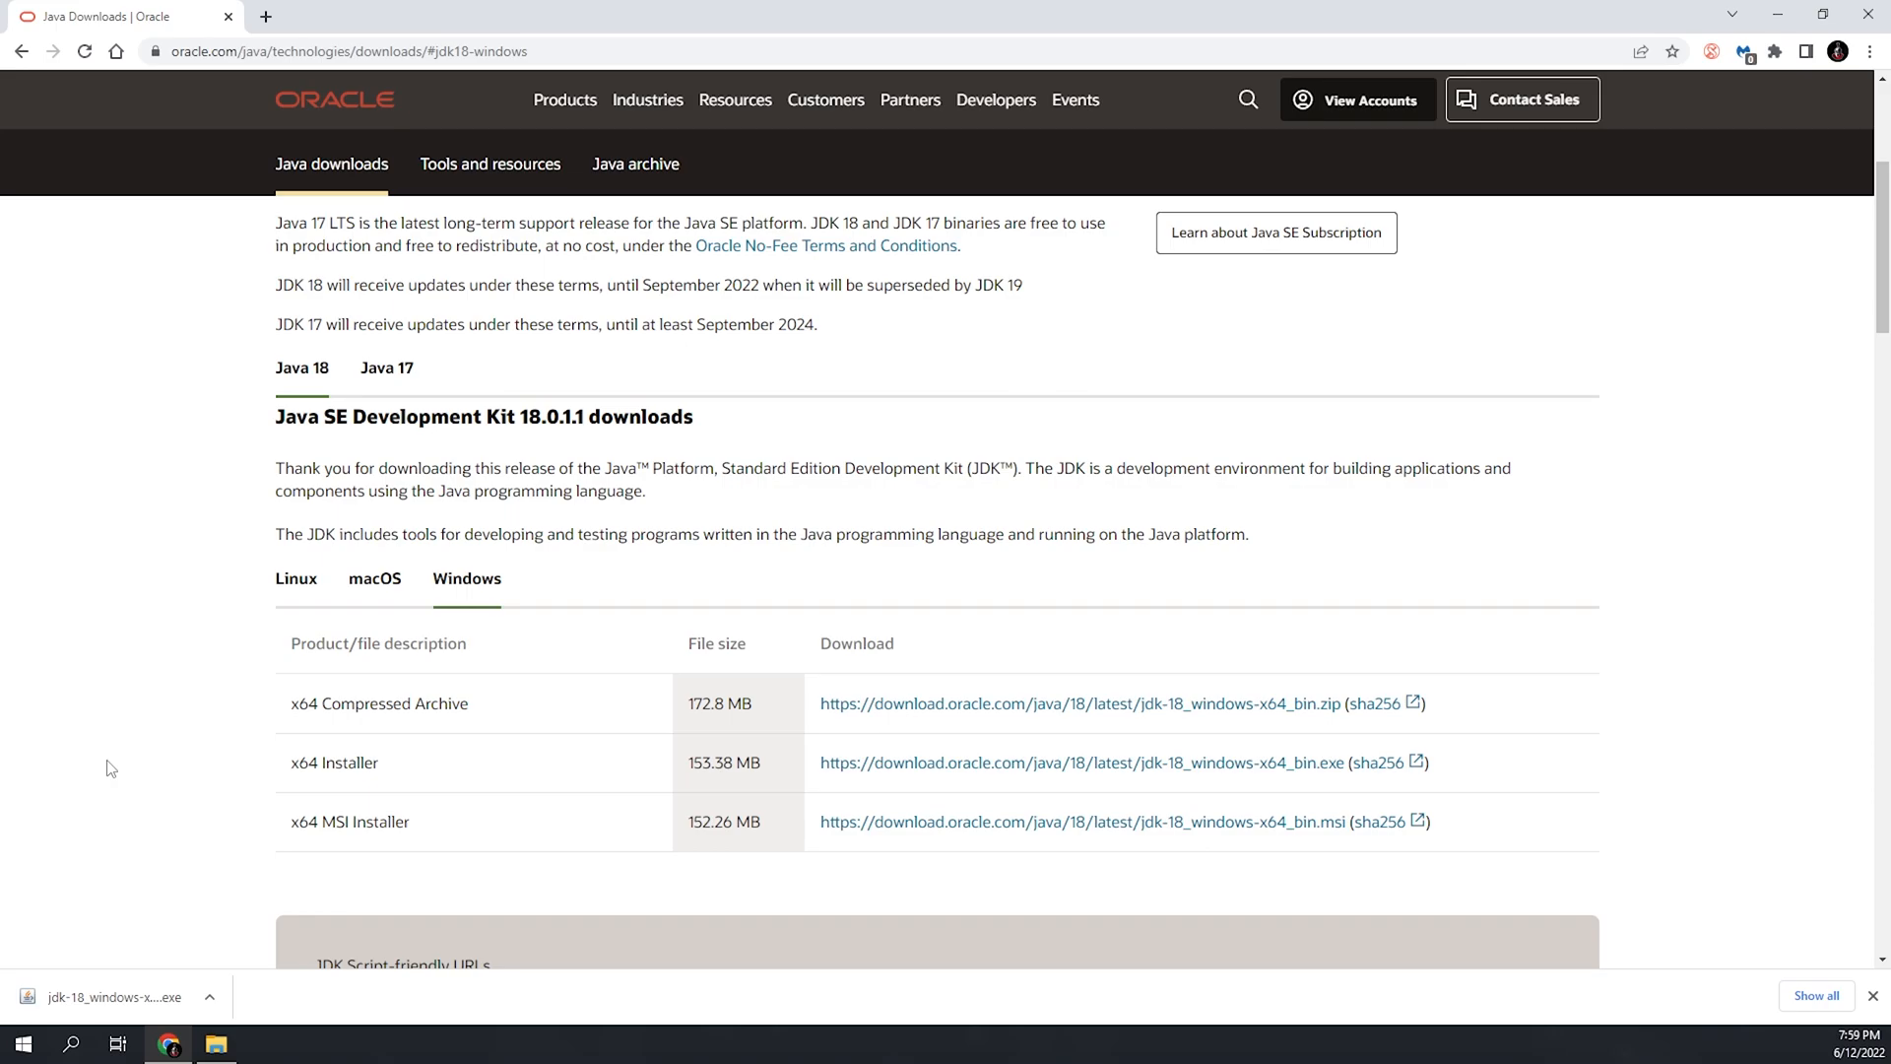
left_click(114, 996)
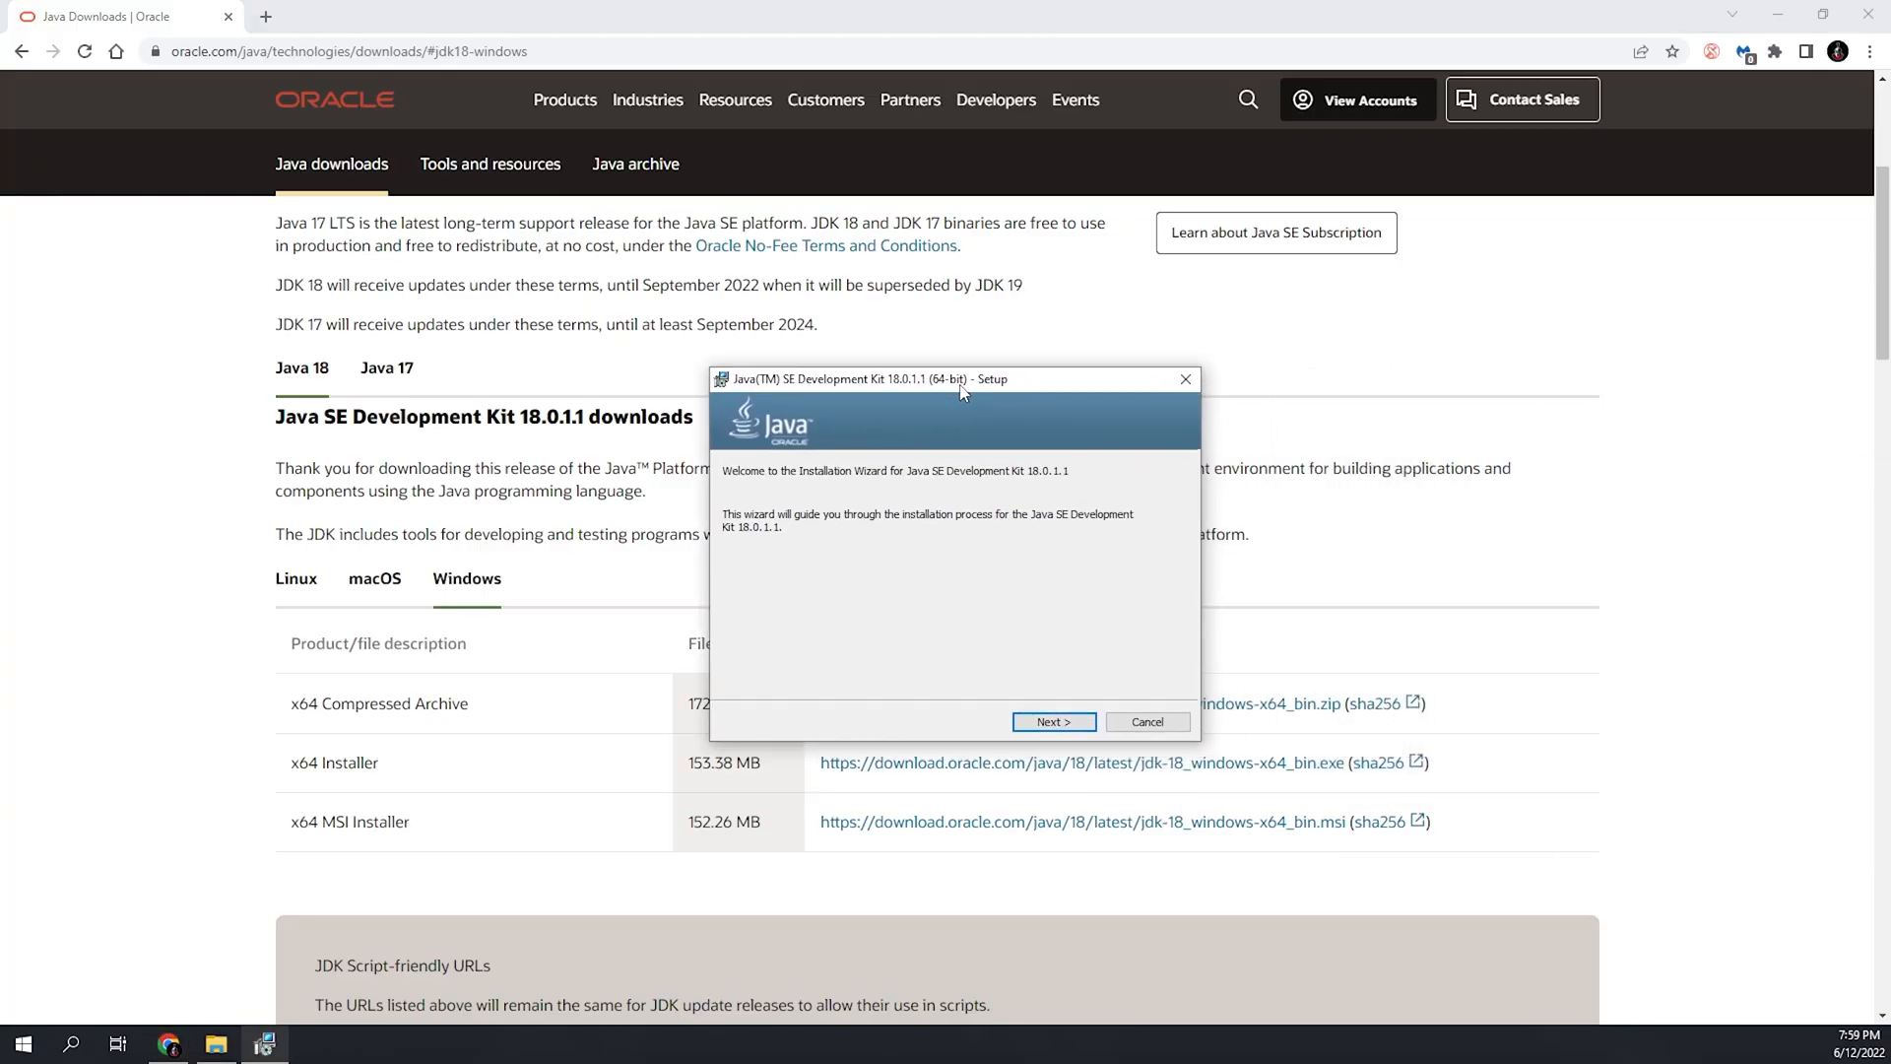
mouse_move(866, 581)
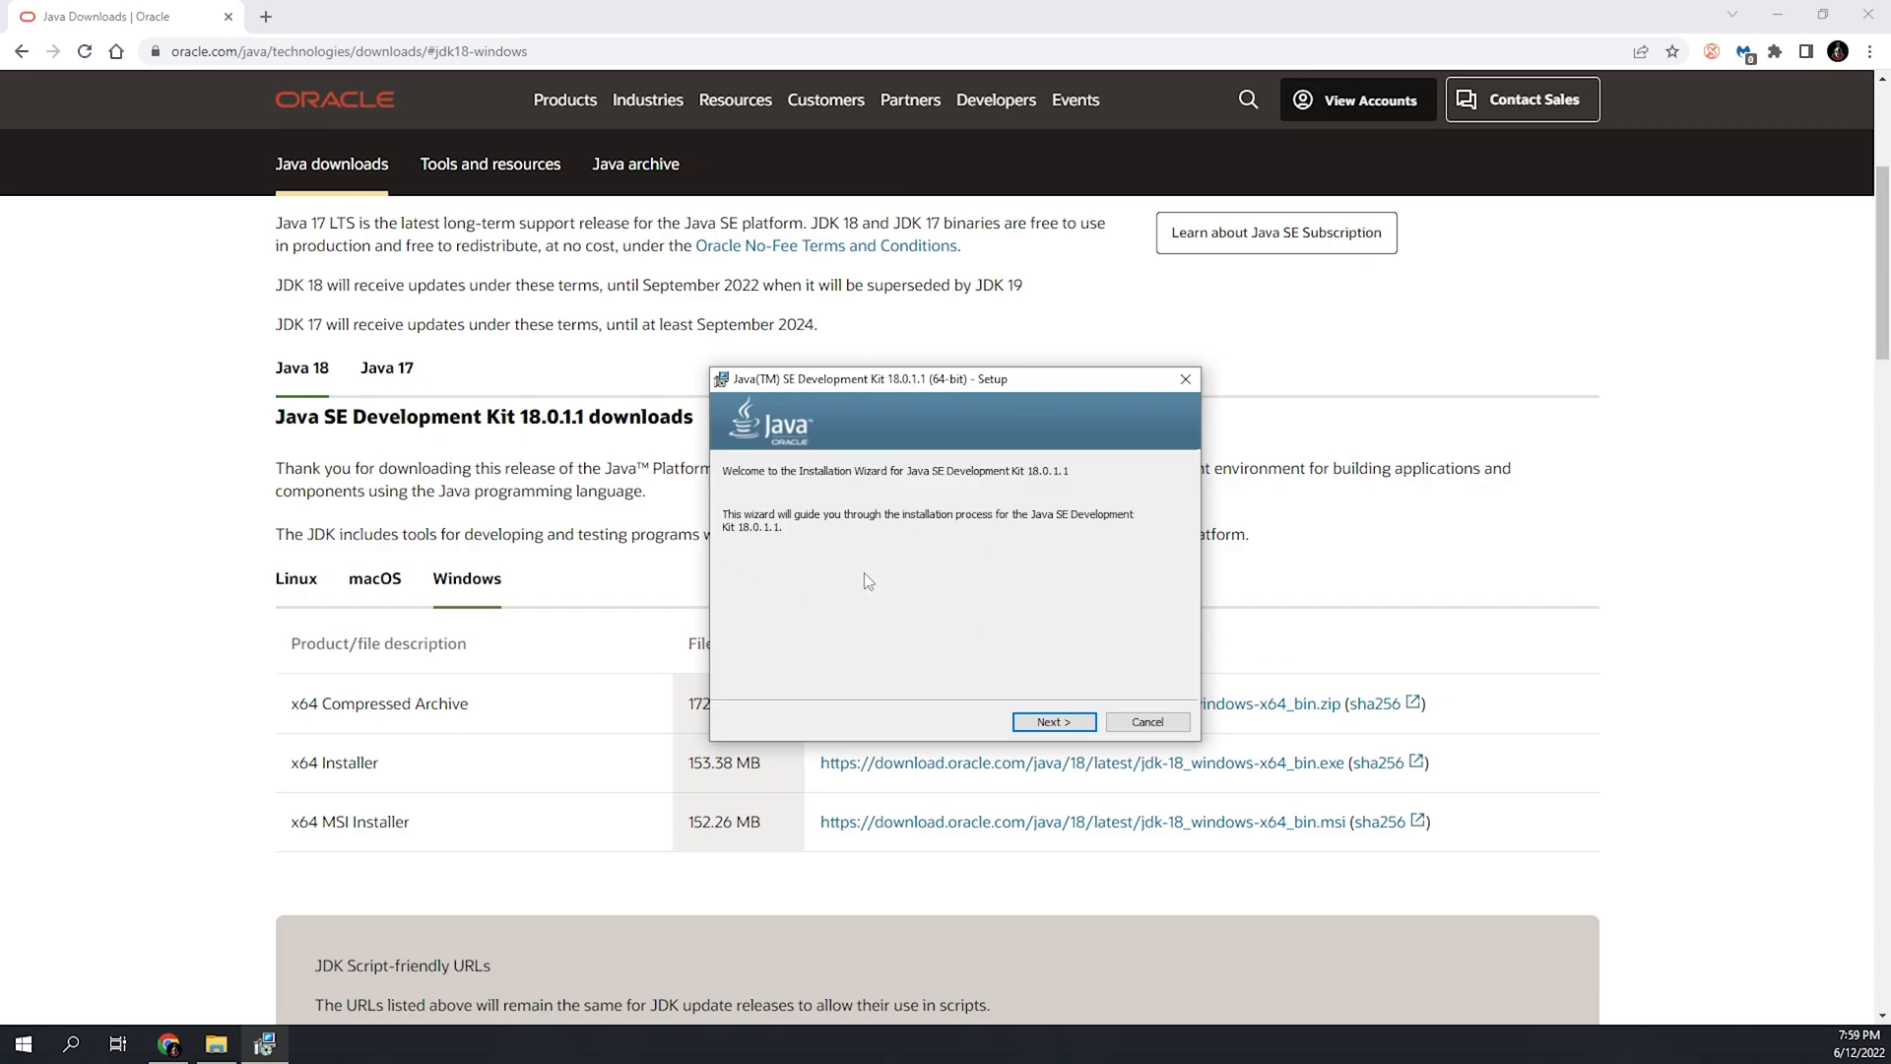
mouse_move(935, 532)
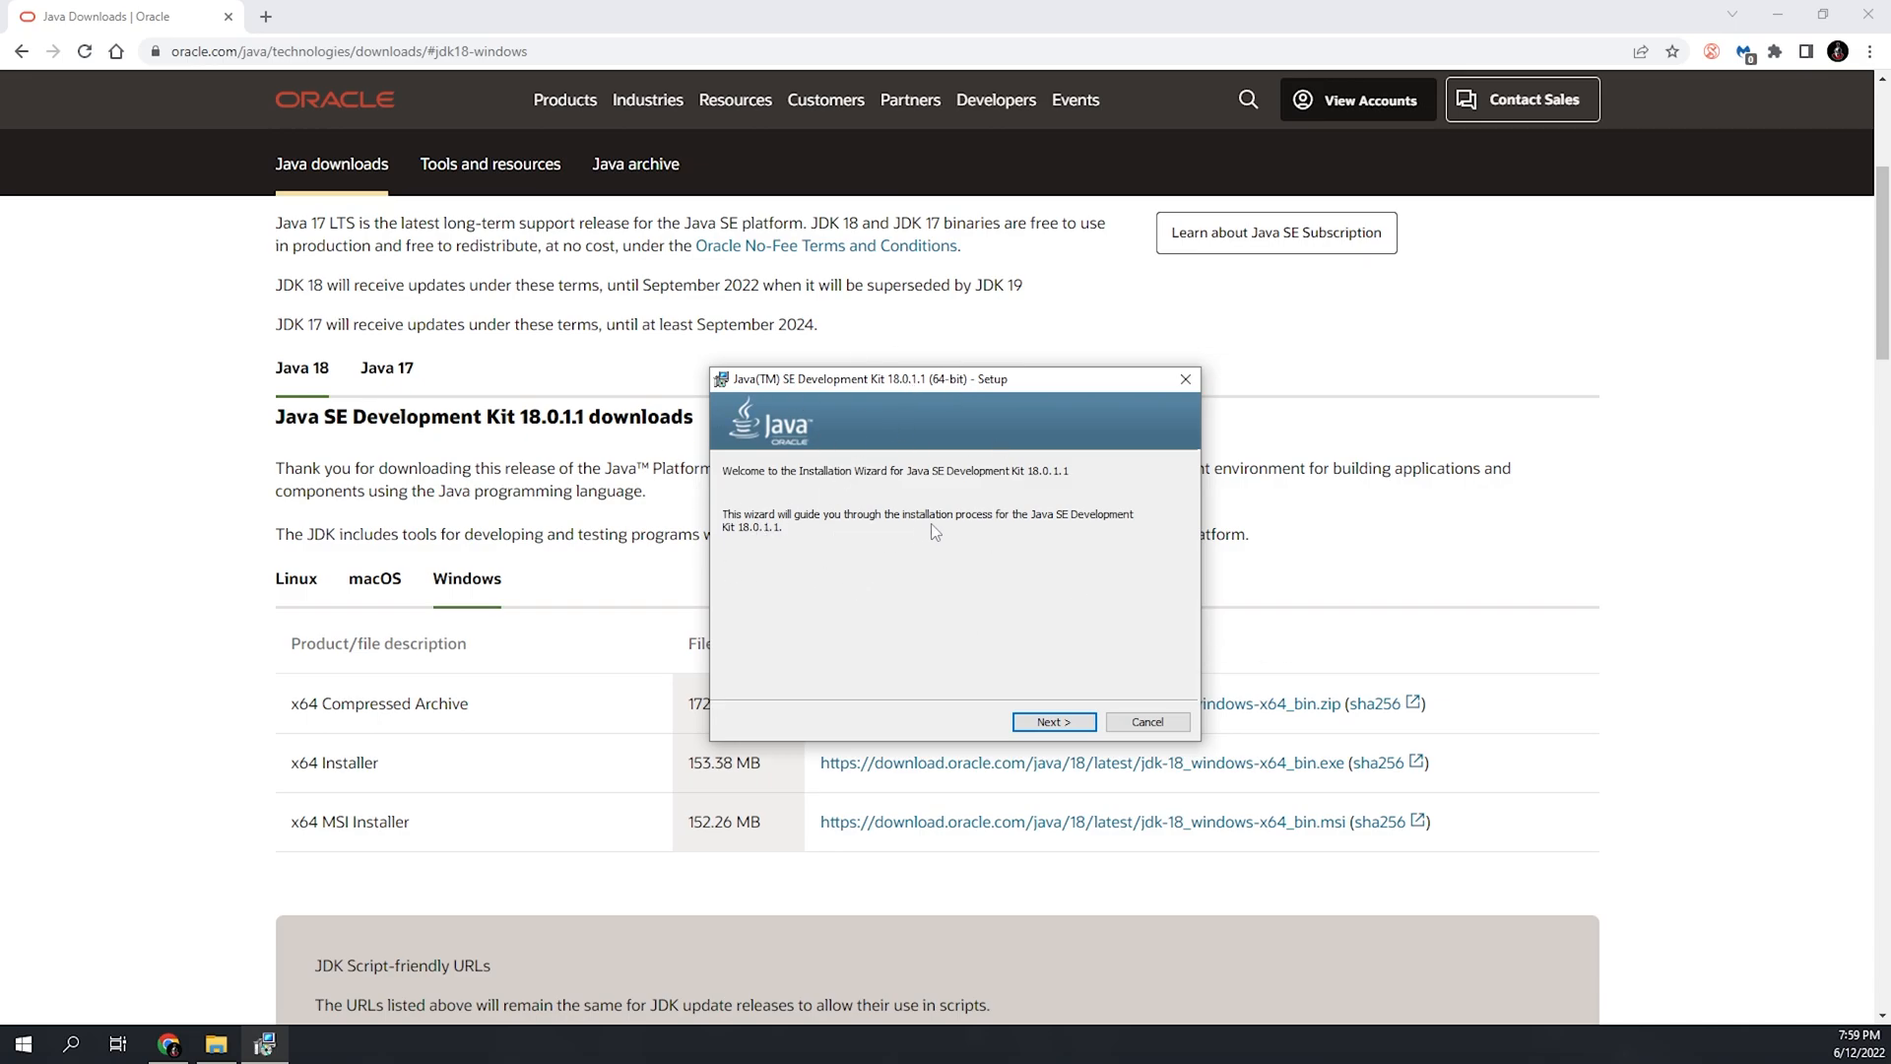
mouse_move(1074, 531)
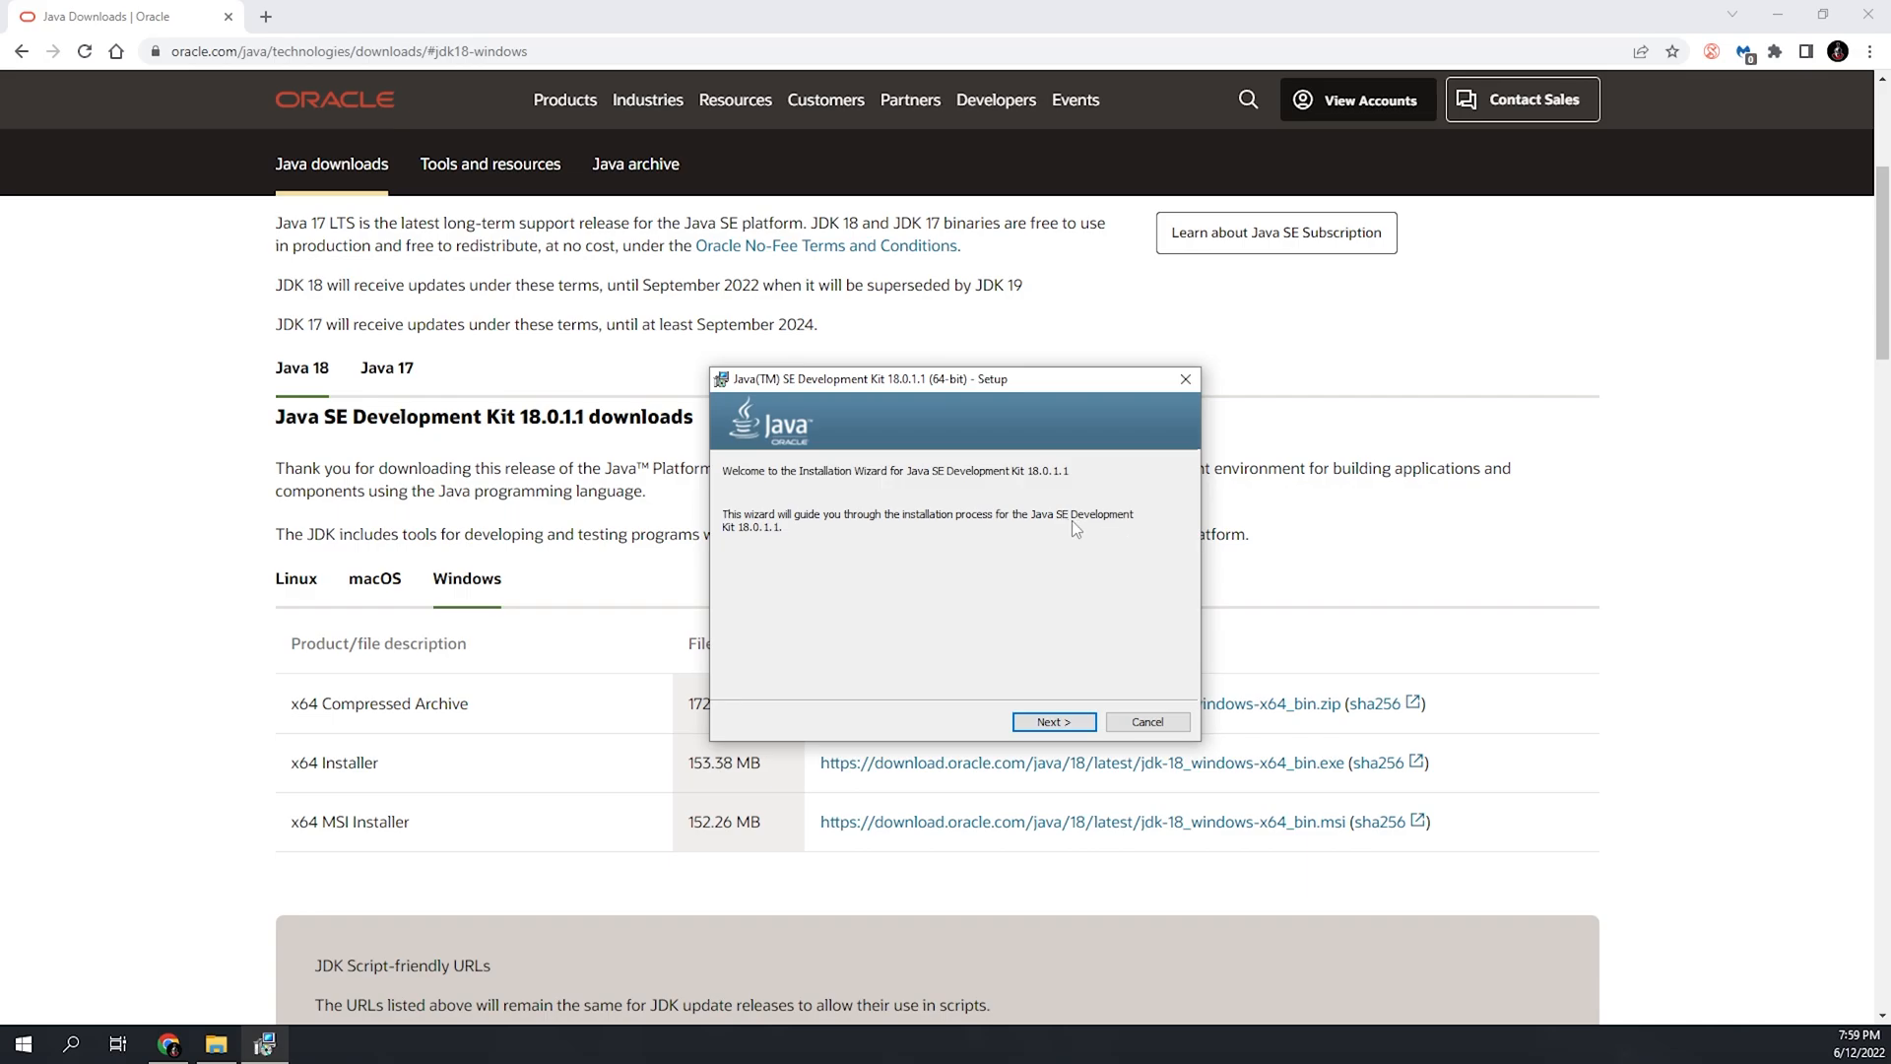
mouse_move(781, 543)
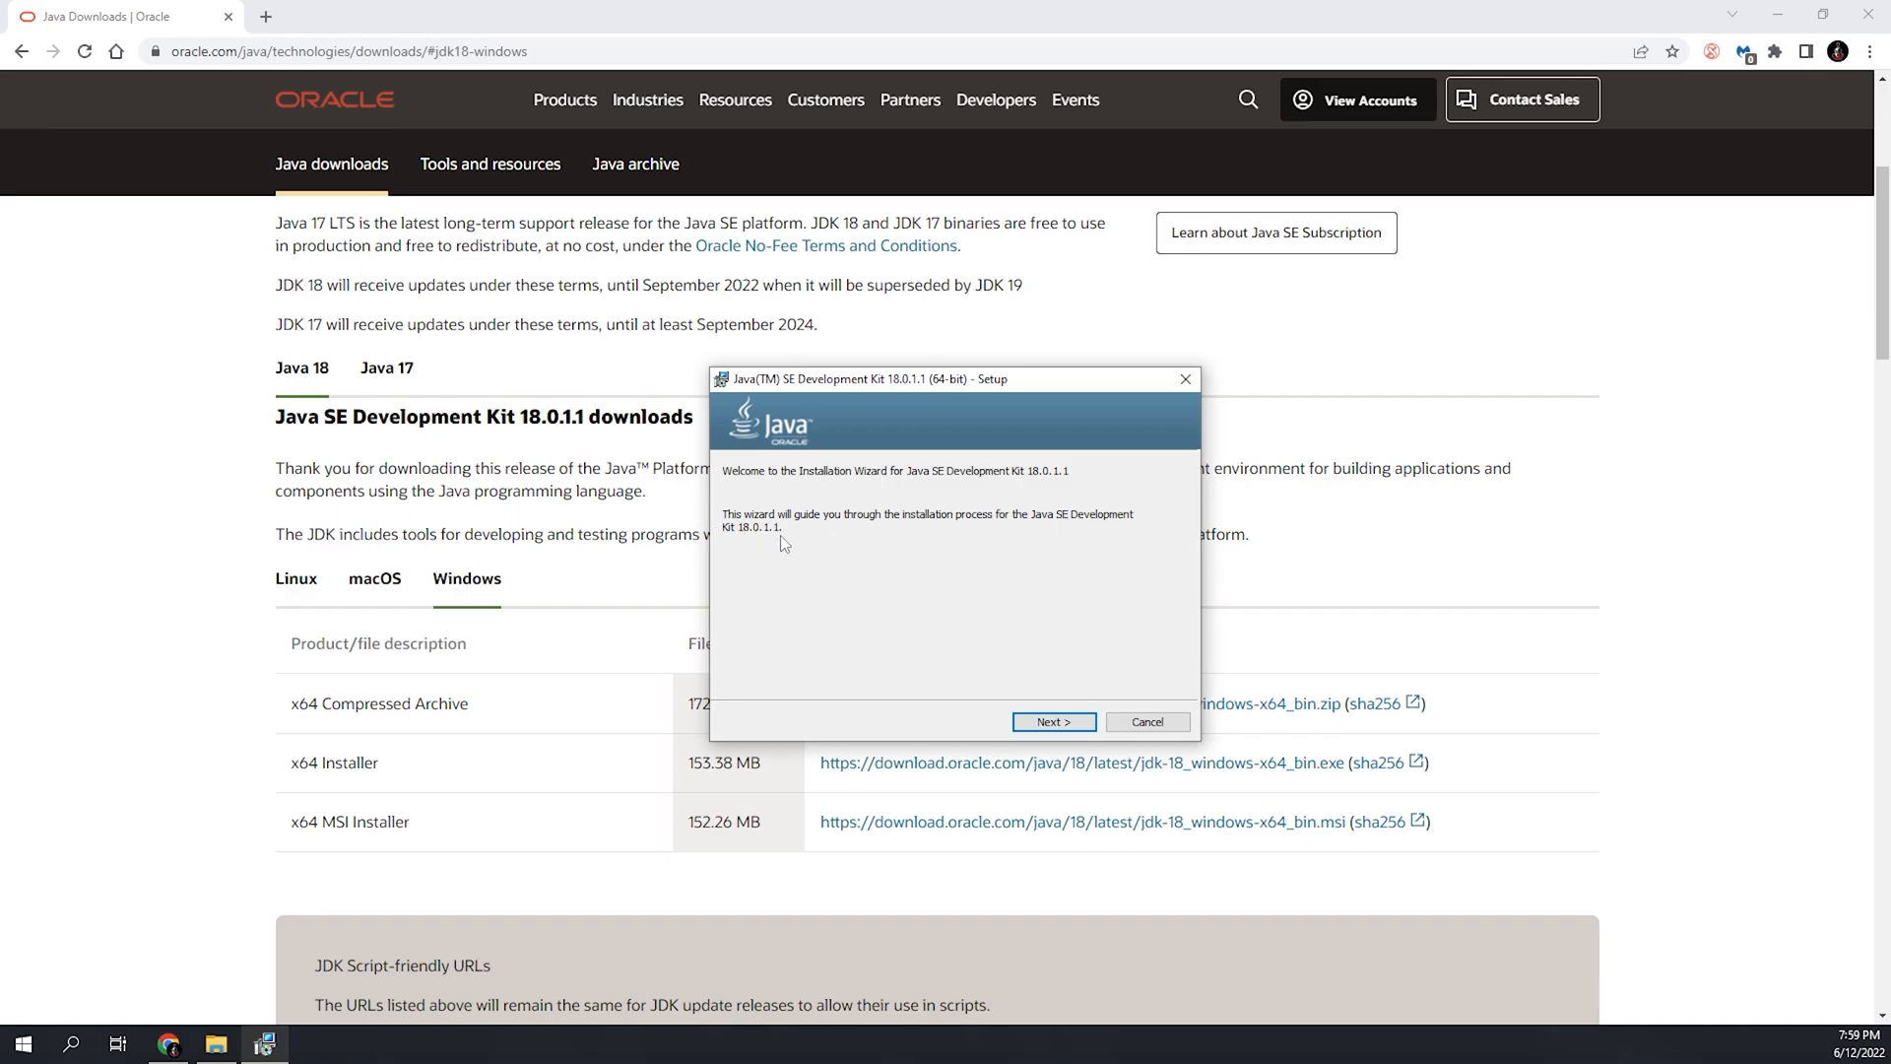
Step: Install JDK 18.0.1.1 (64-bit) to the default folder and close the wizard
left_click(1053, 721)
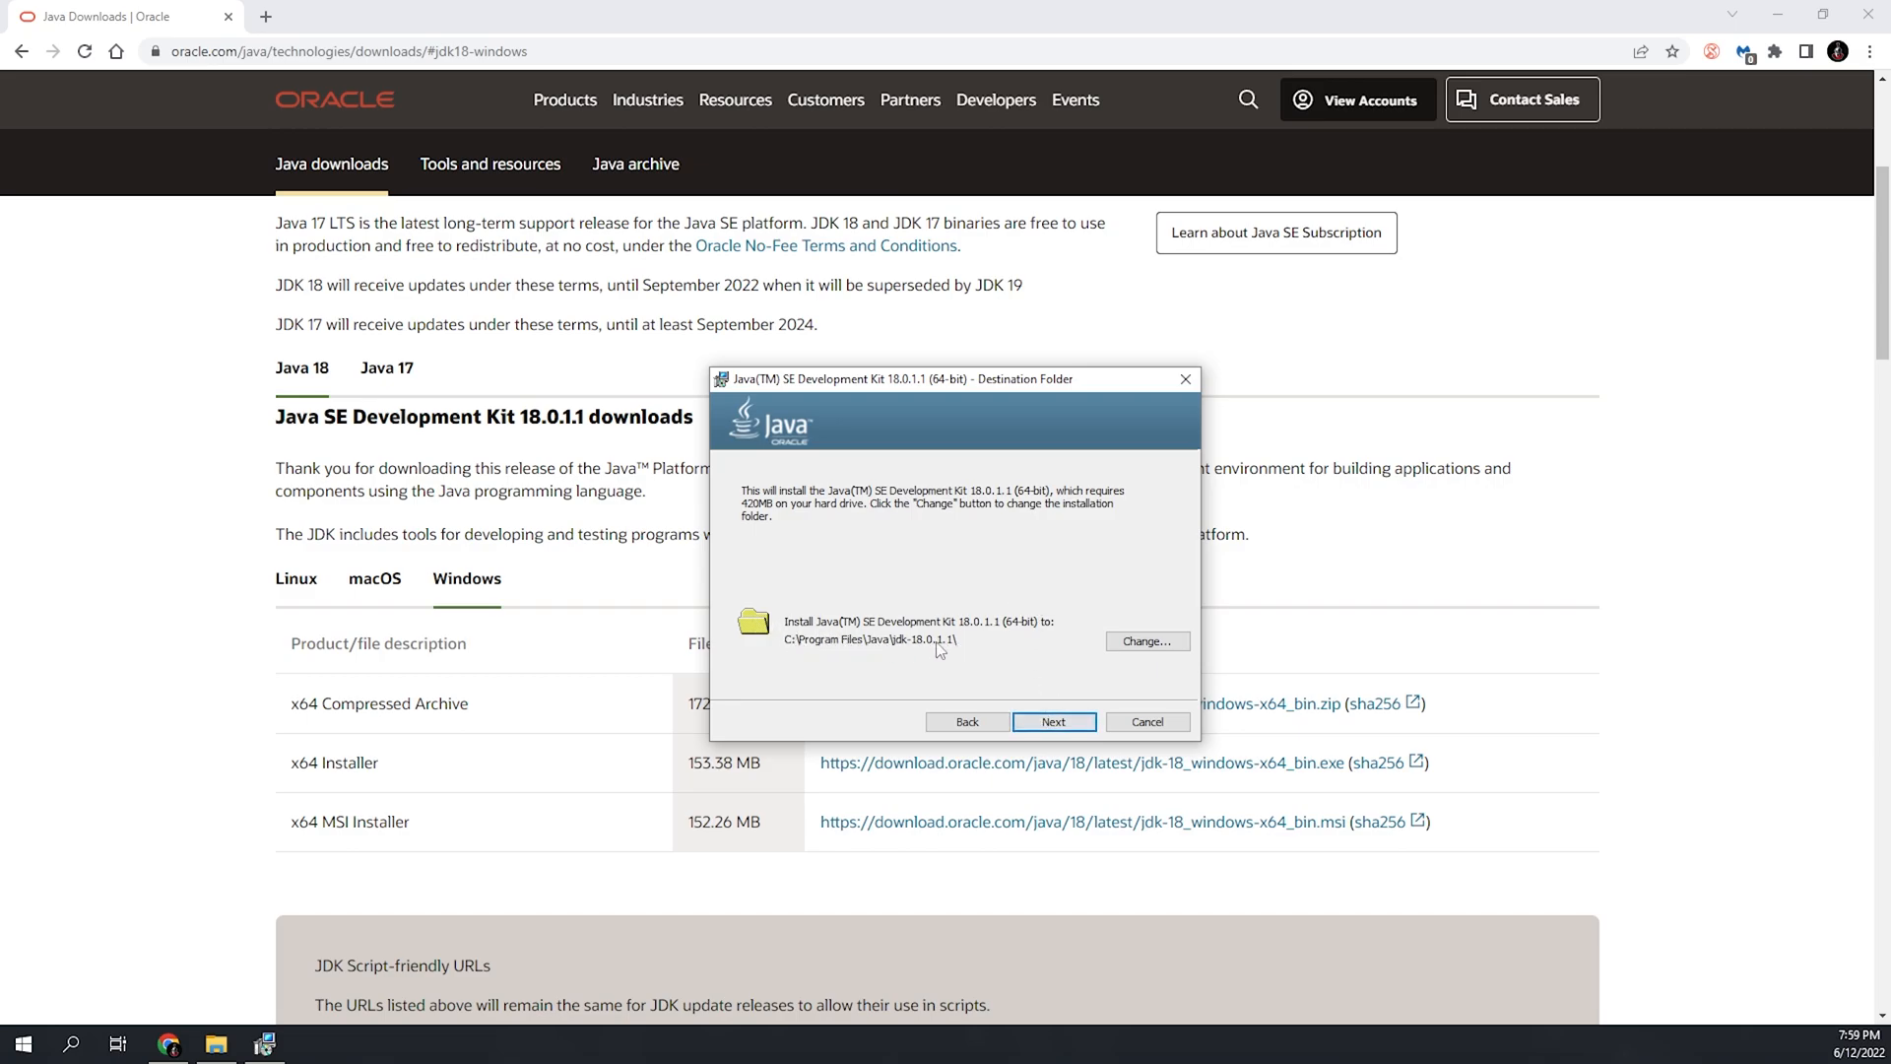
left_click(1053, 721)
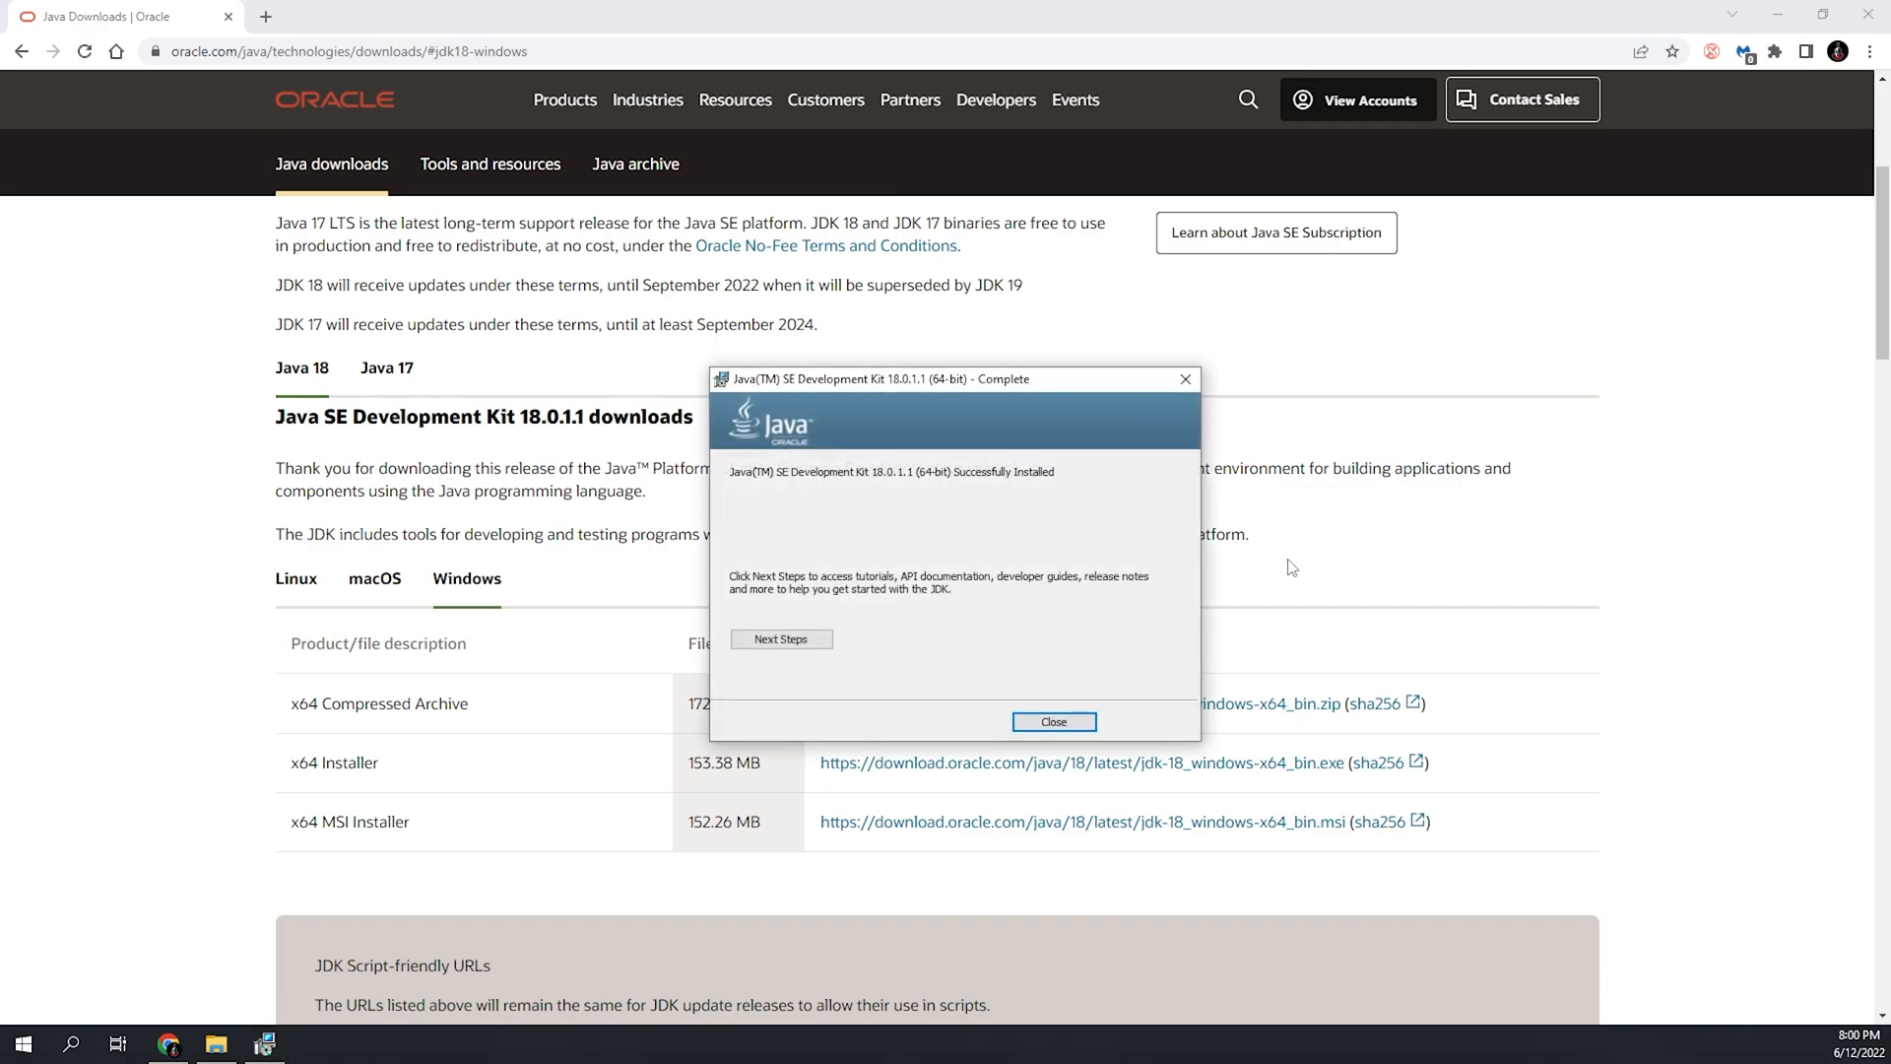
mouse_move(875, 485)
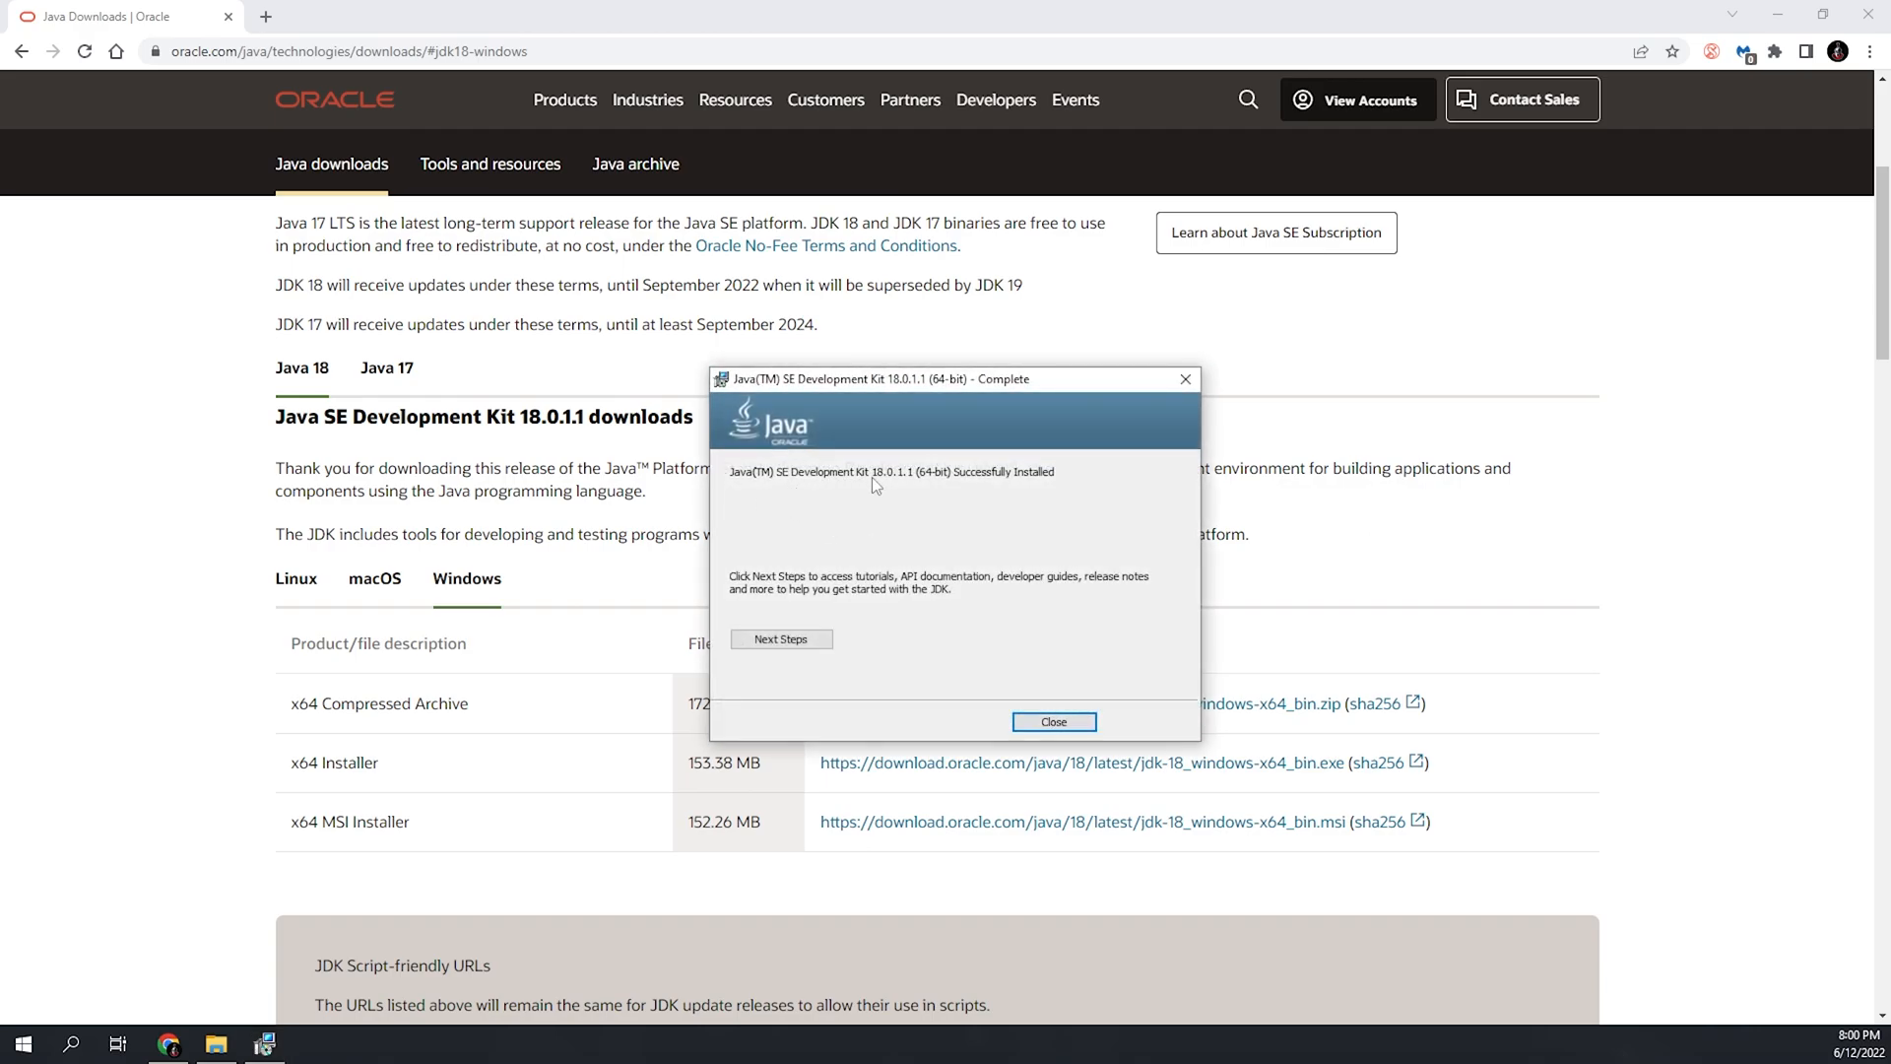
mouse_move(952, 486)
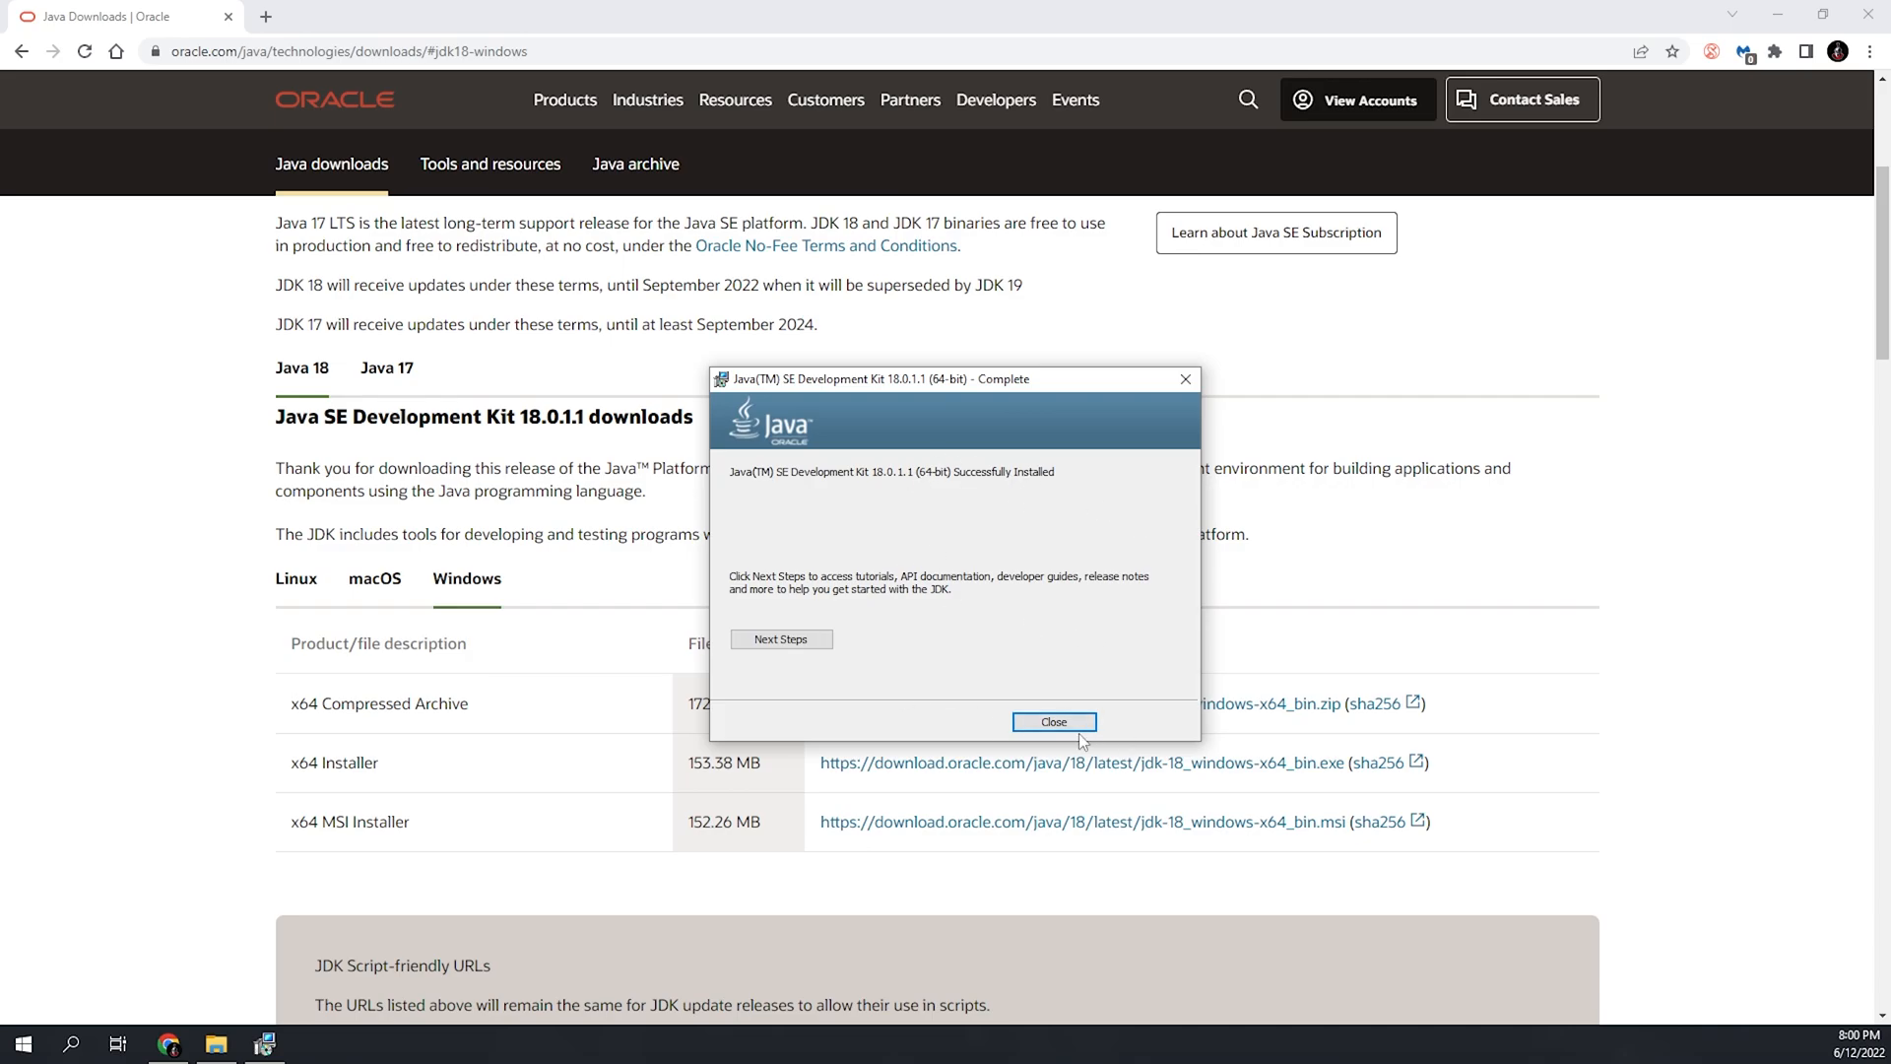
left_click(1052, 721)
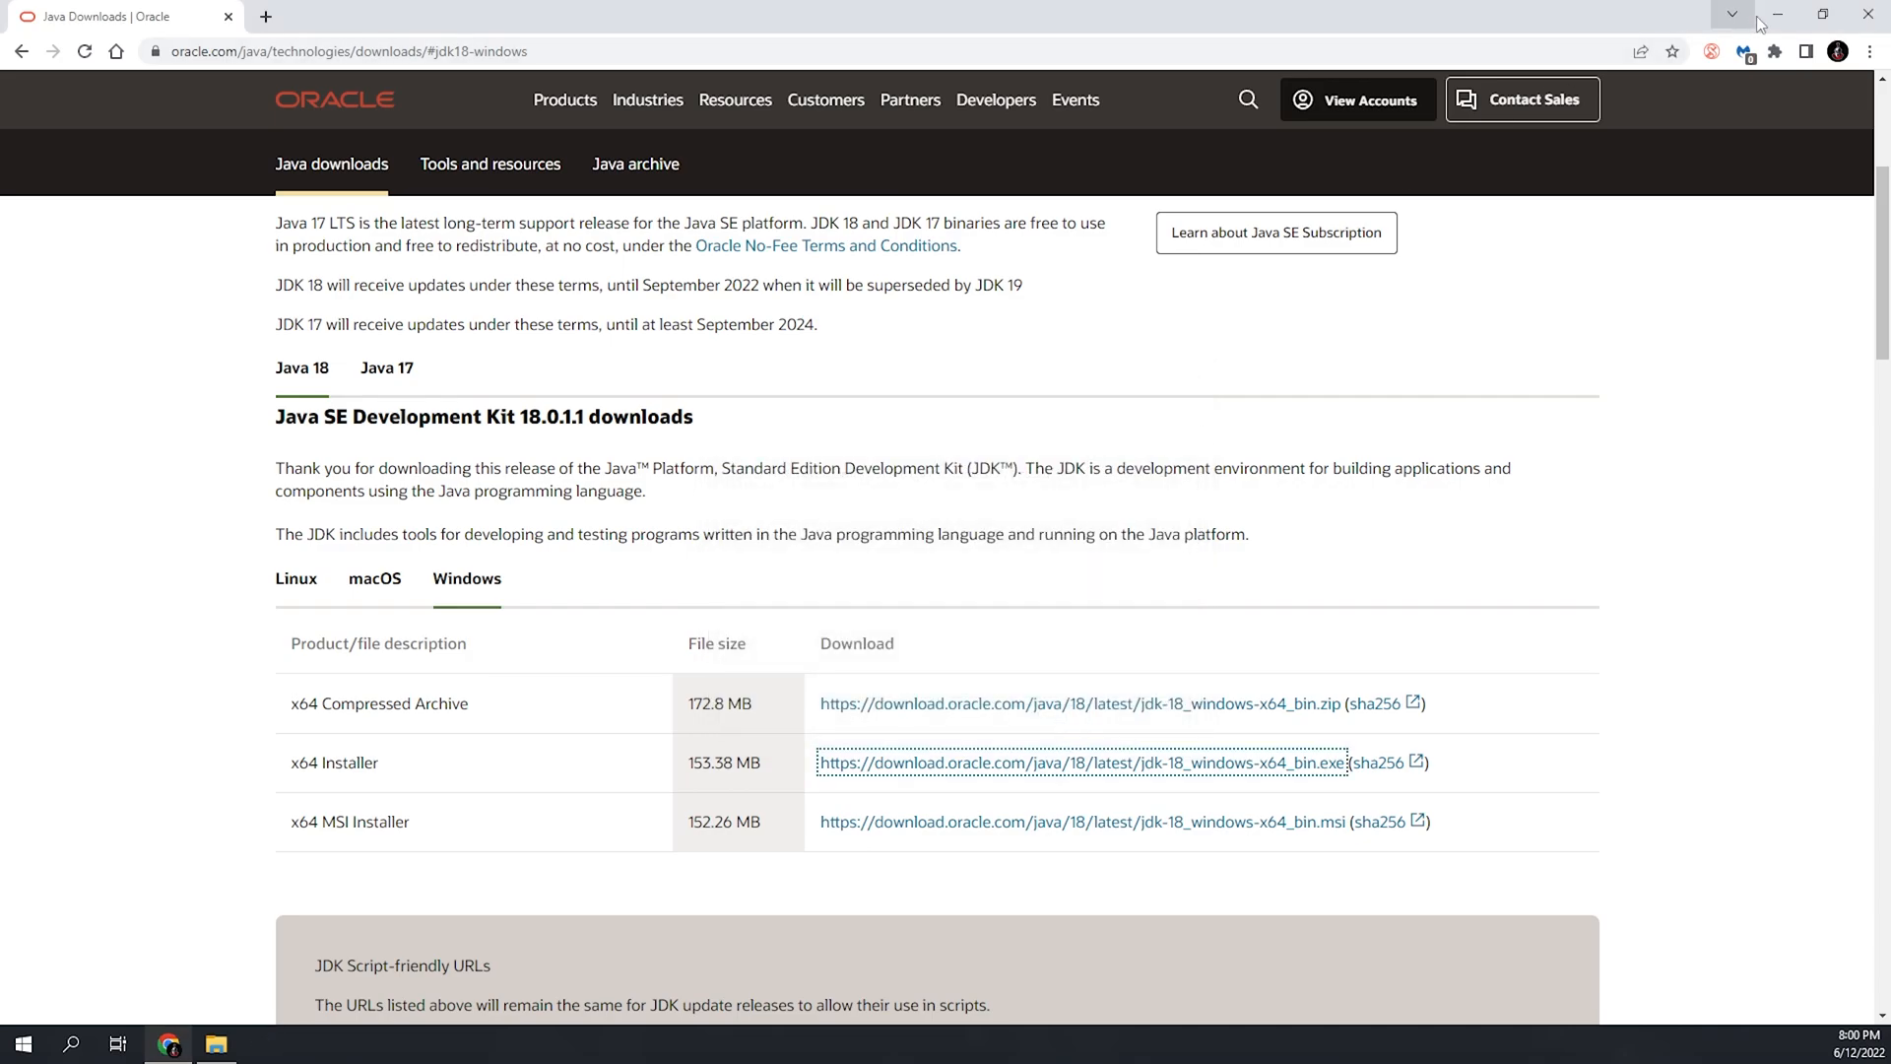
Step: Delete jdk-16.0.2 and replace run.bat's old java.exe path with 'Java', then save
left_click(216, 1043)
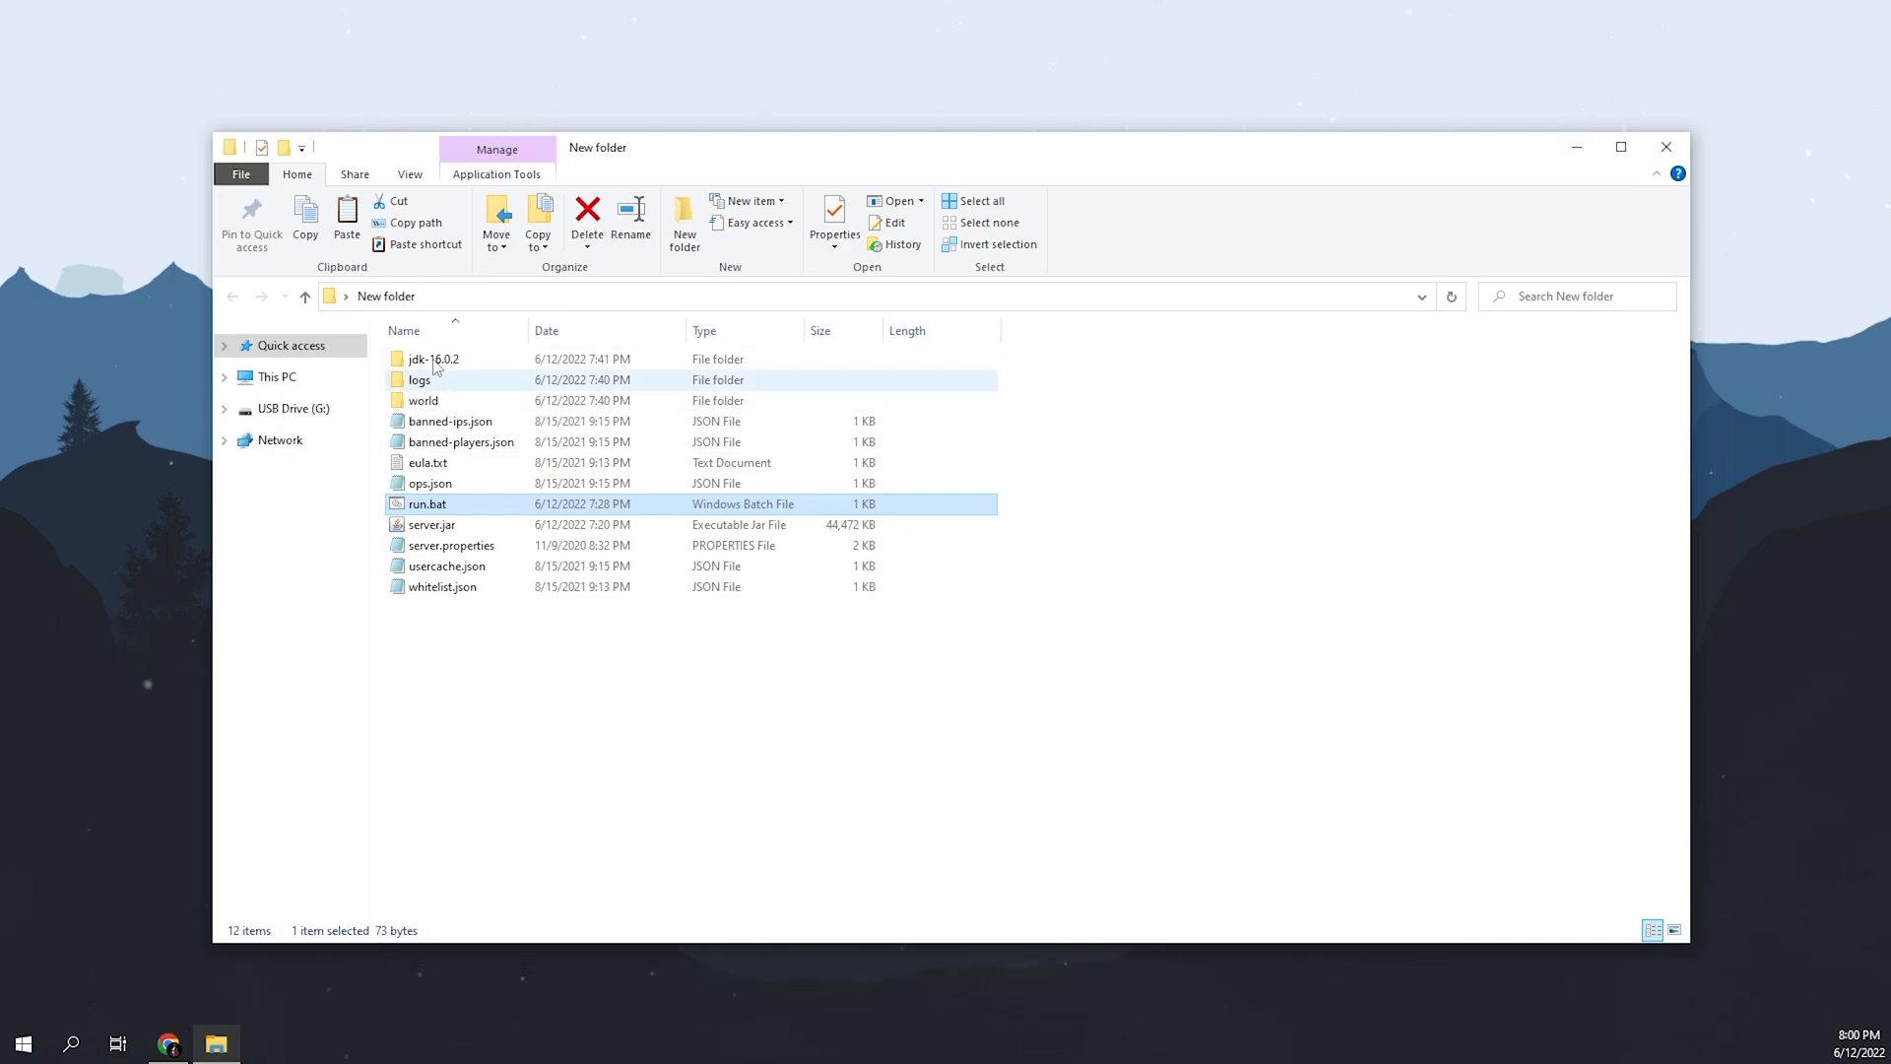
left_click(432, 359)
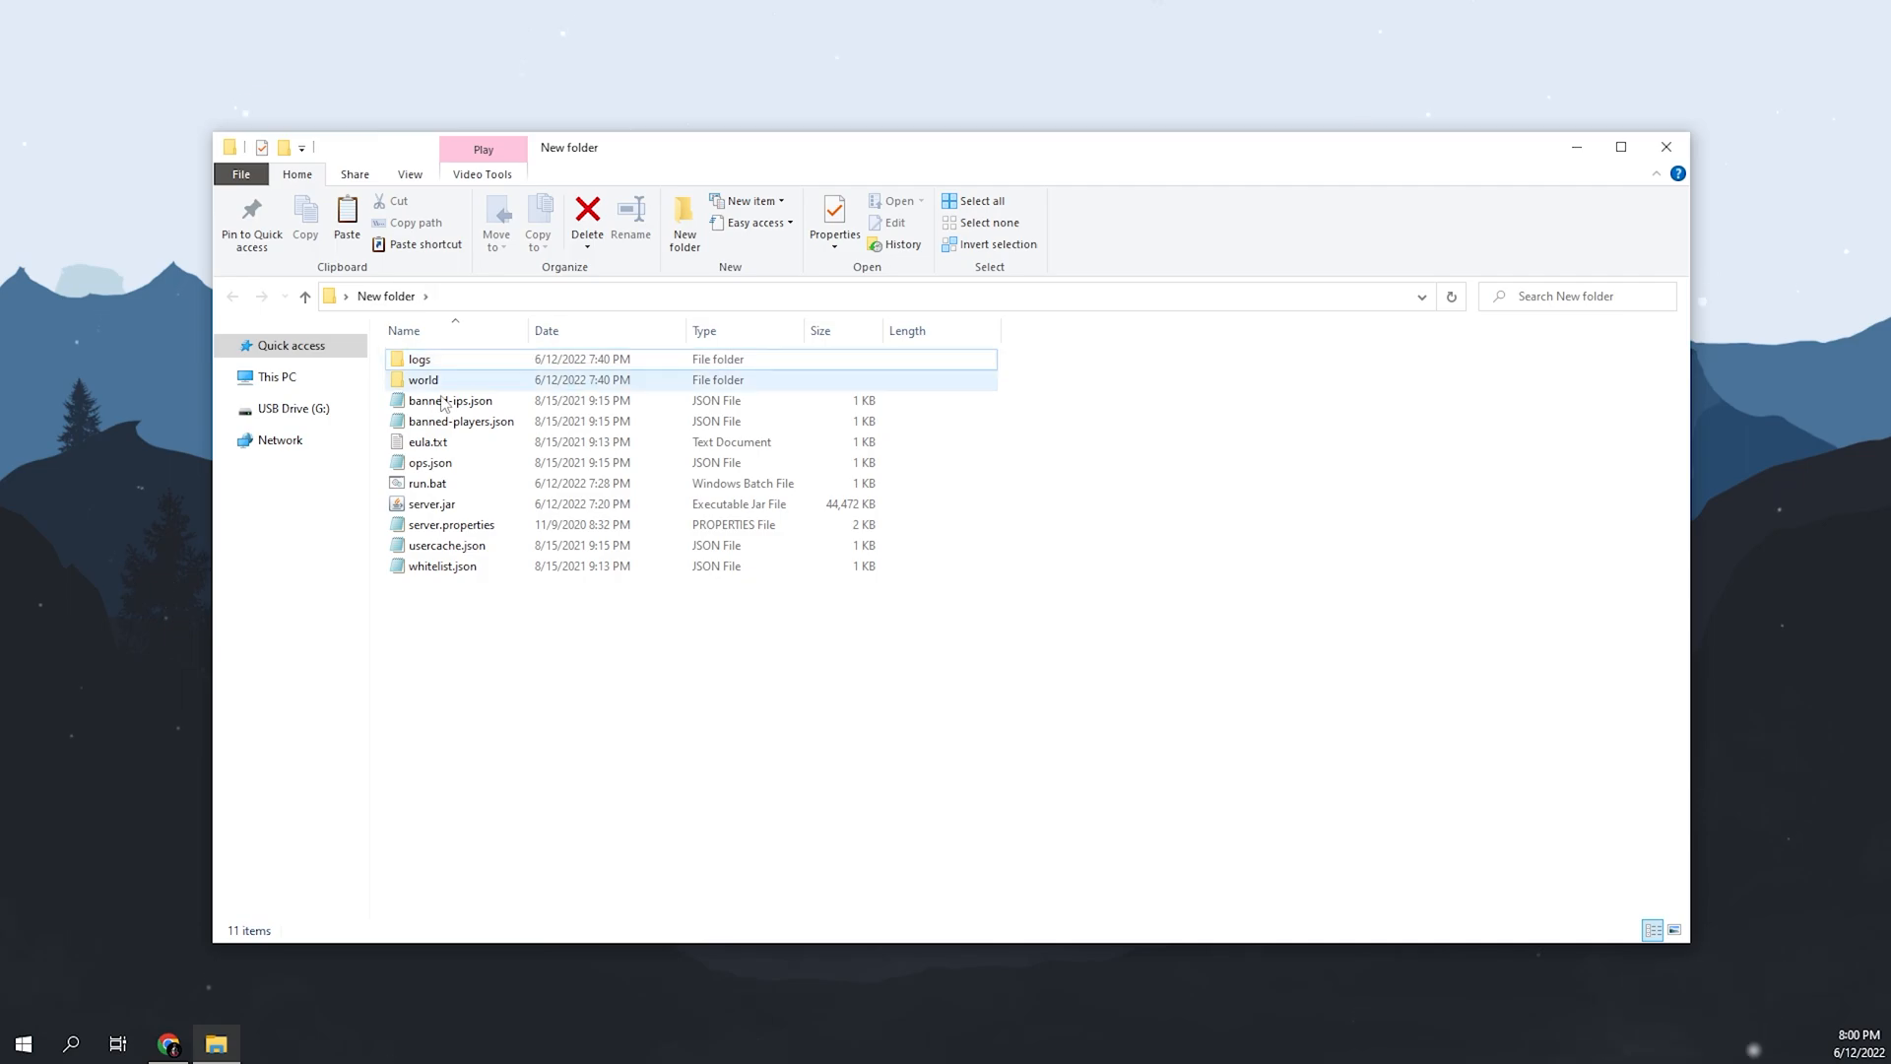
left_click(426, 483)
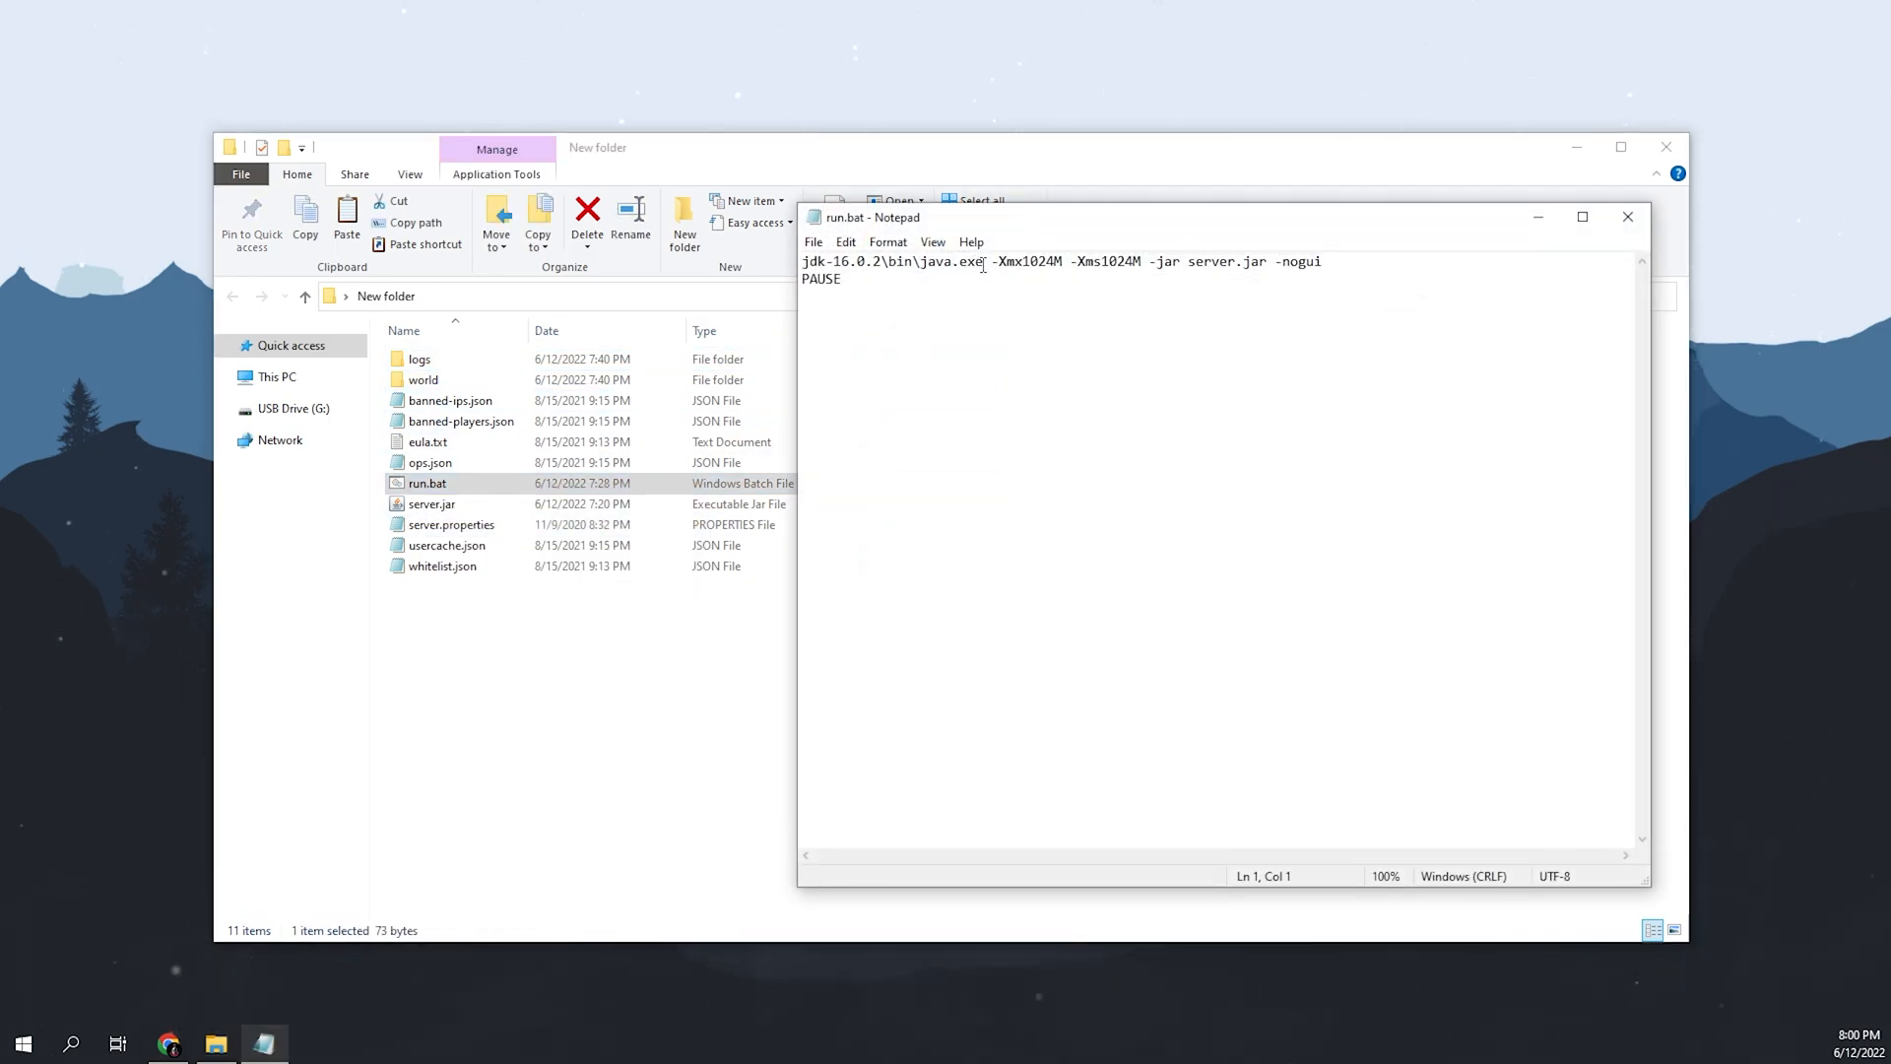
double_click(895, 262)
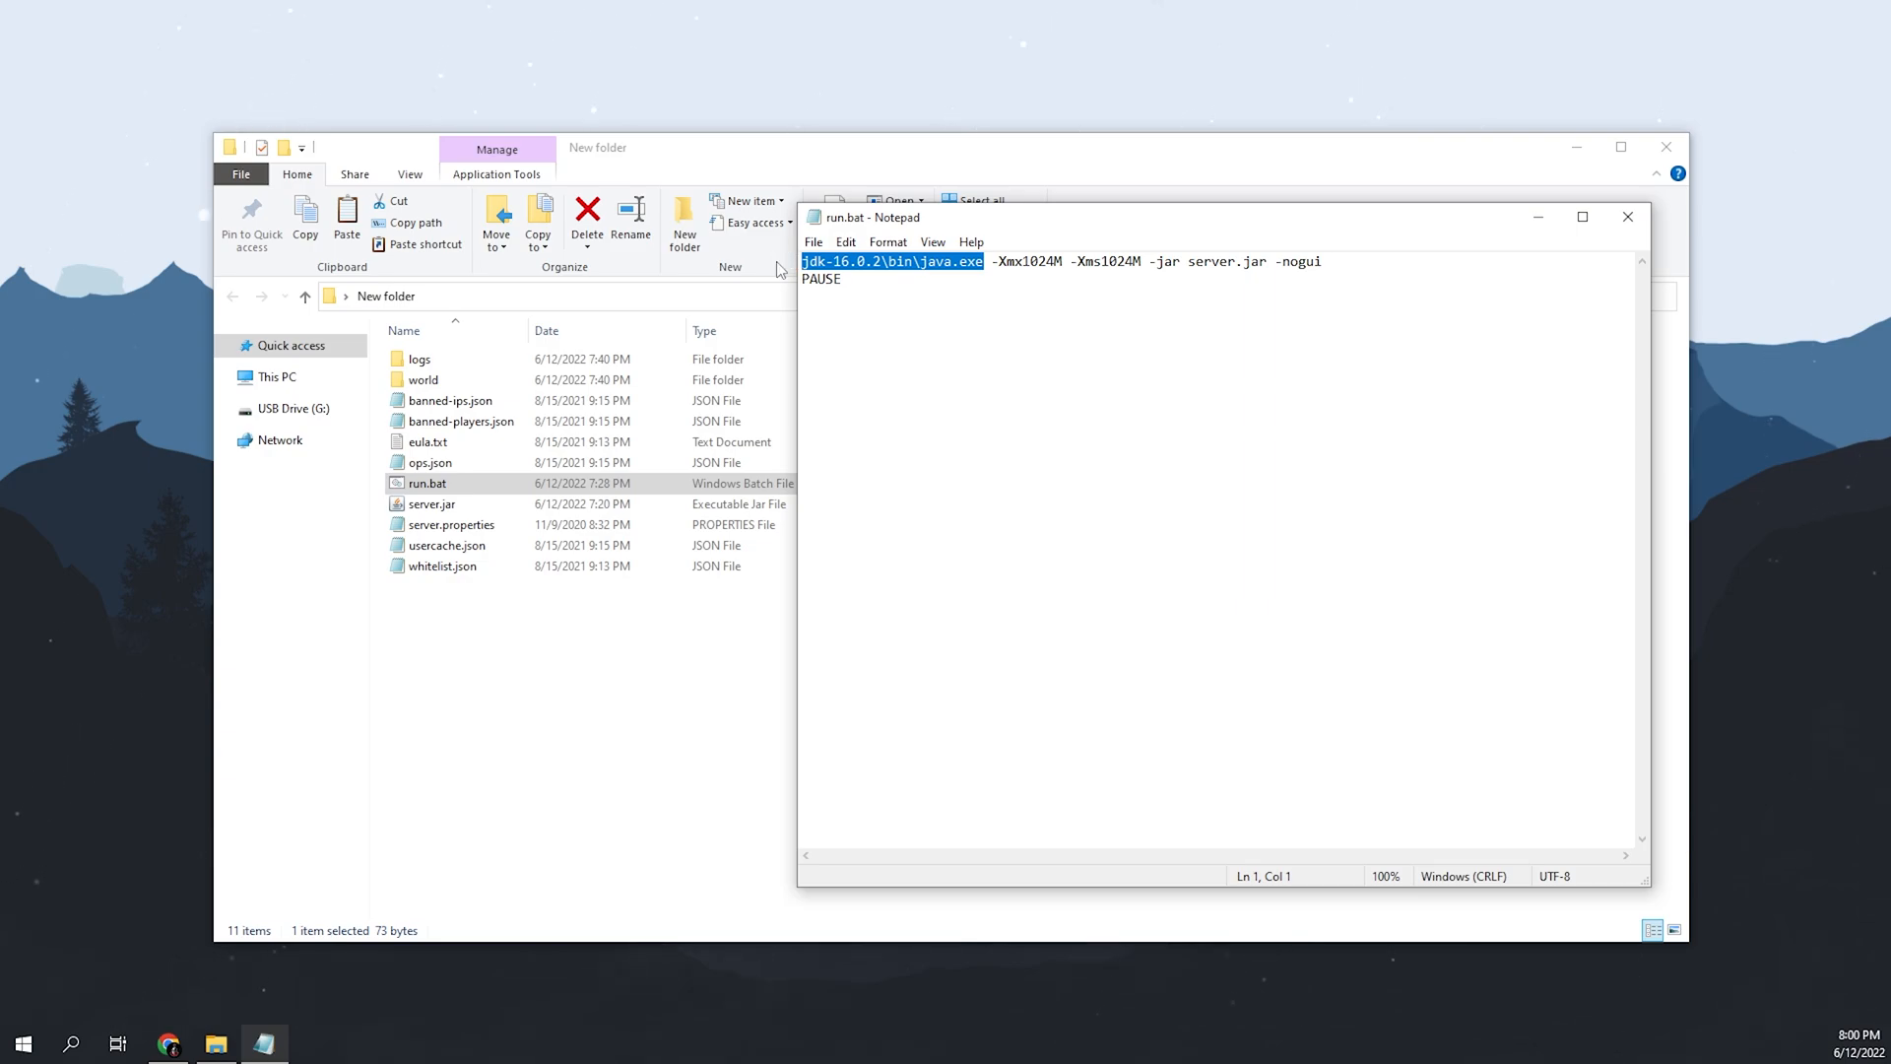
type("Java")
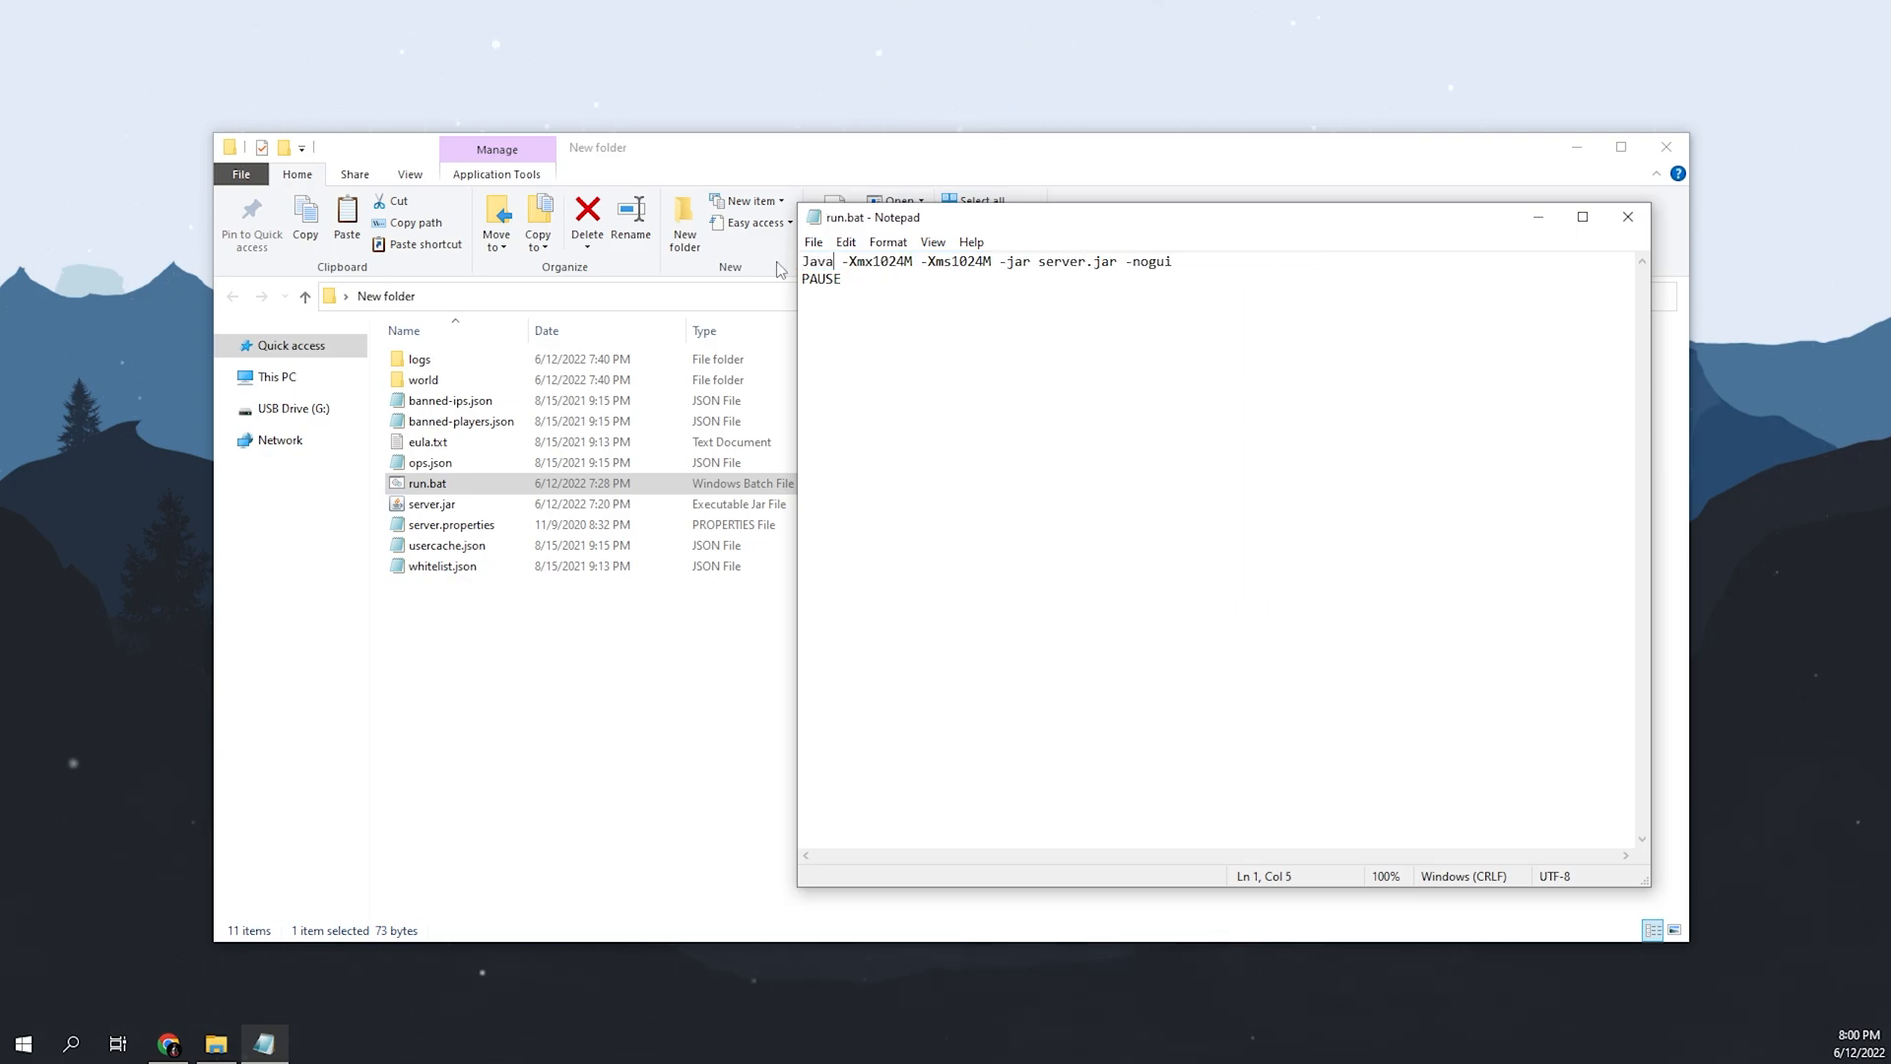
left_click(1626, 217)
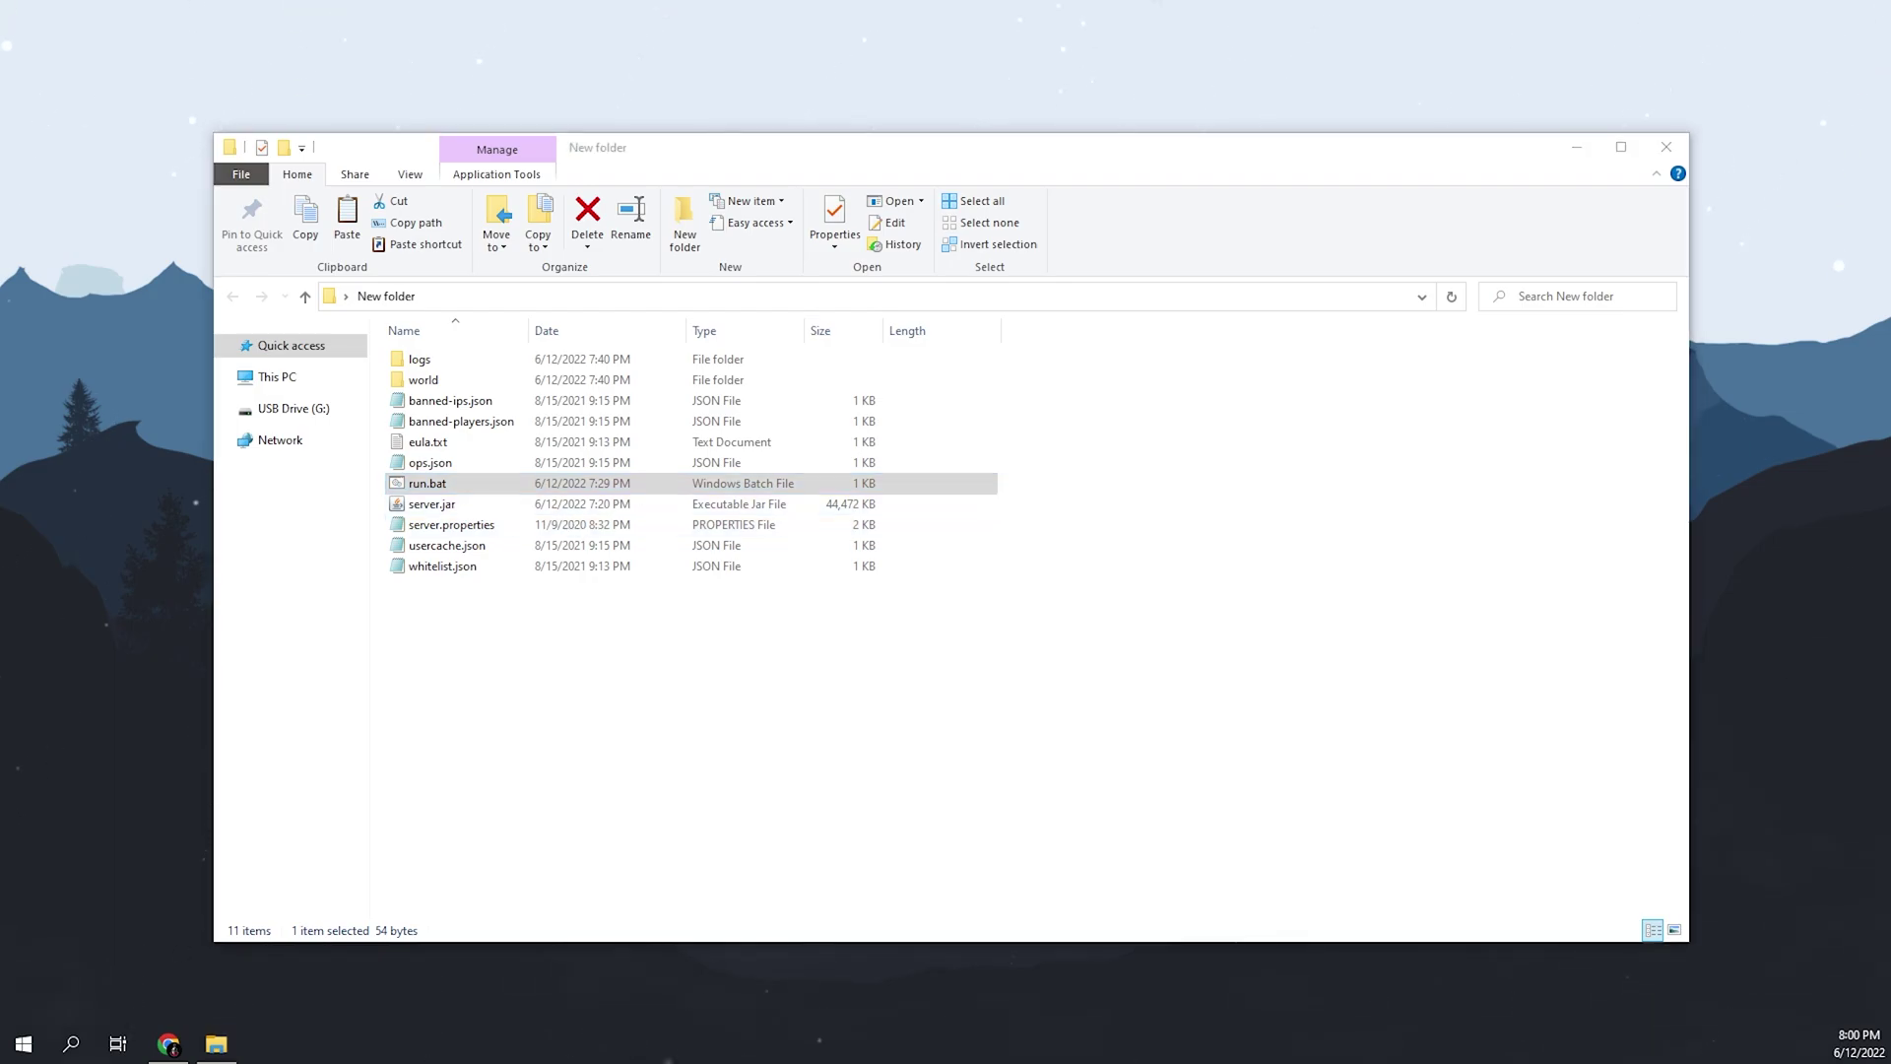
Step: Run run.bat, let the 1.19 server finish loading, then enter 'stop'
double_click(426, 483)
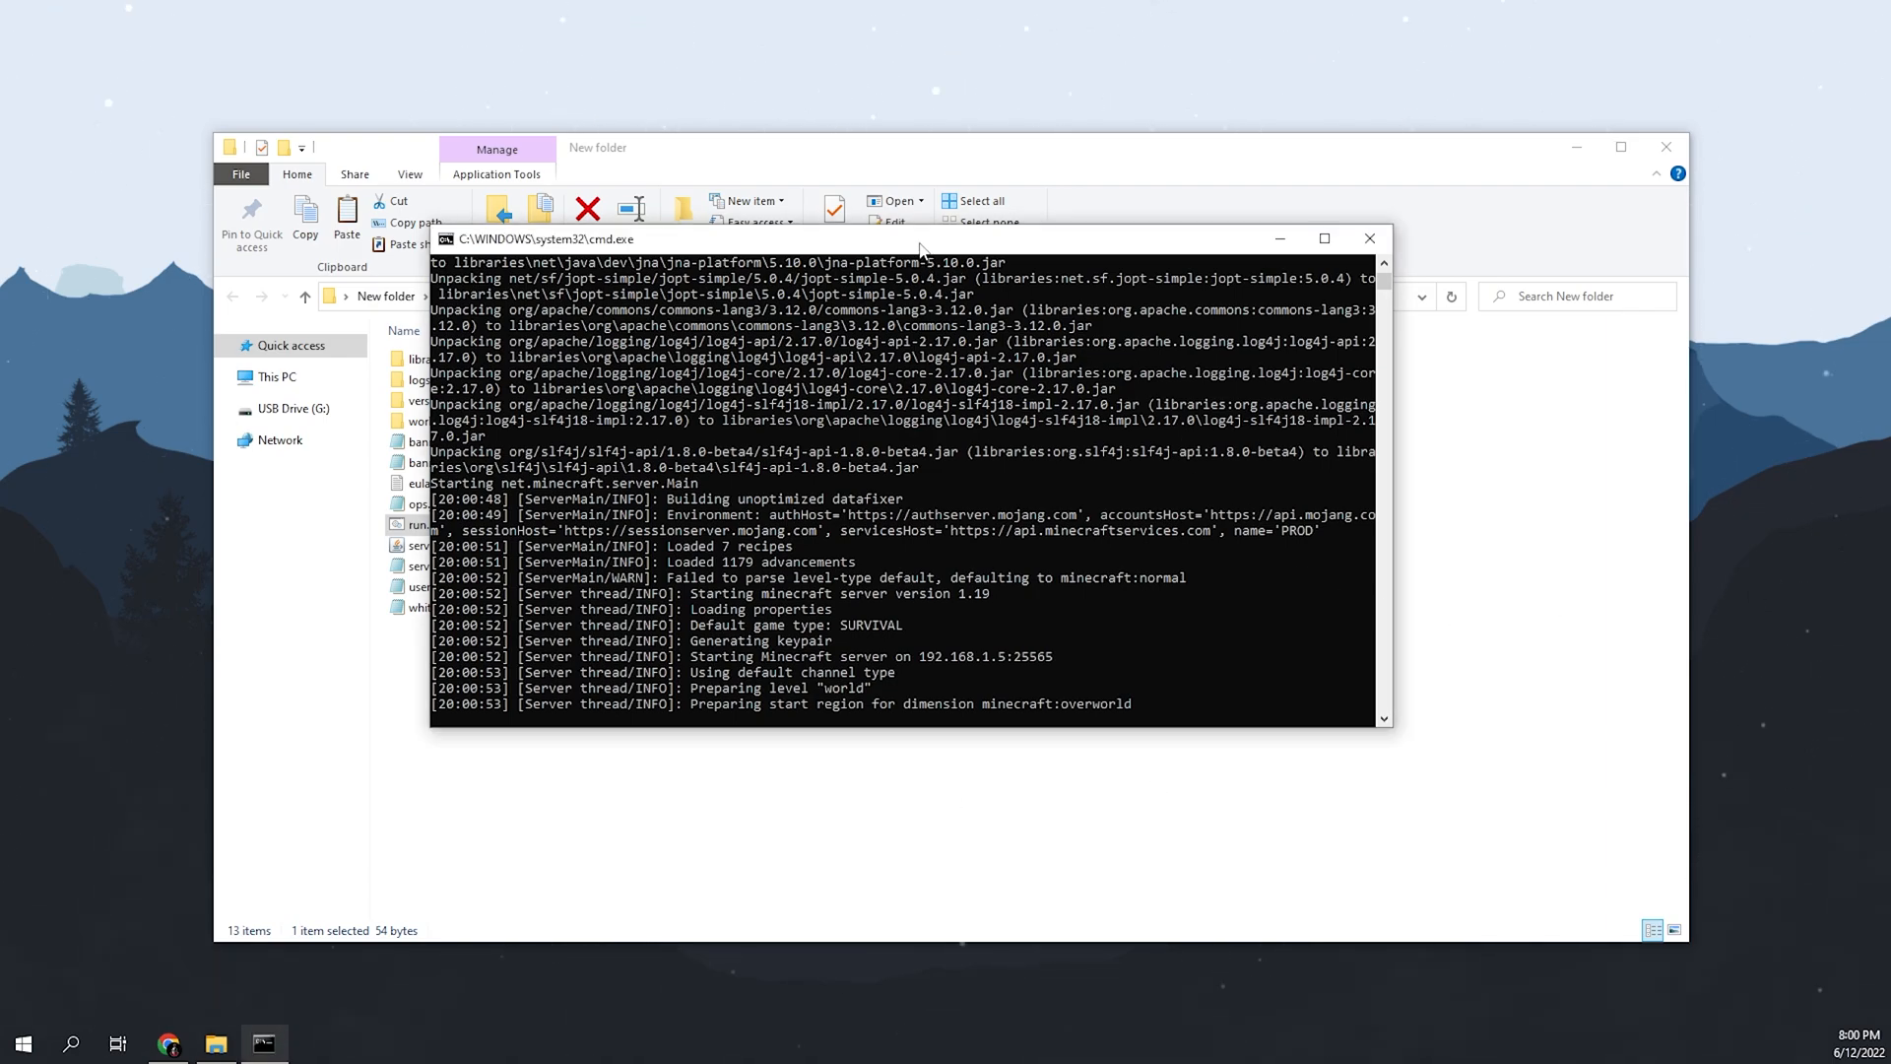
mouse_move(1097, 657)
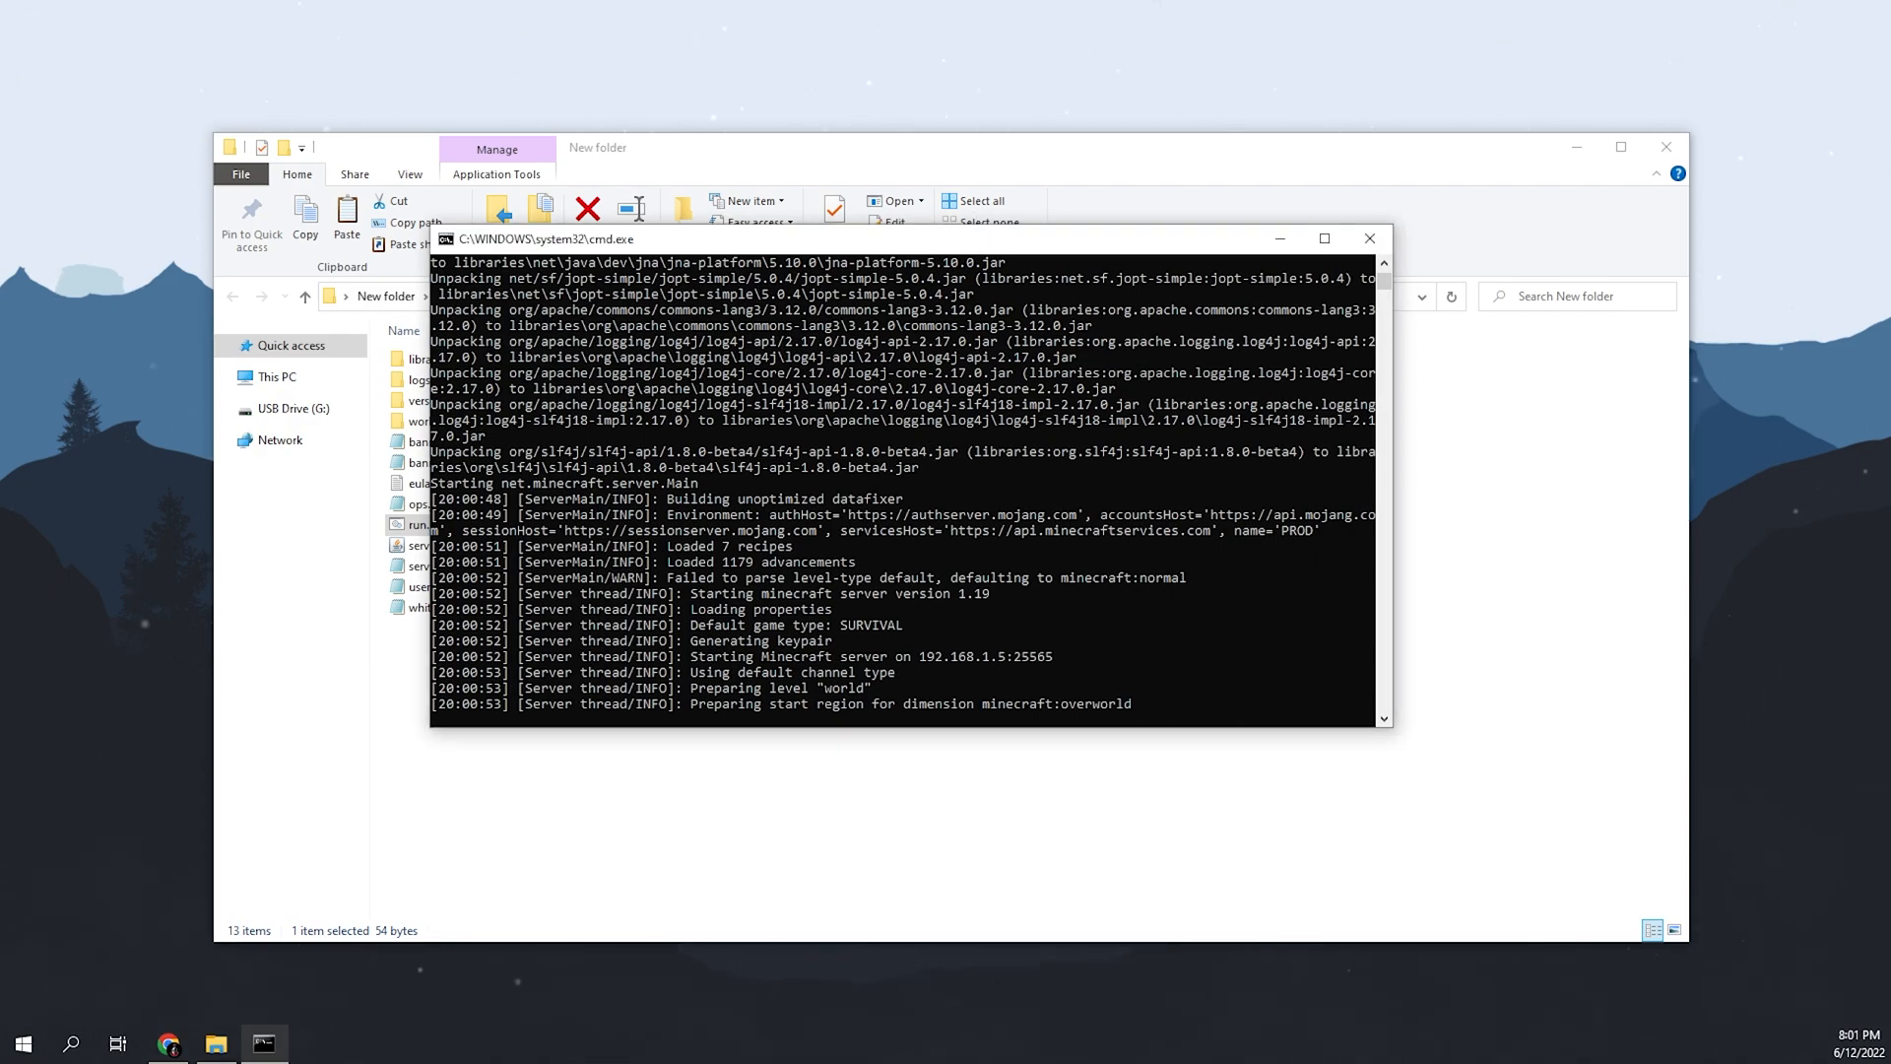
mouse_move(973, 555)
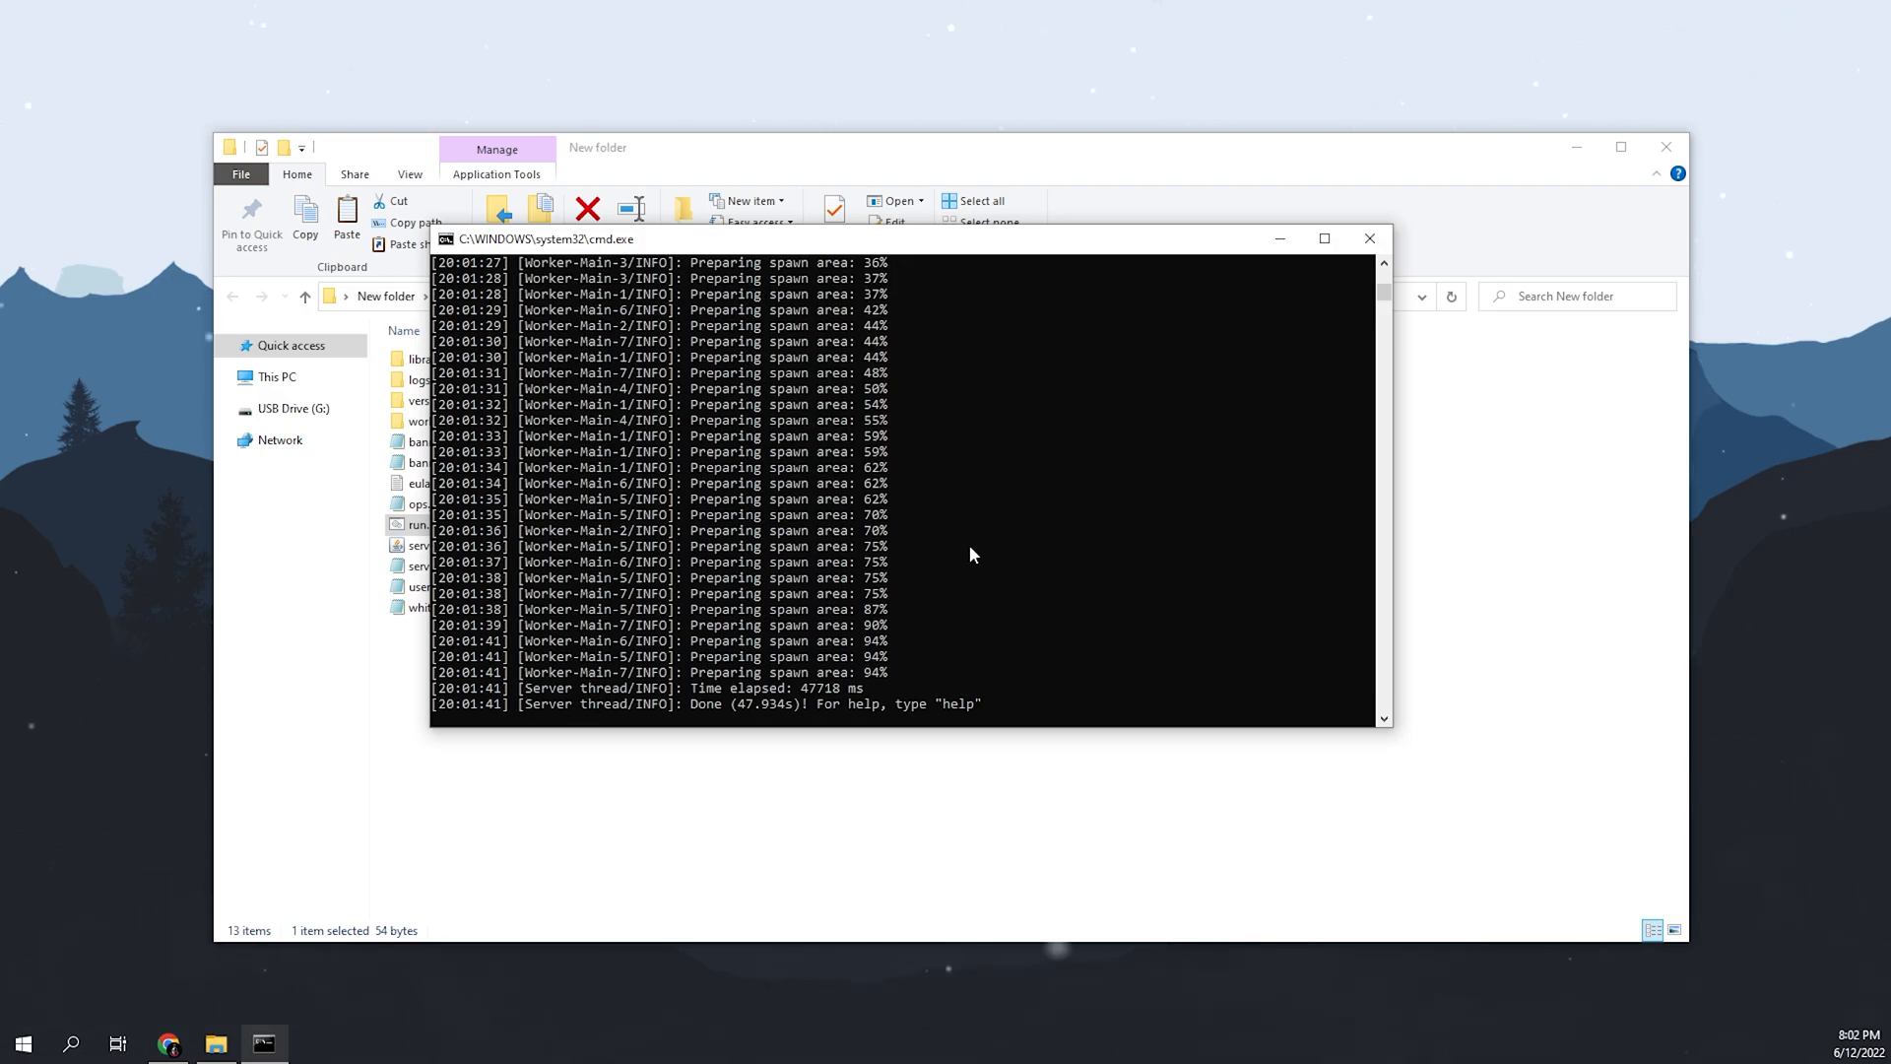
type("stop")
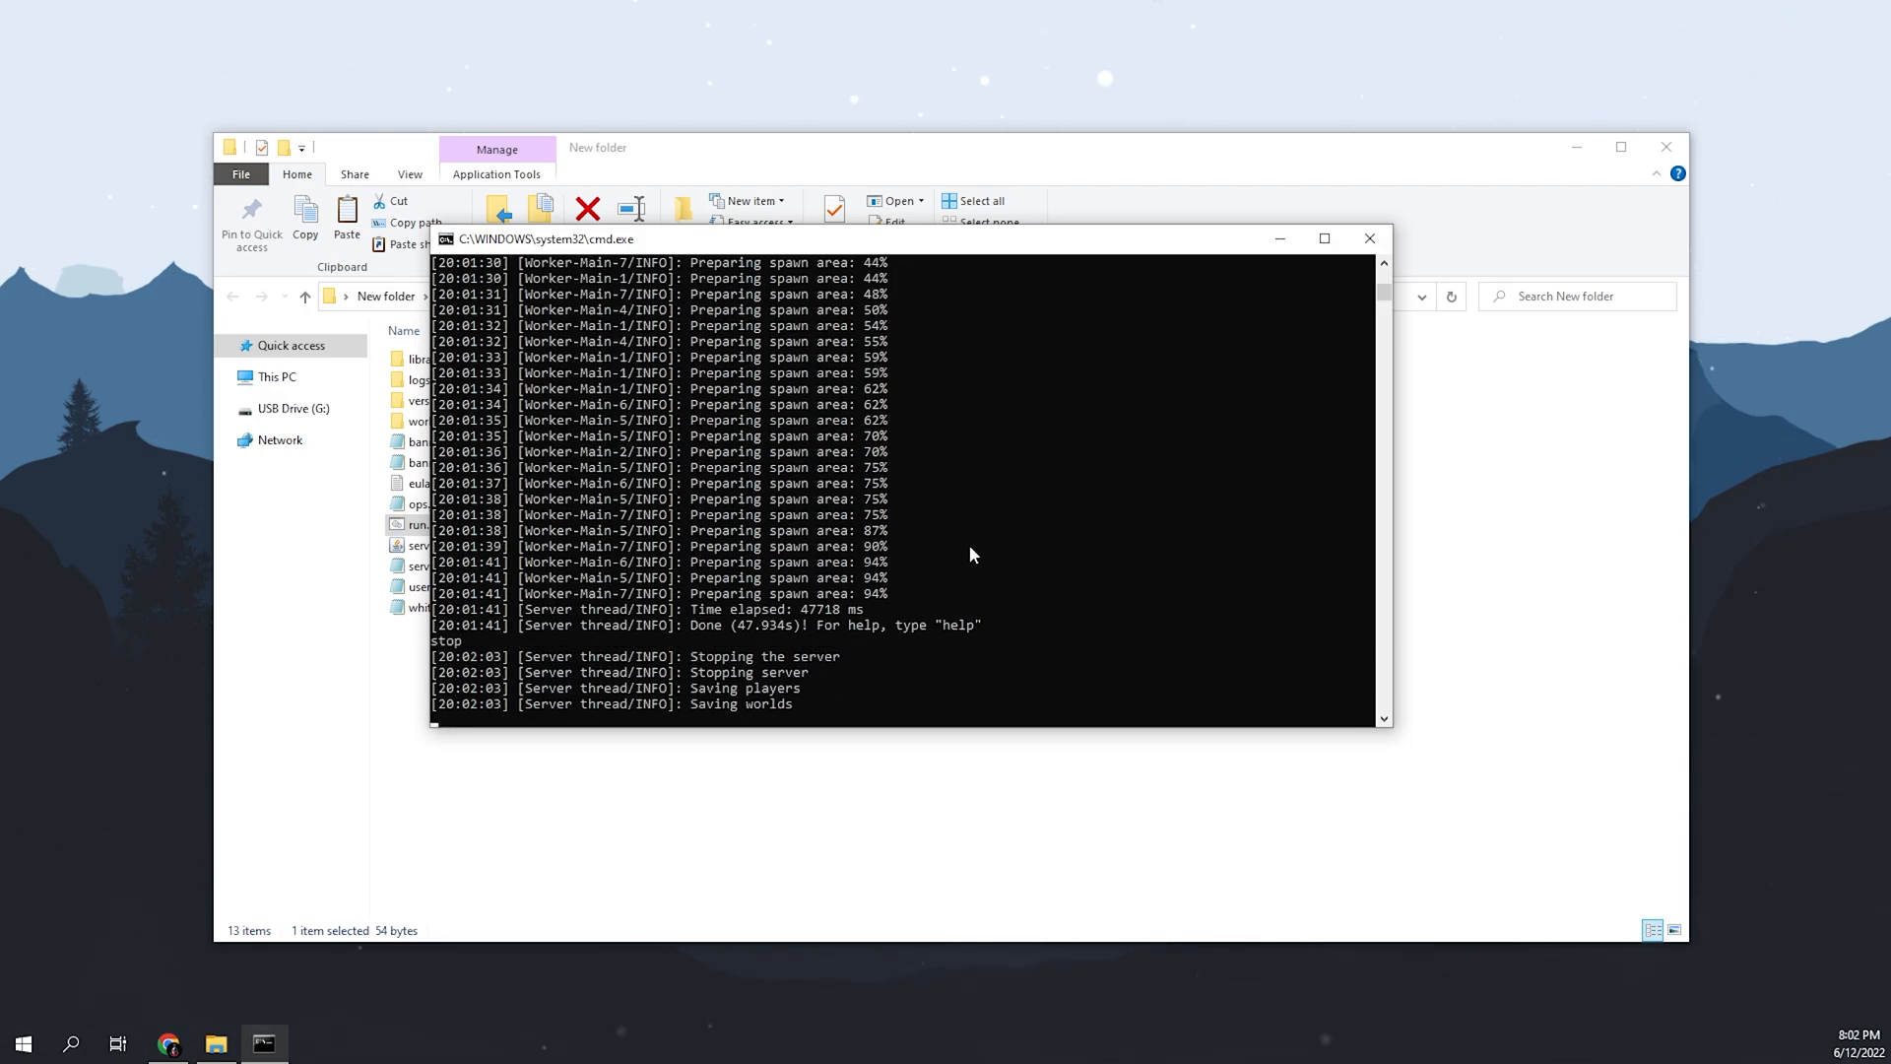